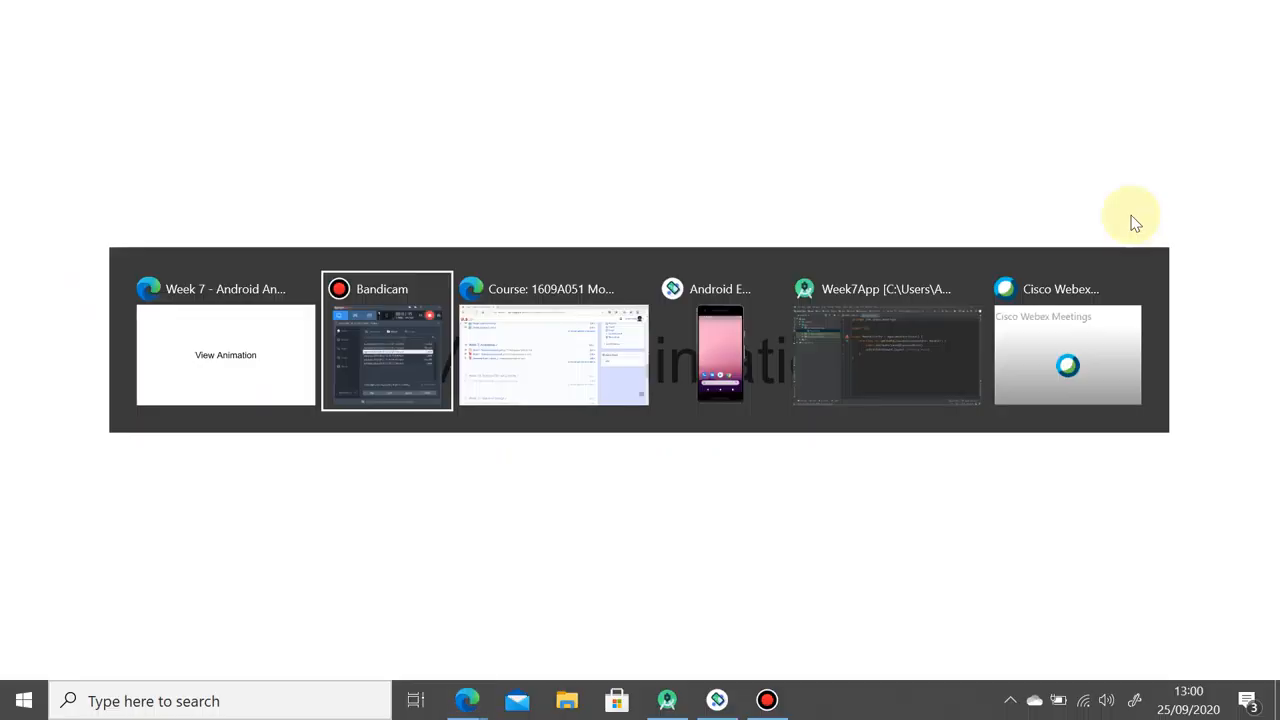
Download the Week 7 animation asset archive from the Moodle course page
click(552, 340)
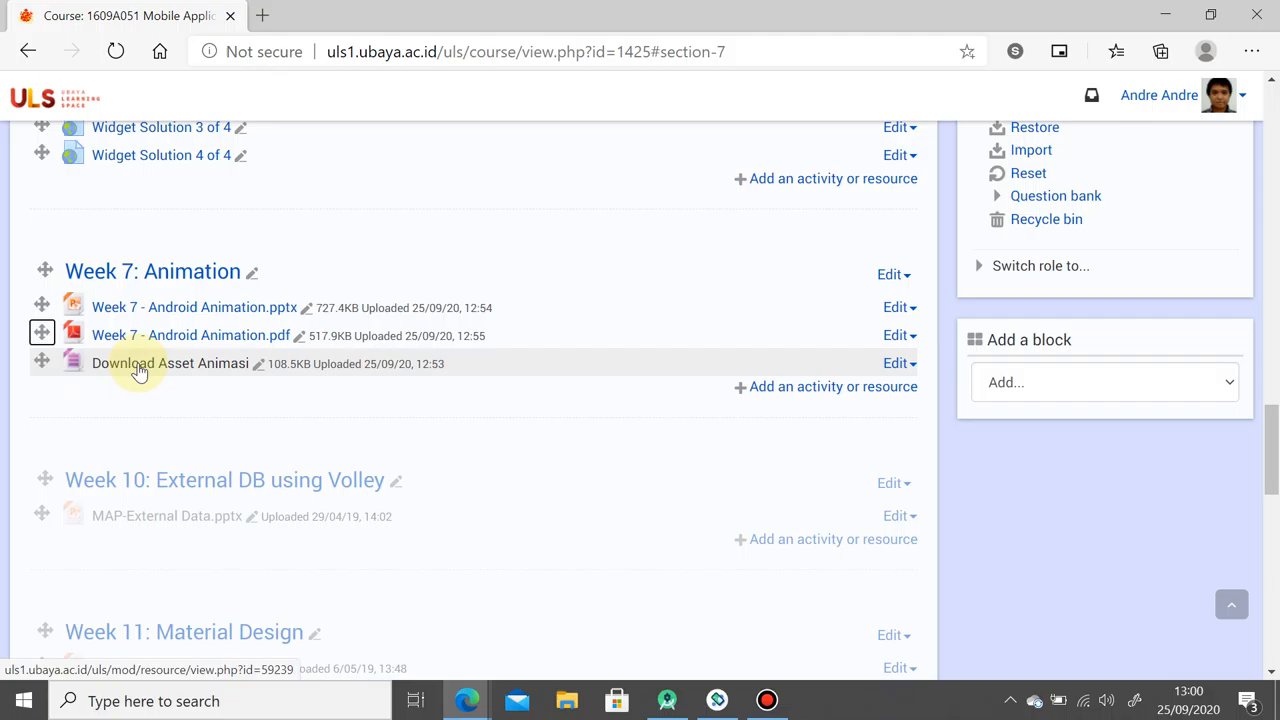
click(168, 364)
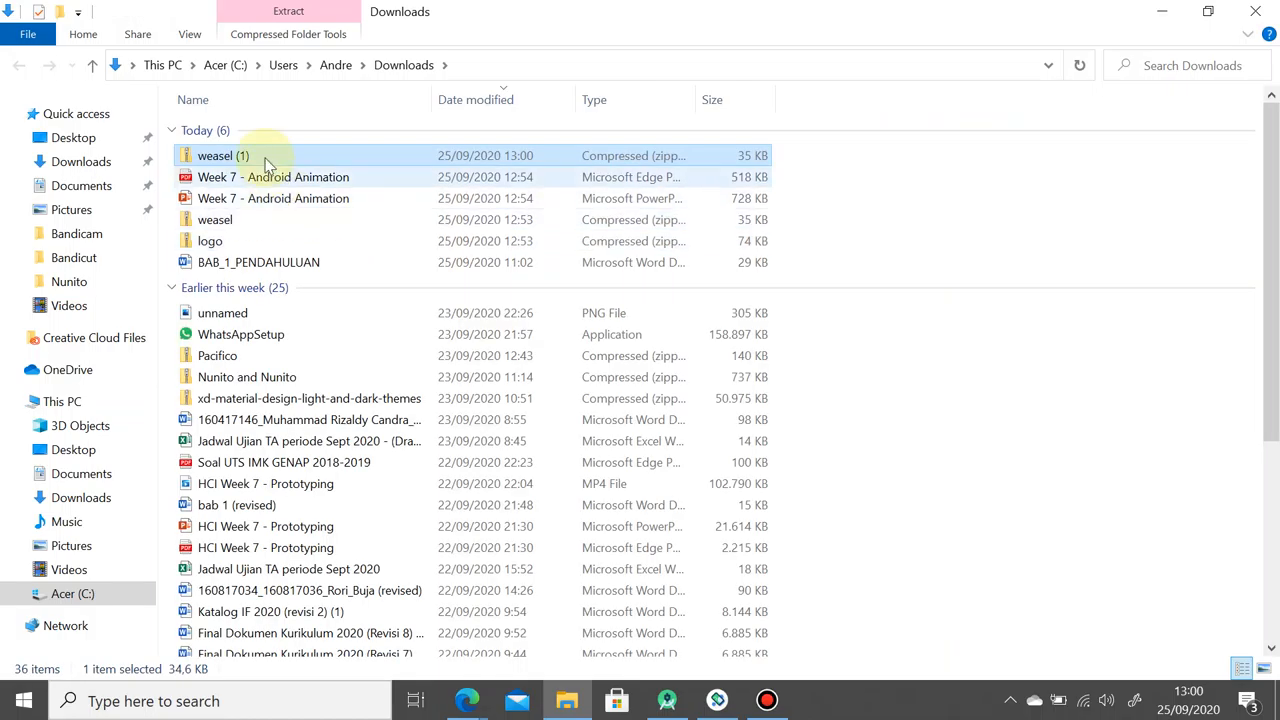
Extract weasel (1).zip into Downloads and open the extracted folder of ten frame images
right_click(222, 156)
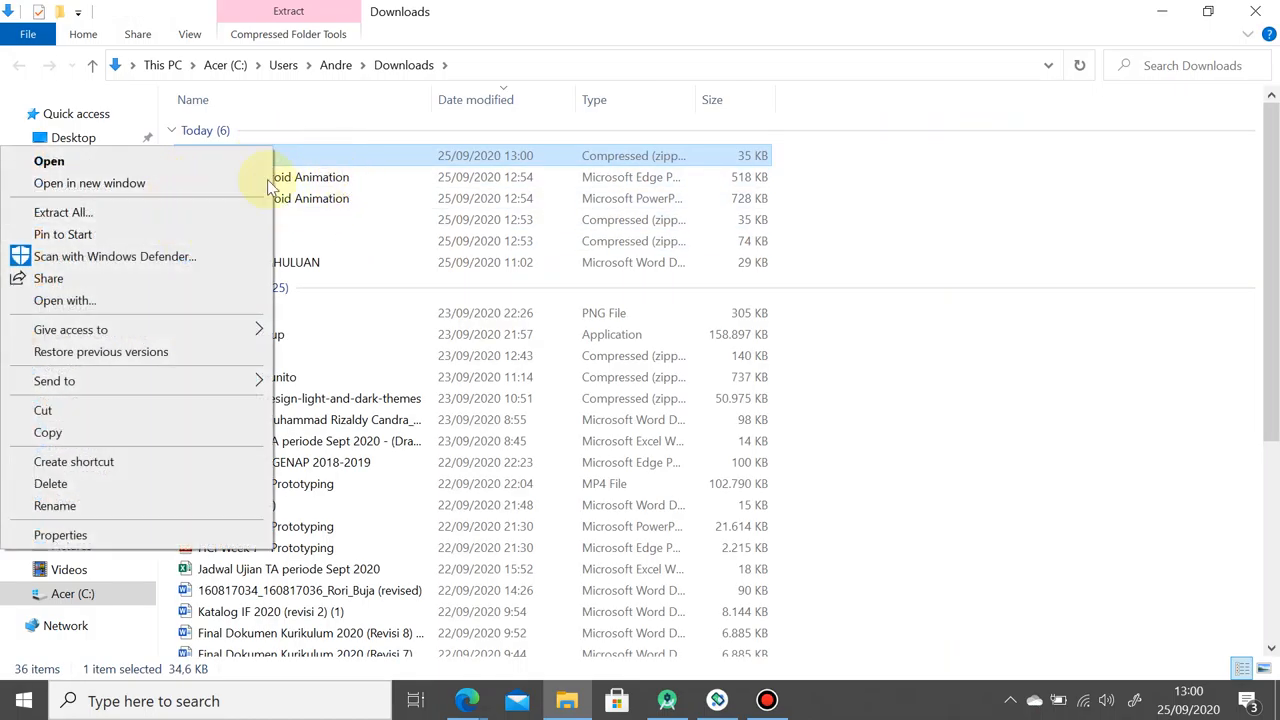
click(62, 212)
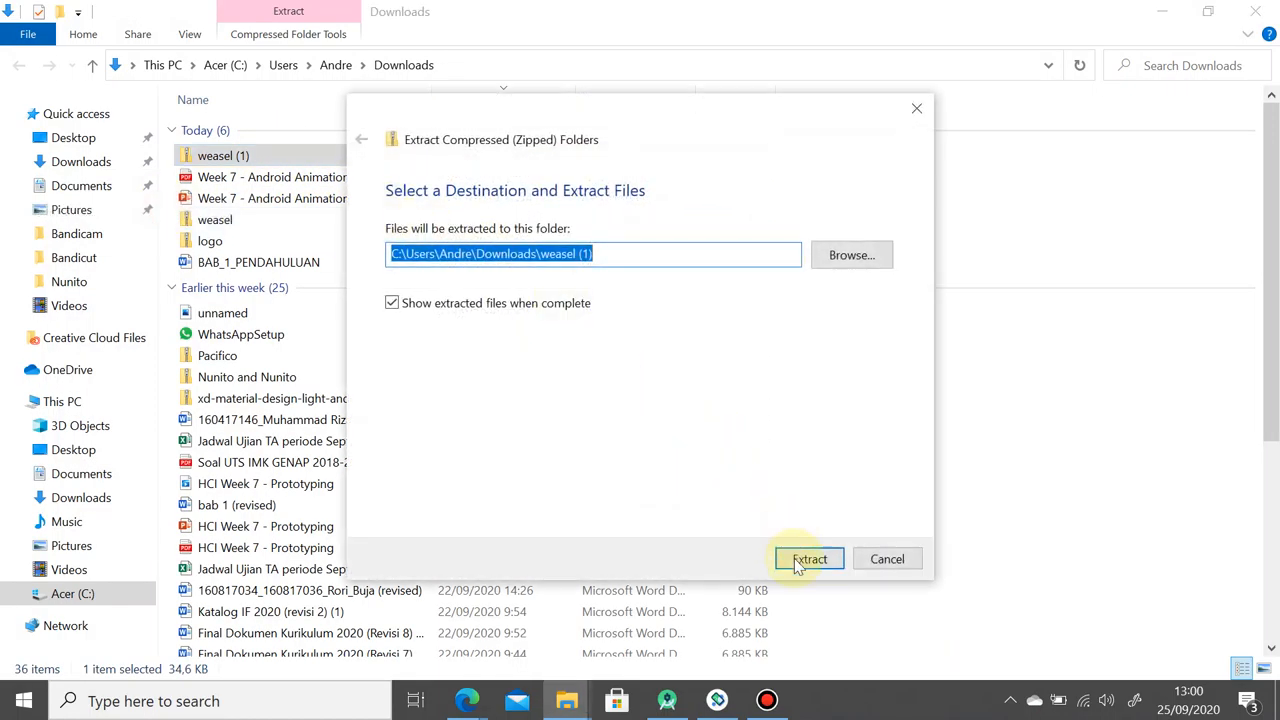
click(808, 558)
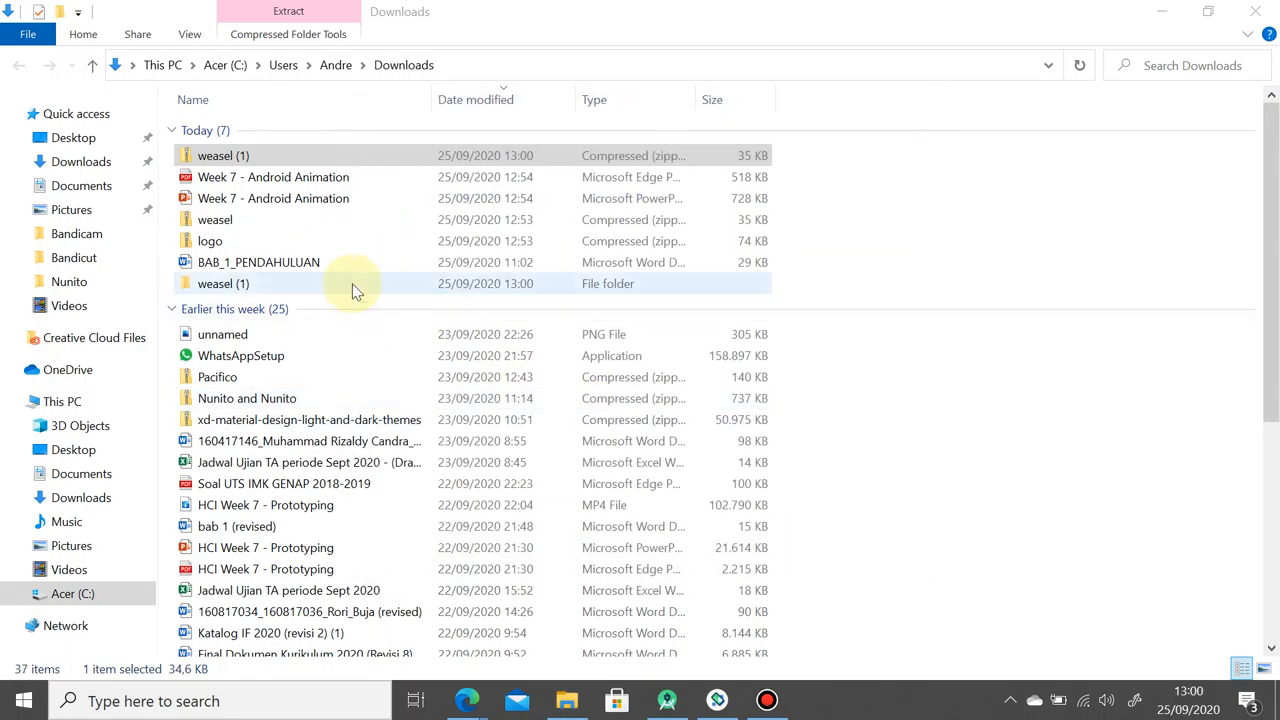
double_click(224, 284)
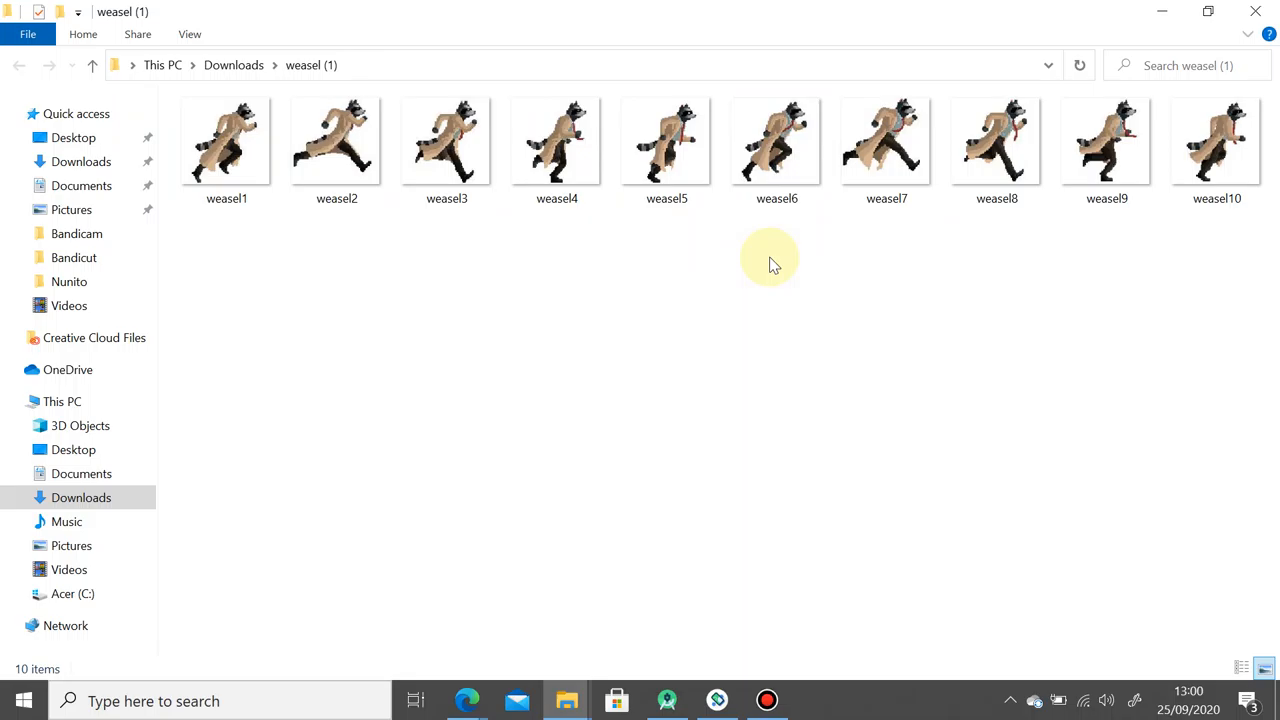
mouse_move(804, 240)
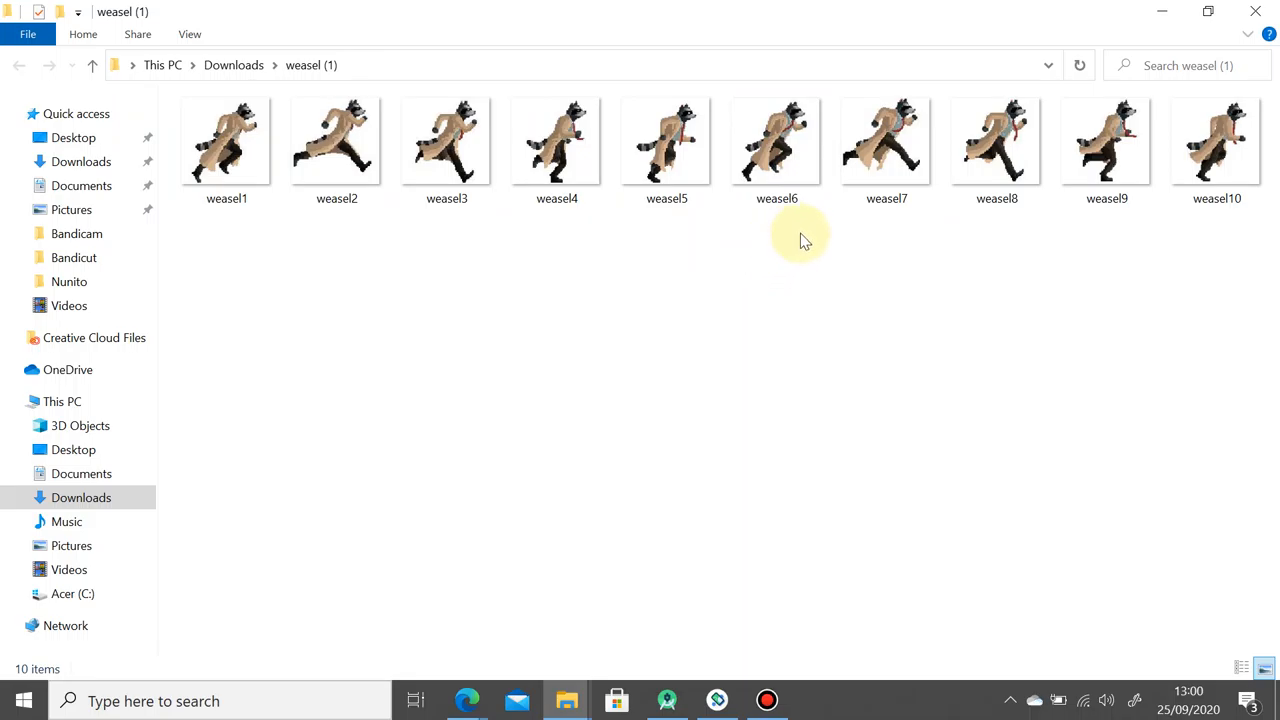
mouse_move(1220, 330)
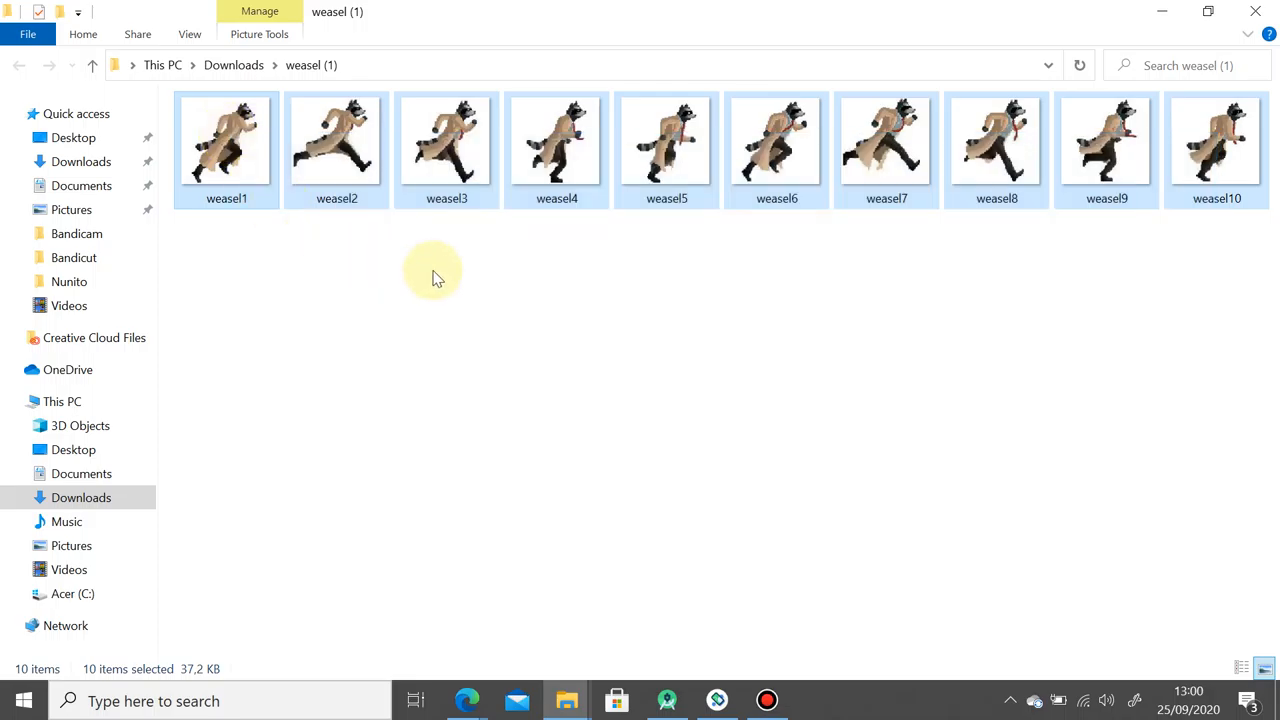
mouse_move(838, 210)
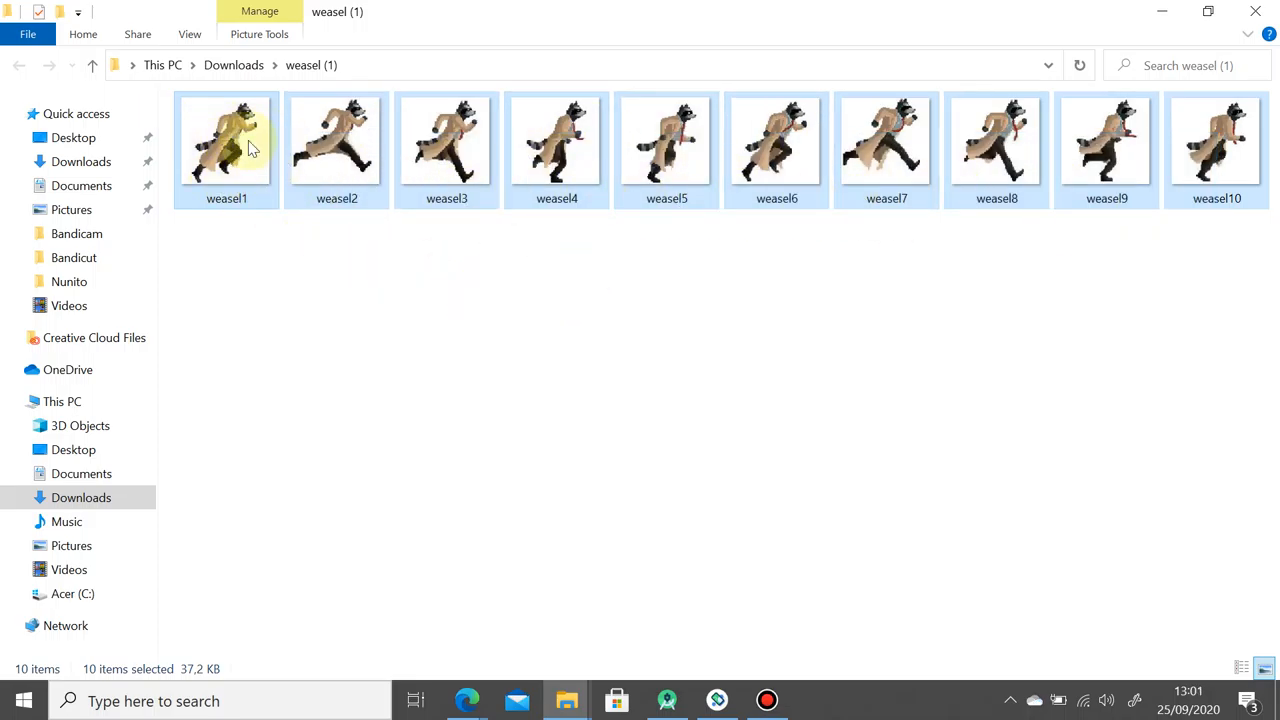
mouse_move(290, 180)
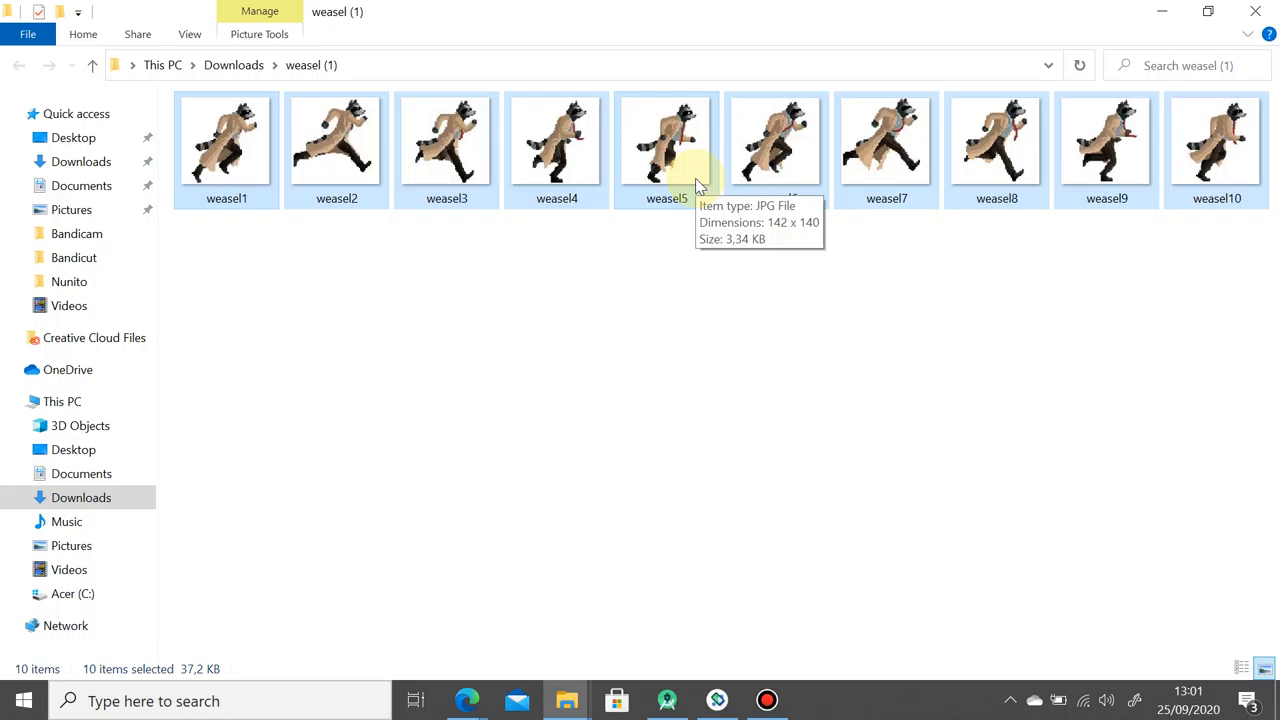
mouse_move(680, 224)
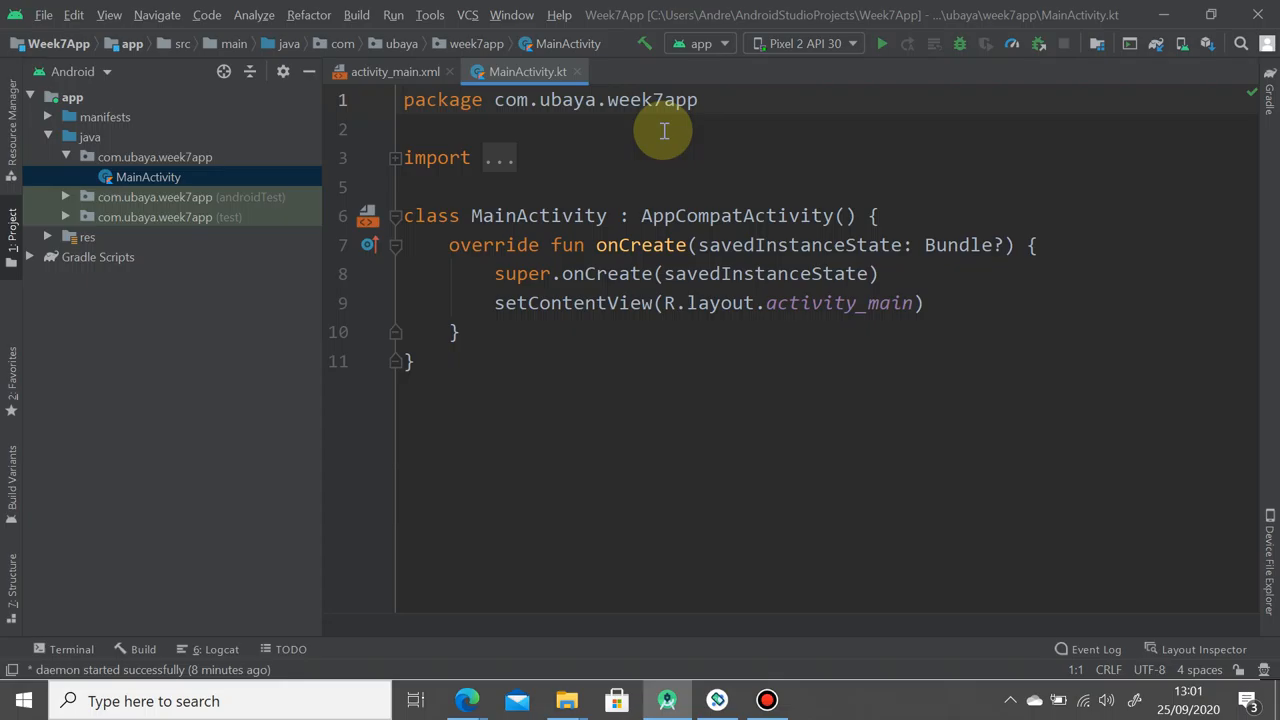
Paste the ten weasel frame images into the Week7App project's drawable resource folder
click(88, 236)
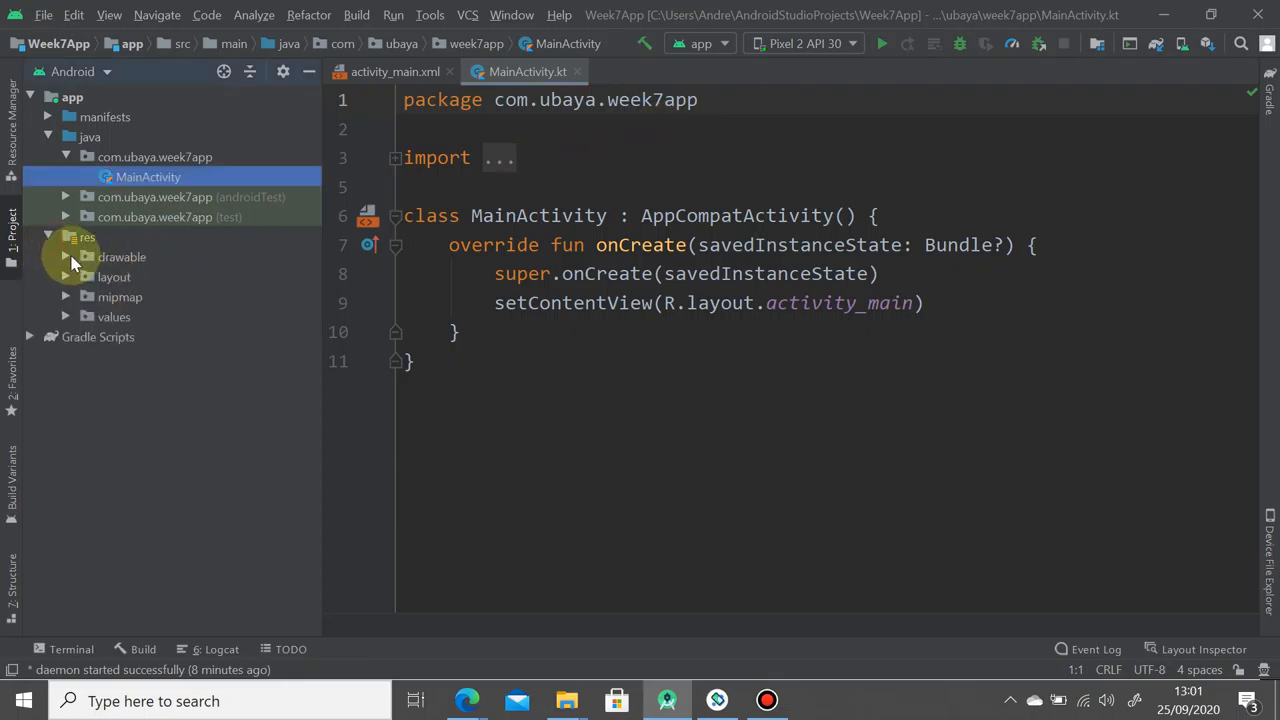
click(122, 256)
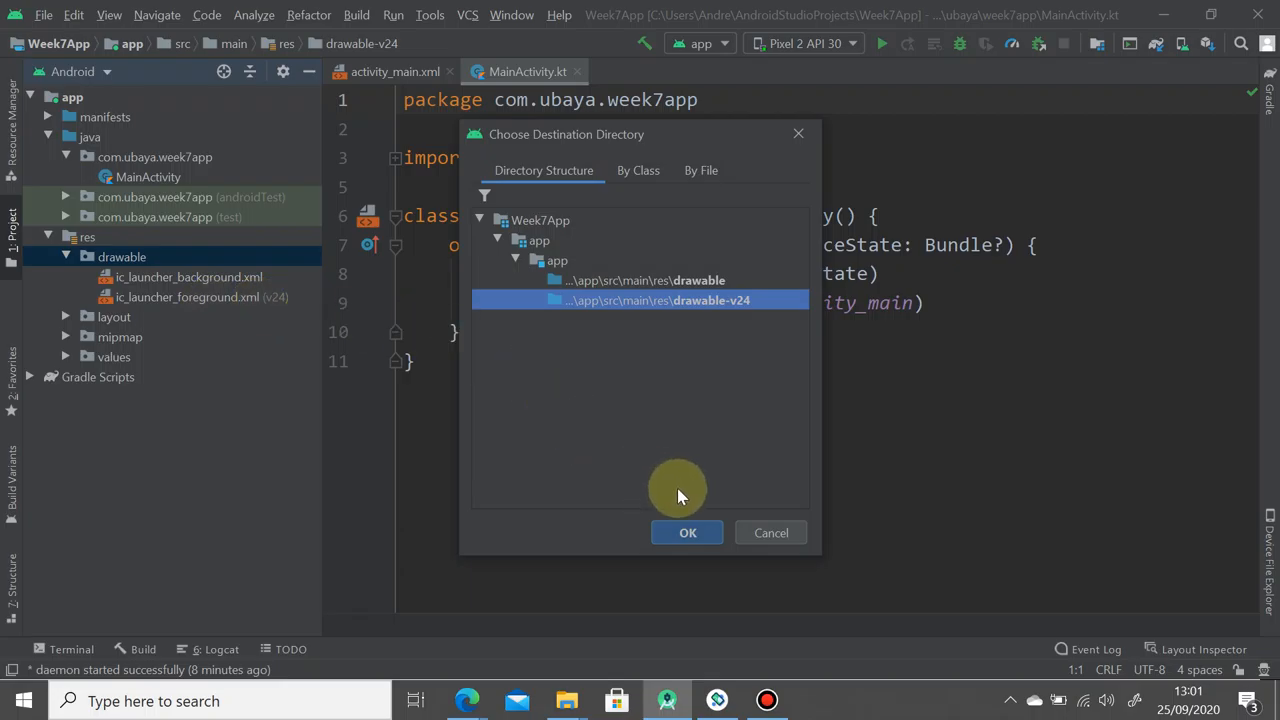
click(688, 532)
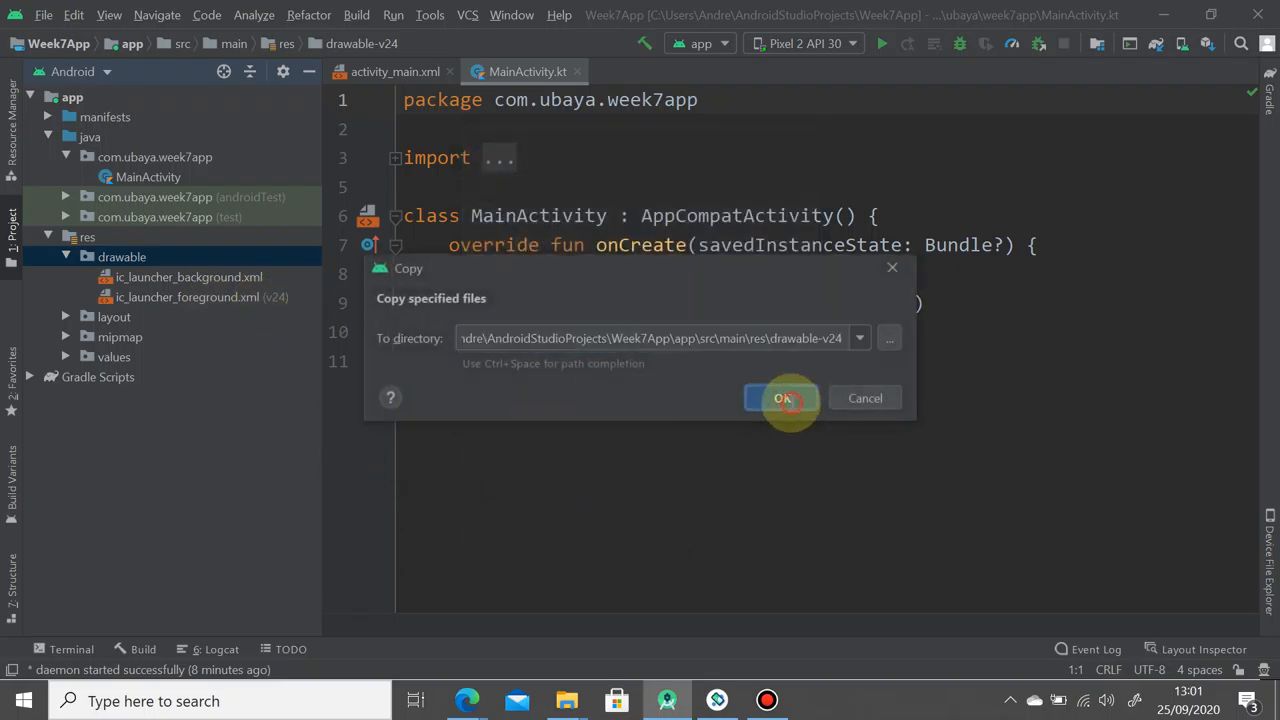
click(782, 398)
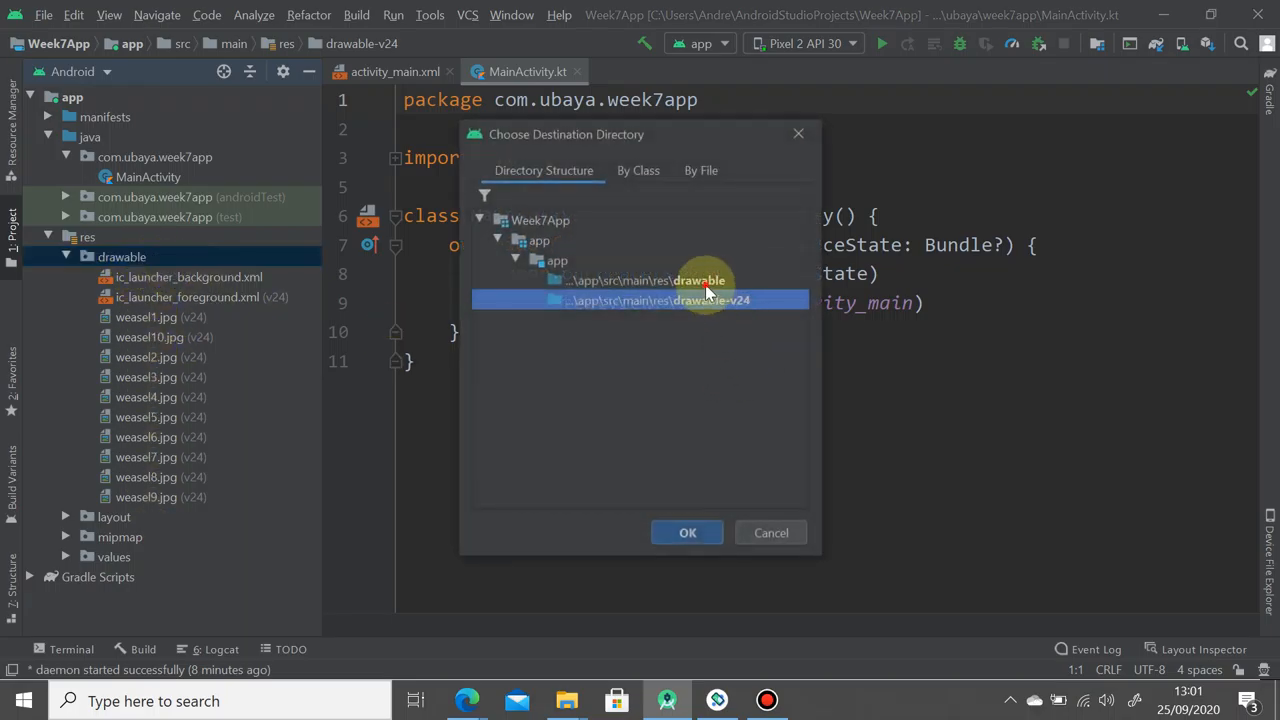
click(688, 532)
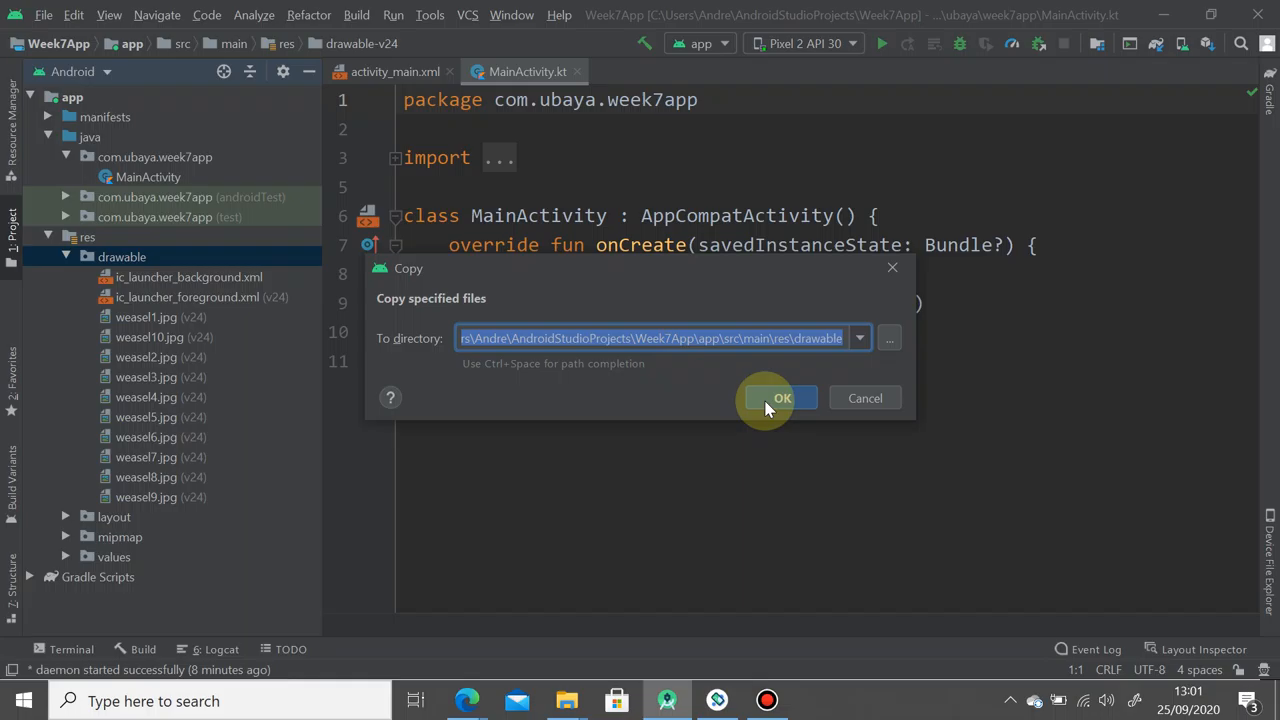
click(782, 398)
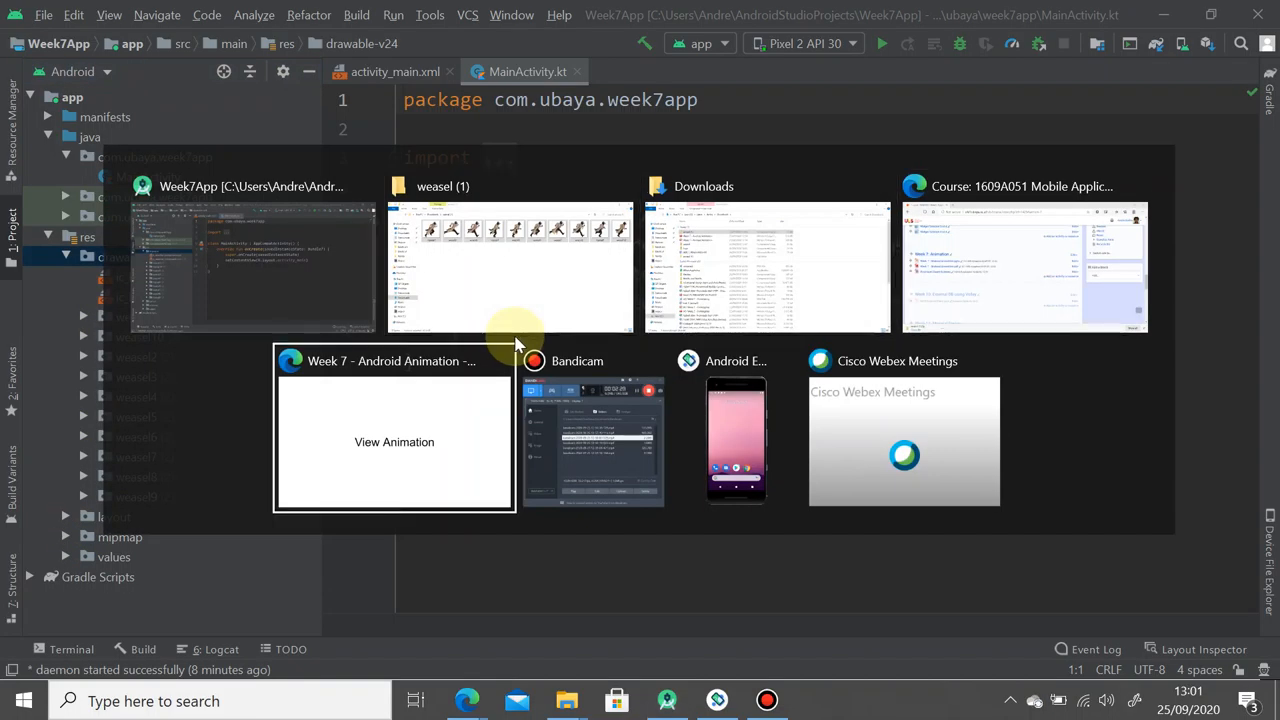
Switch to the Week 7 Android Animation slides explaining the animate() method
click(394, 442)
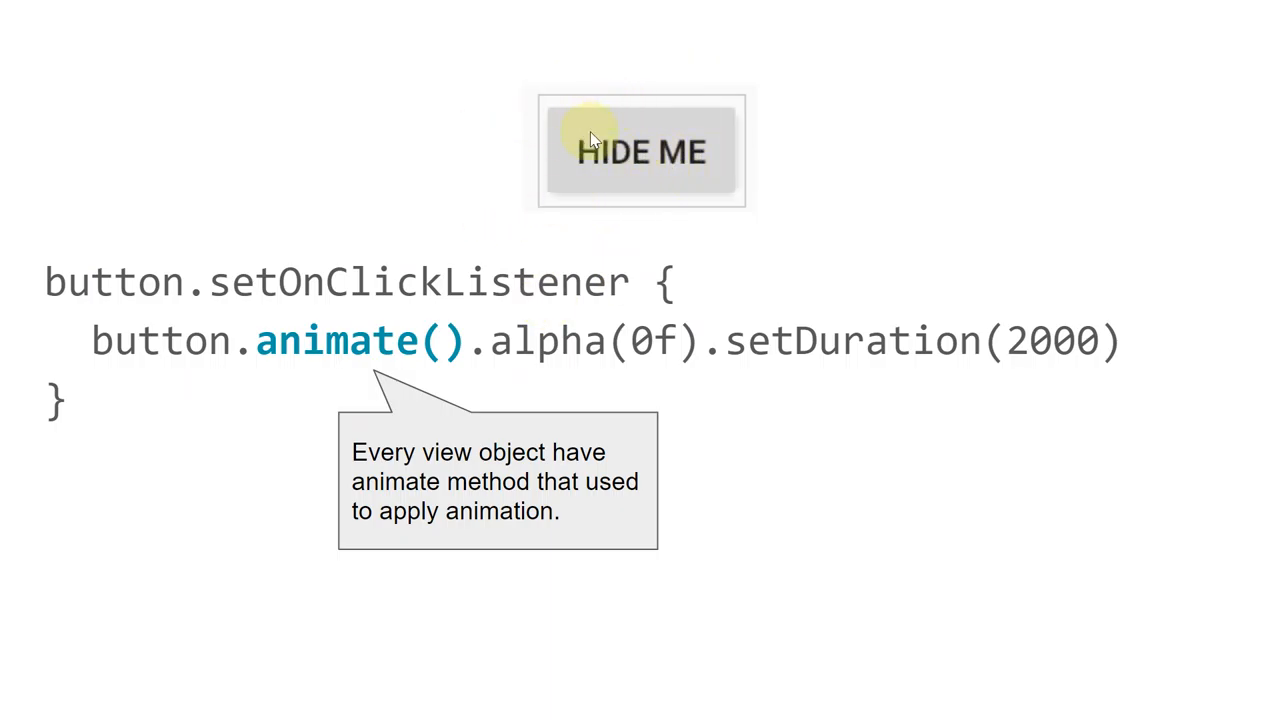
mouse_move(258, 372)
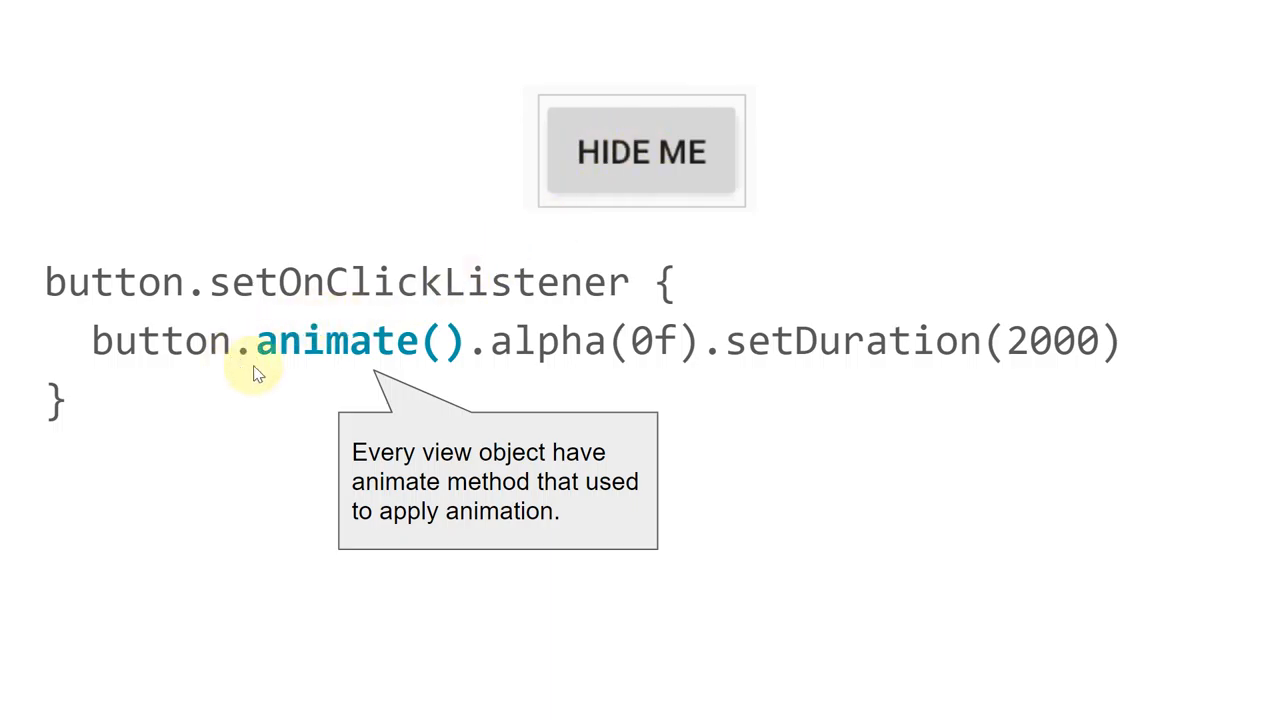
mouse_move(230, 340)
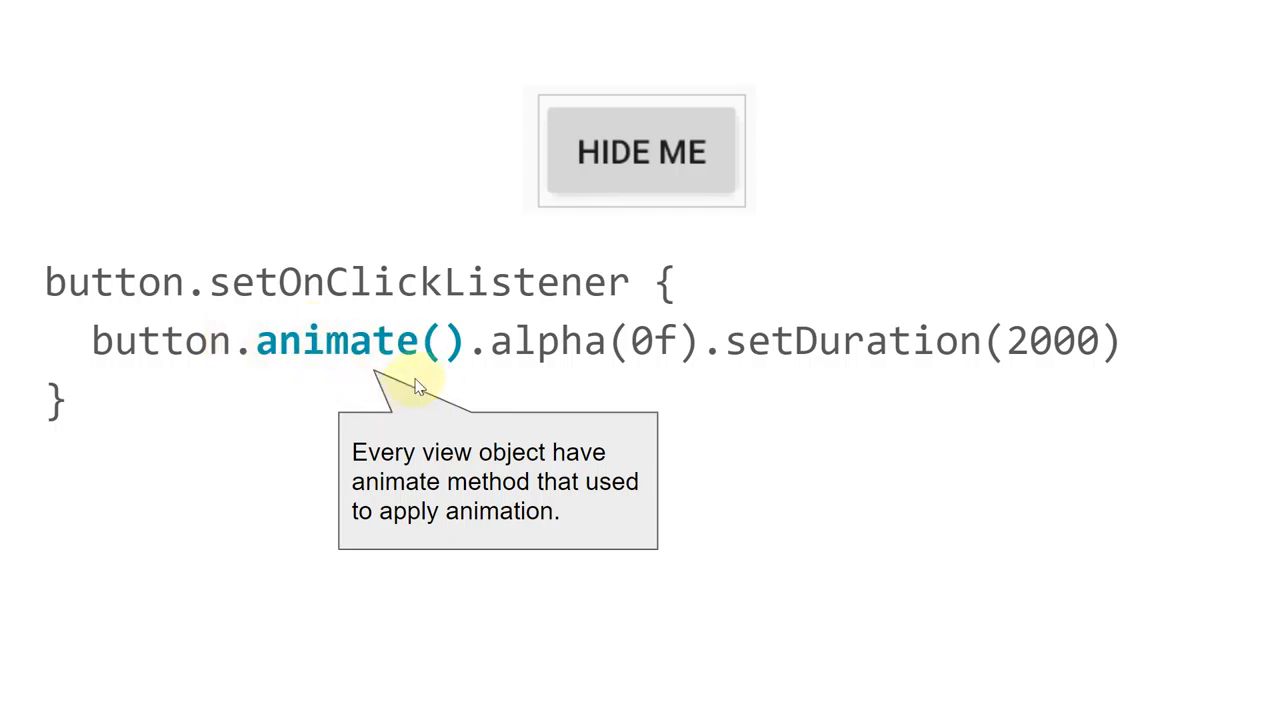
mouse_move(476, 376)
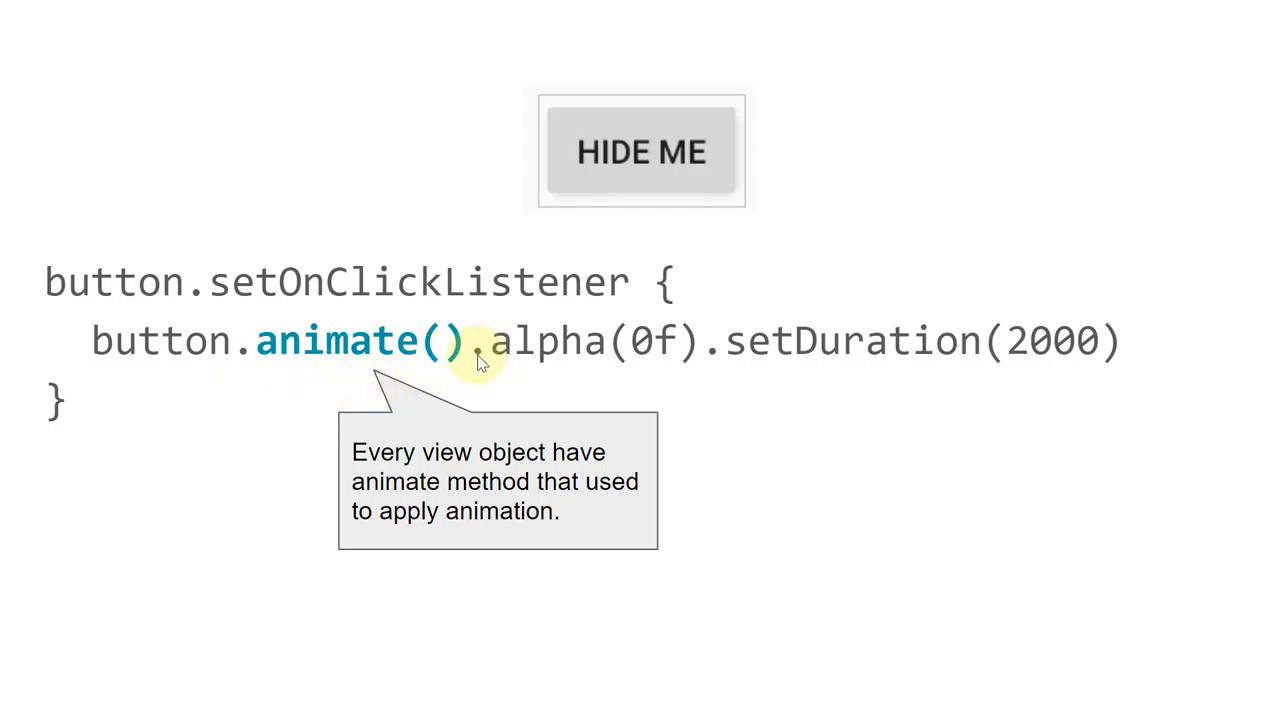
mouse_move(564, 360)
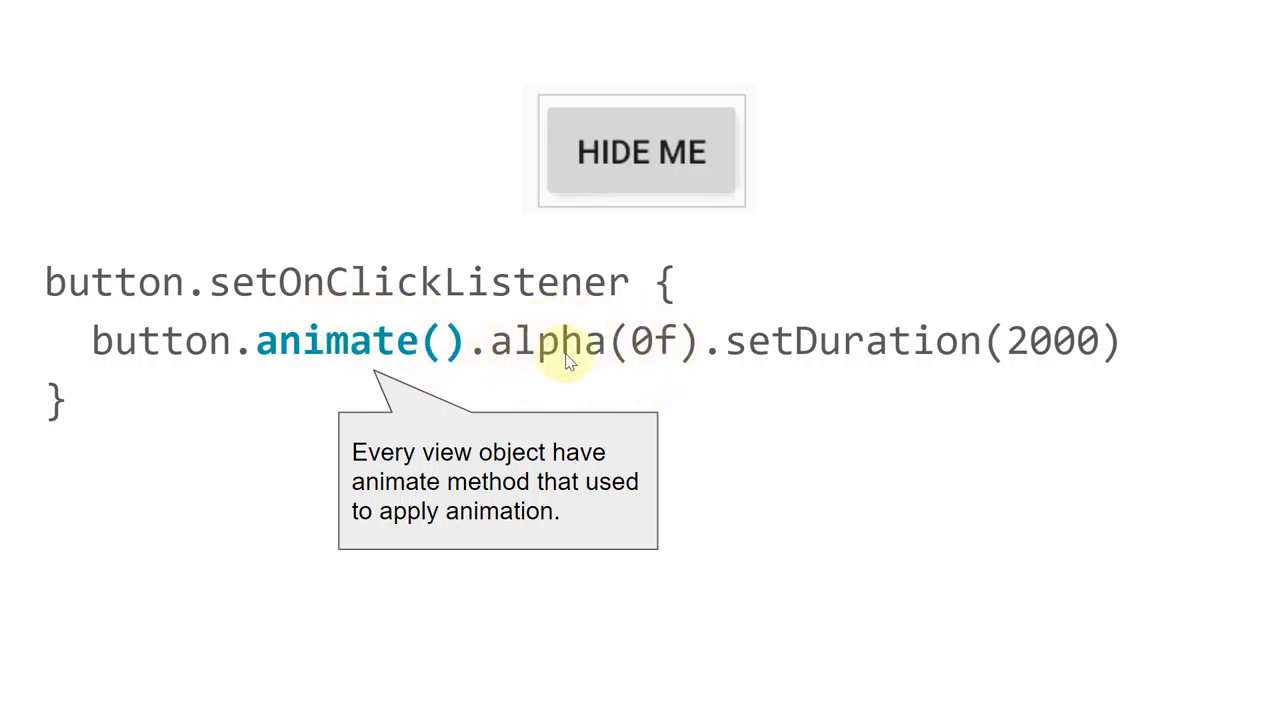
mouse_move(850, 364)
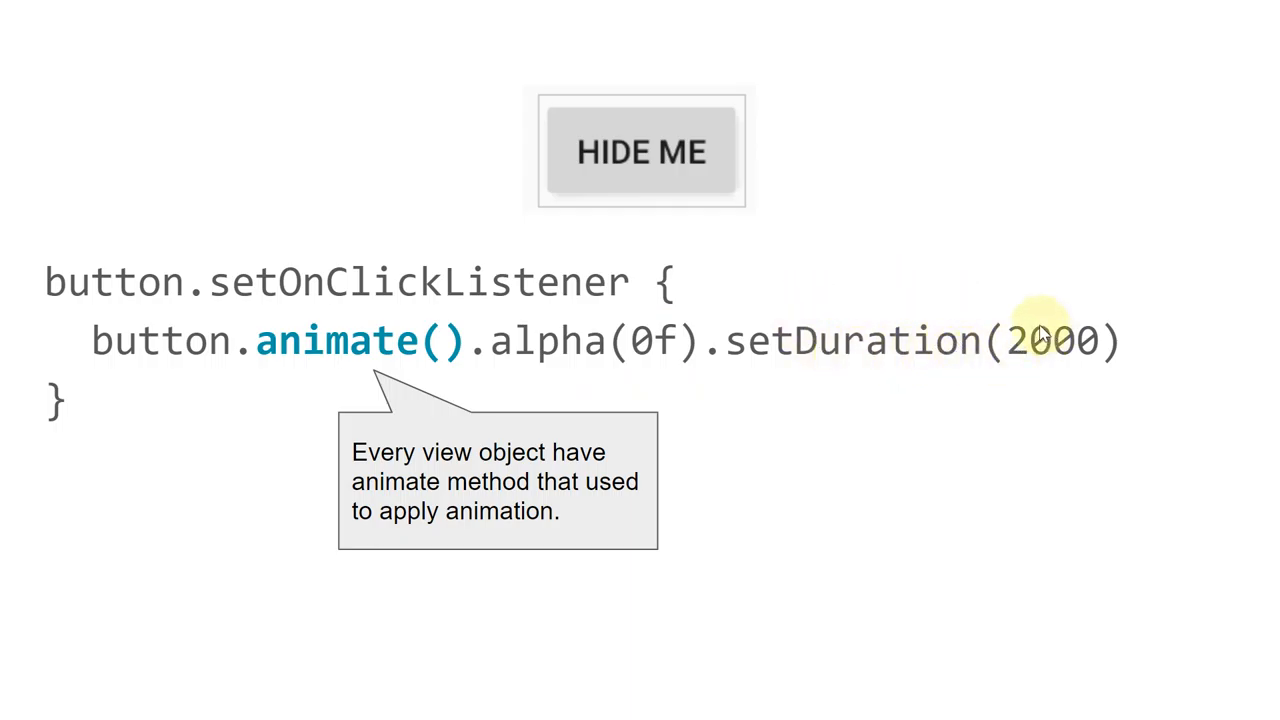
mouse_move(1044, 296)
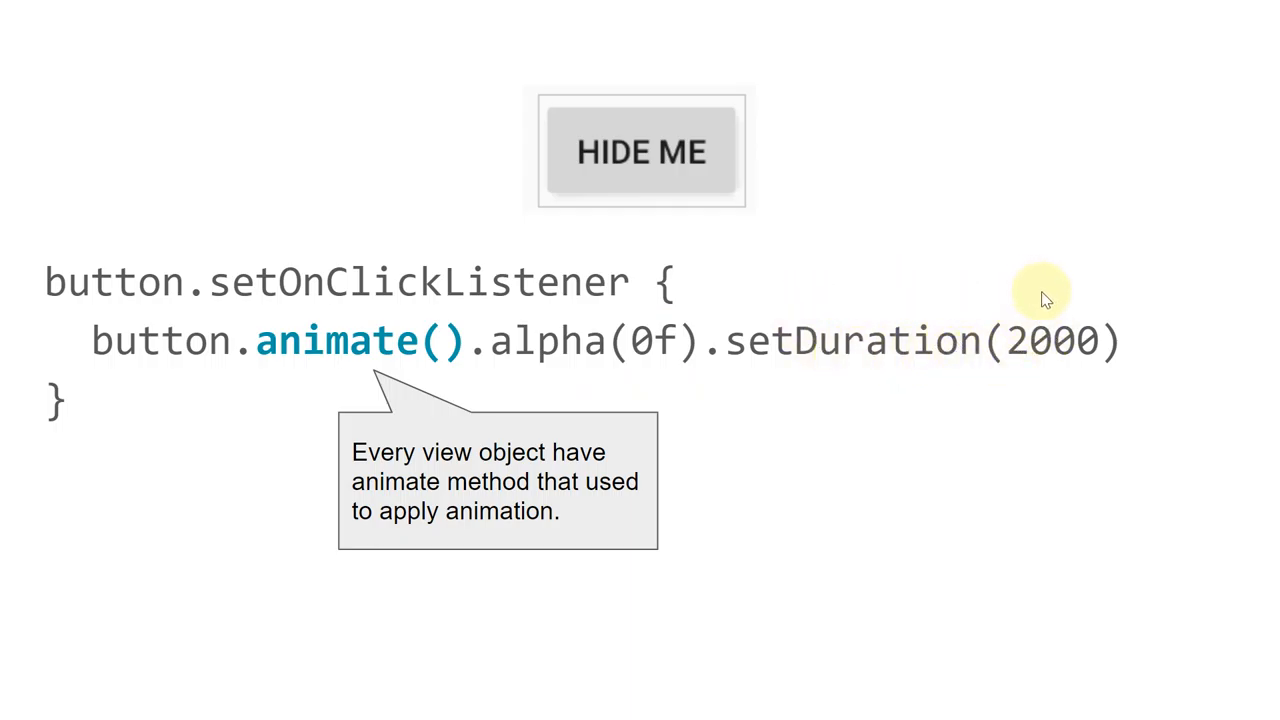
mouse_move(808, 292)
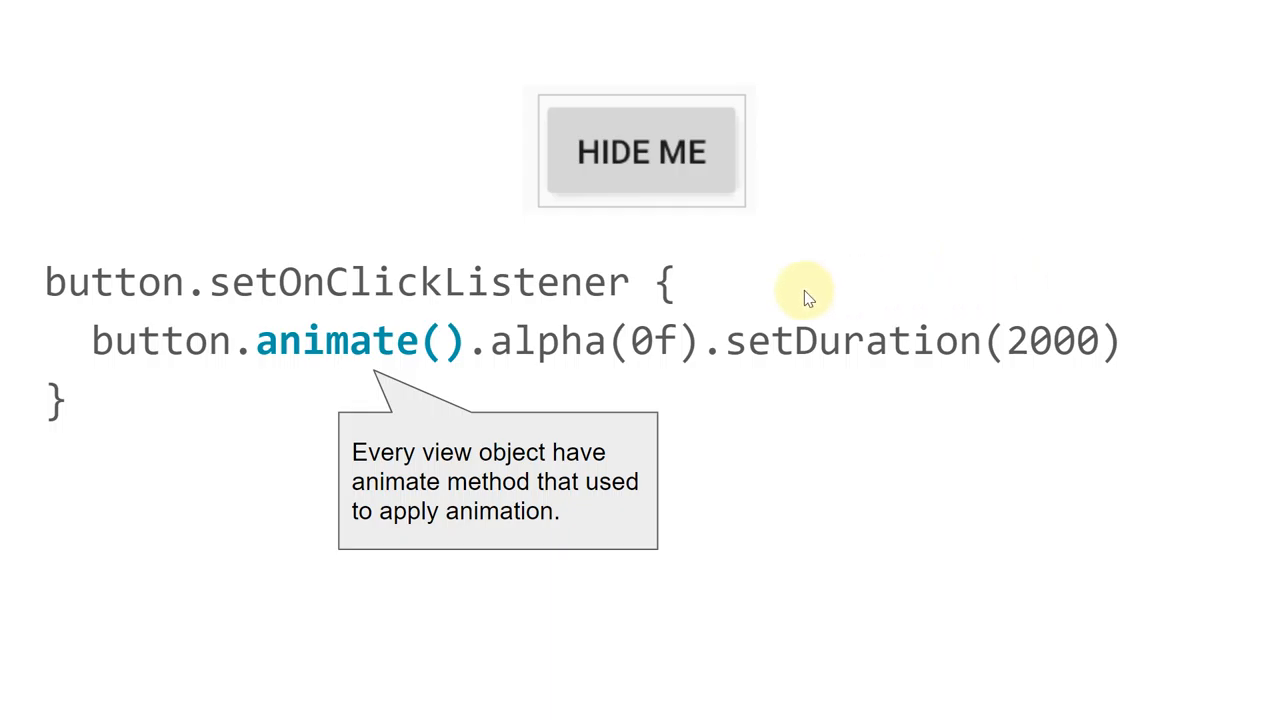
mouse_move(384, 362)
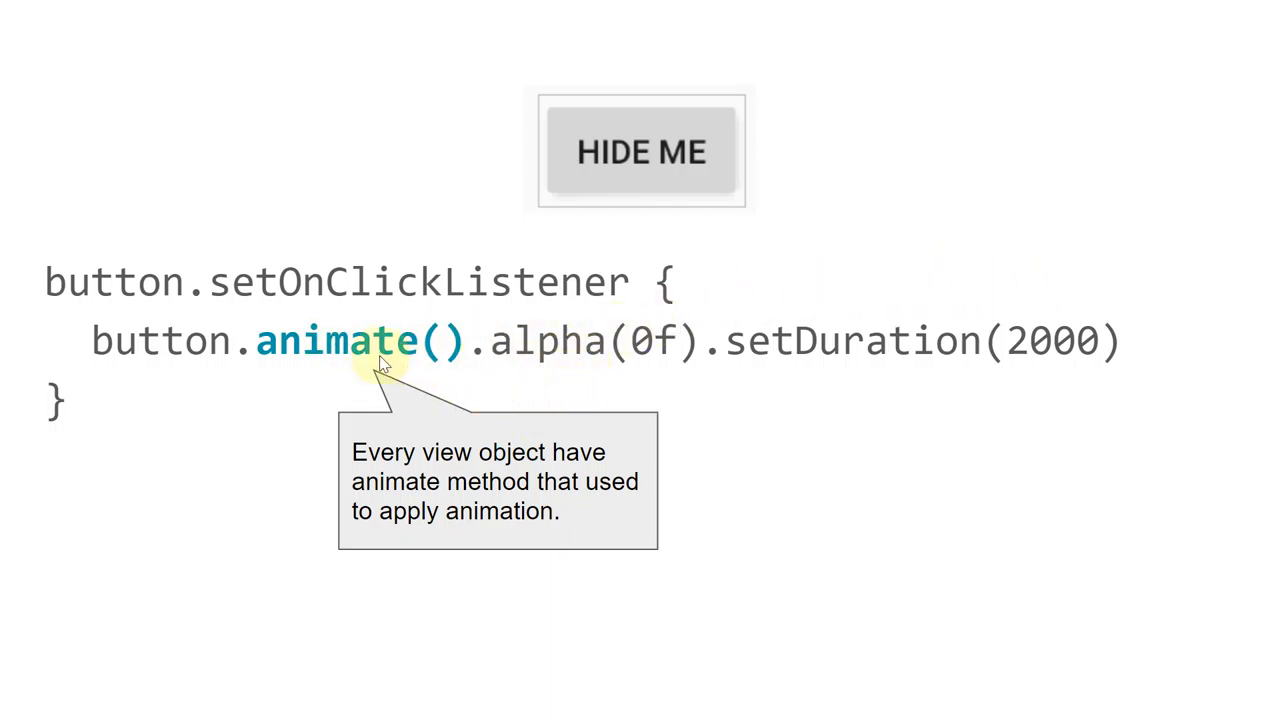
mouse_move(532, 376)
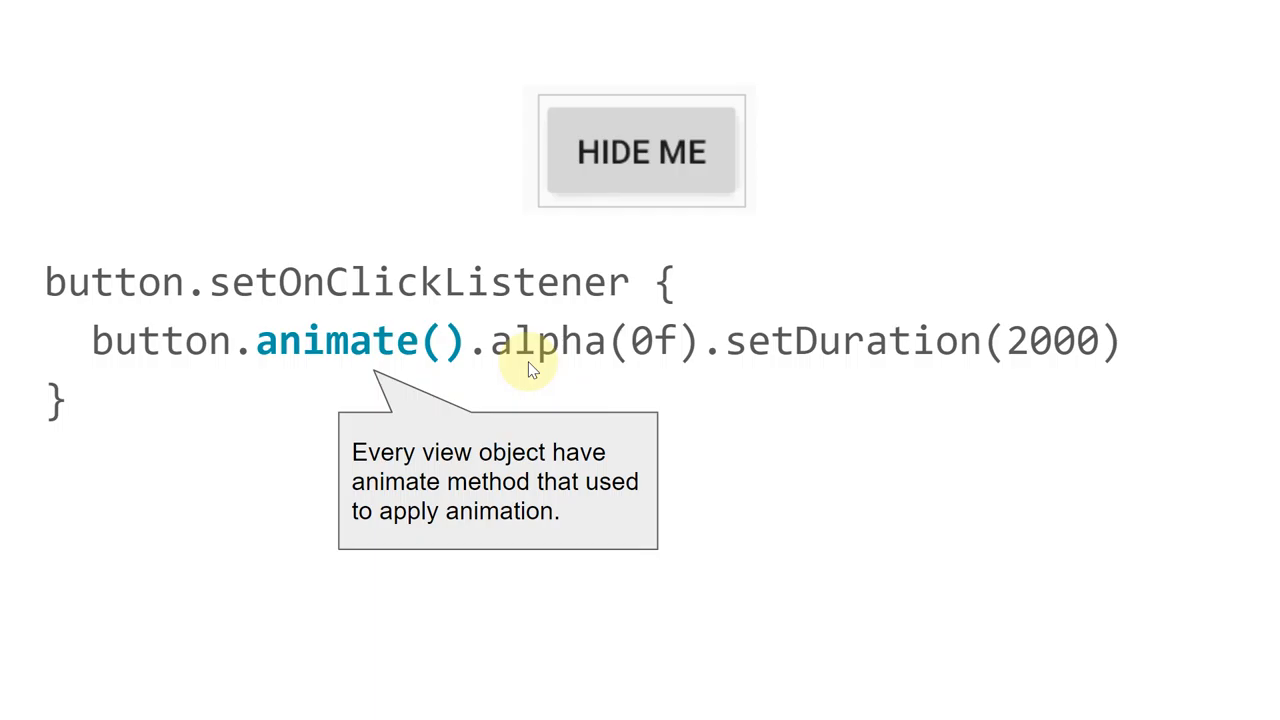
mouse_move(616, 368)
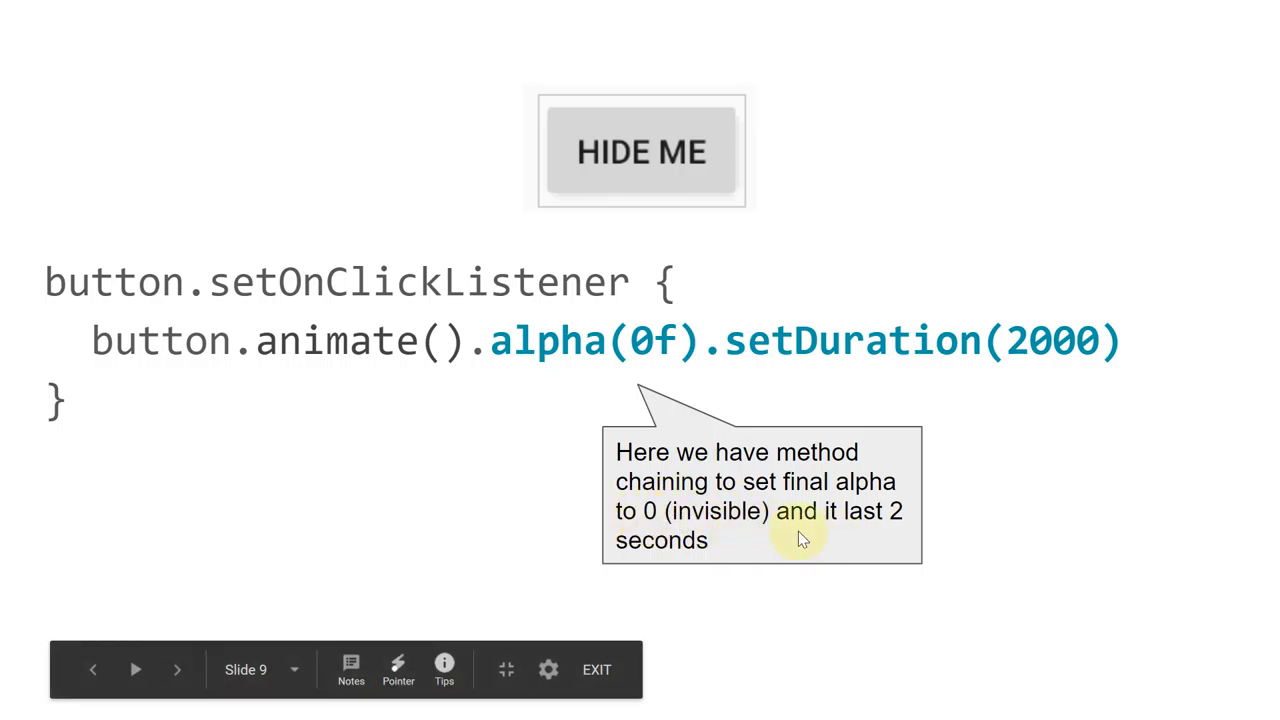
Advance the slideshow to the alpha(0f)/setDuration(2000) chaining callout
click(176, 668)
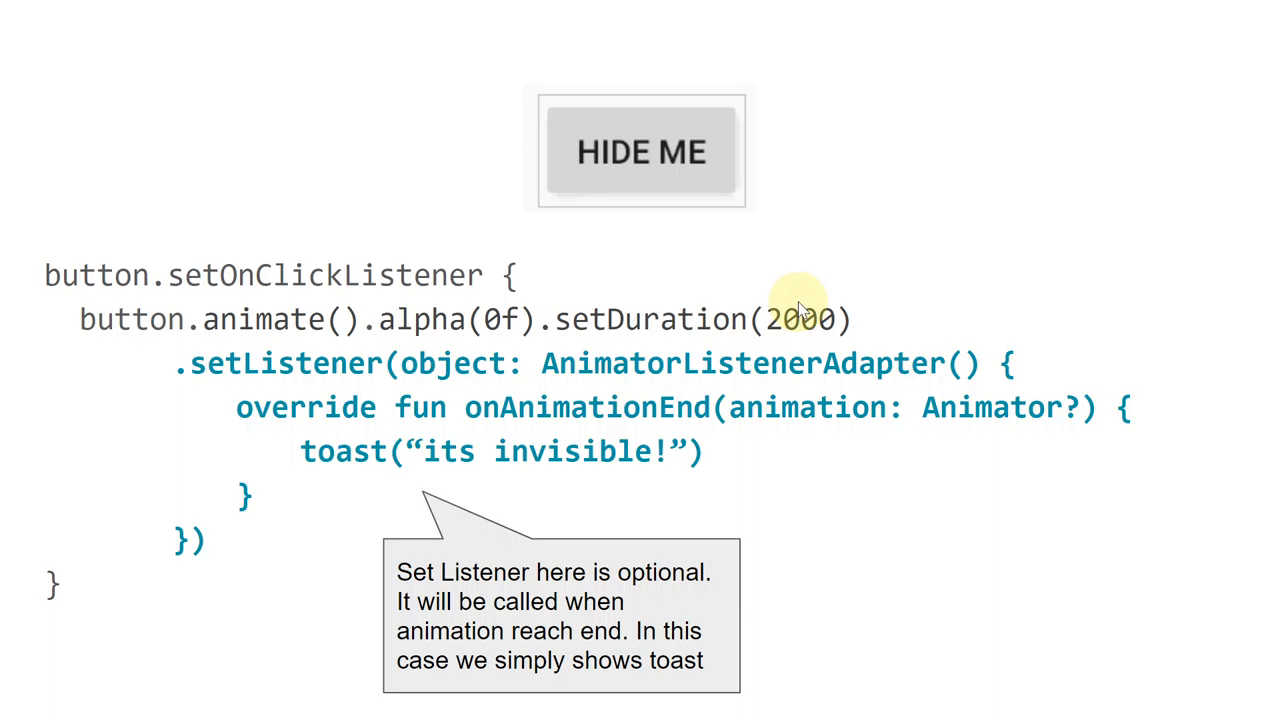
mouse_move(356, 412)
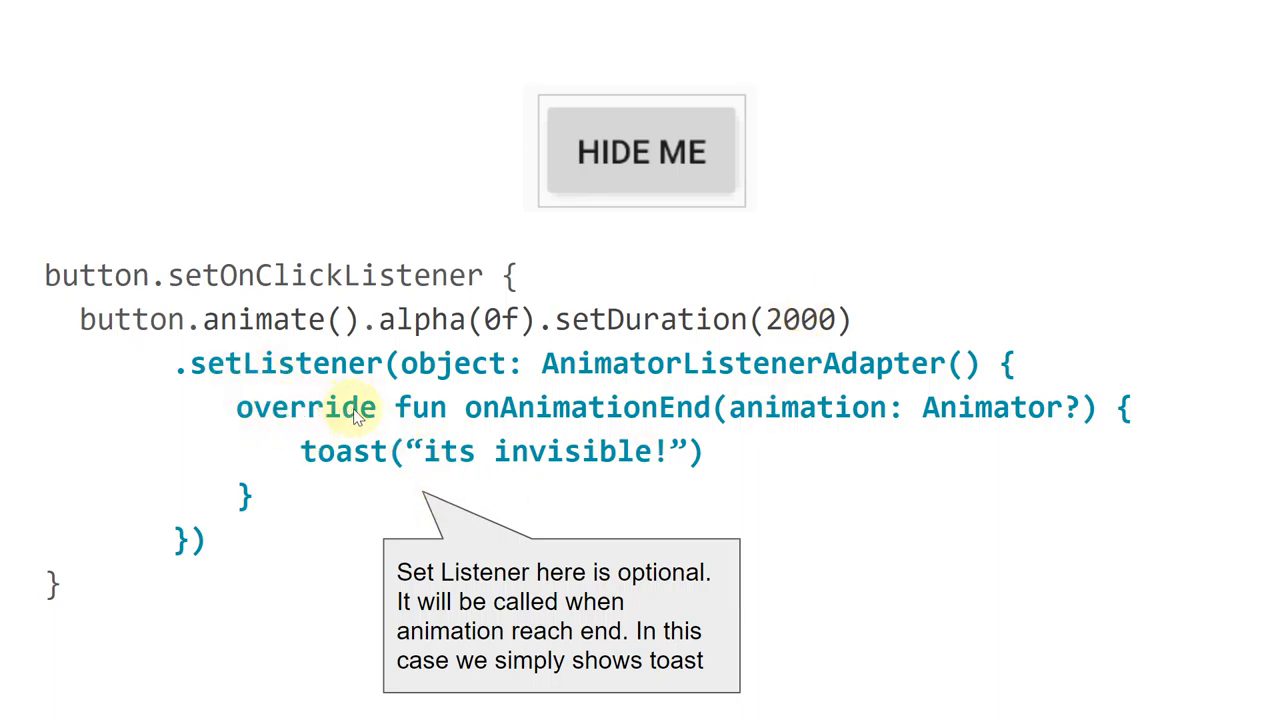
mouse_move(310, 452)
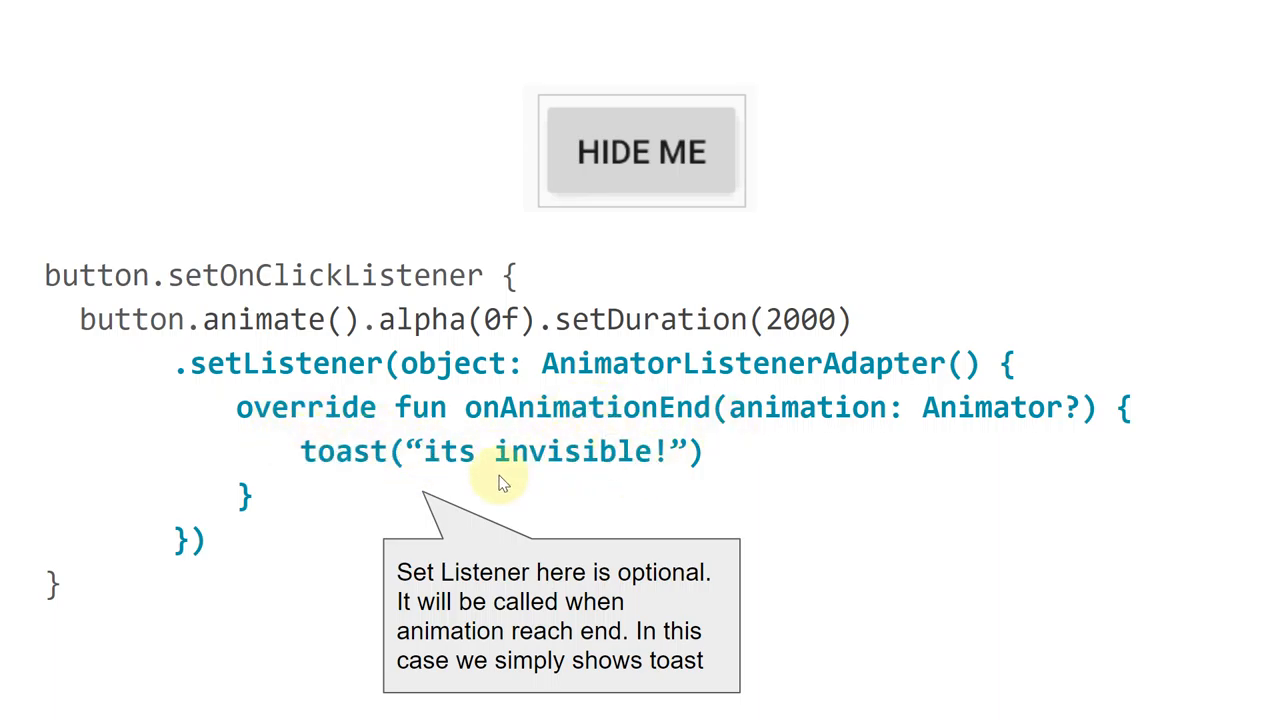
mouse_move(556, 456)
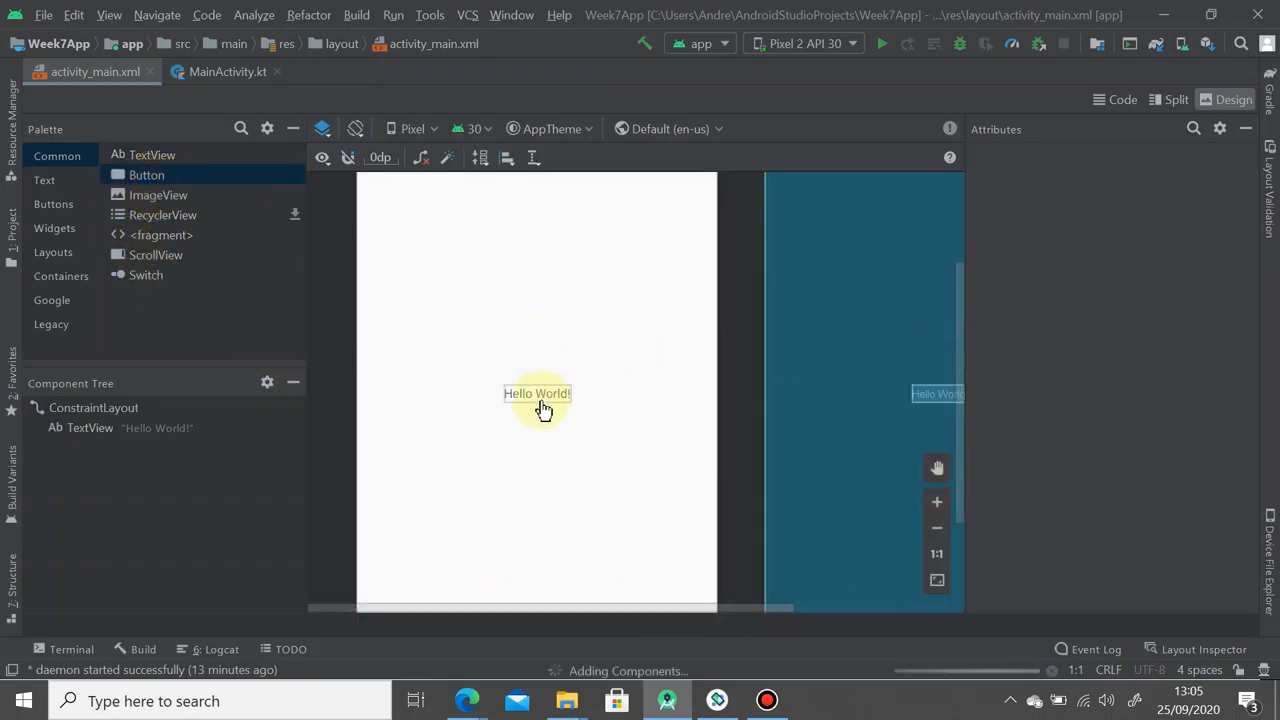
Place a new Button with side margins 0 and positioned 100 from the top
drag(146, 176, 548, 344)
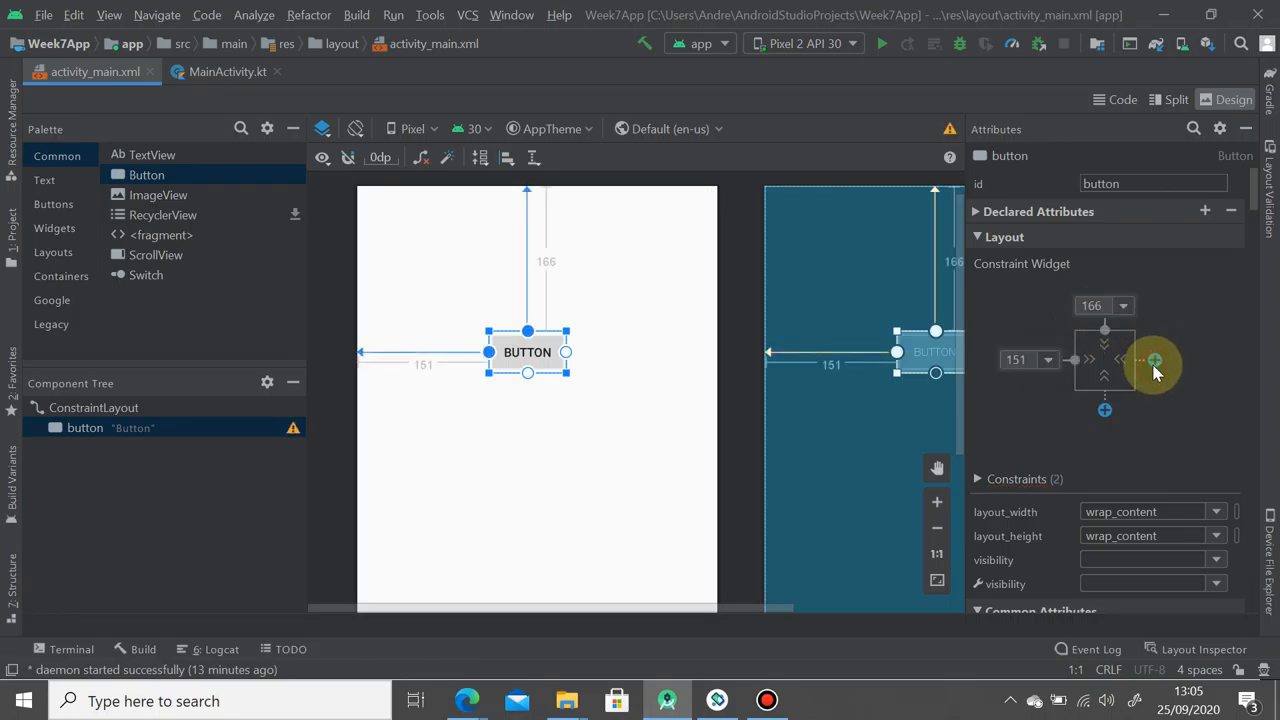
mouse_move(1156, 380)
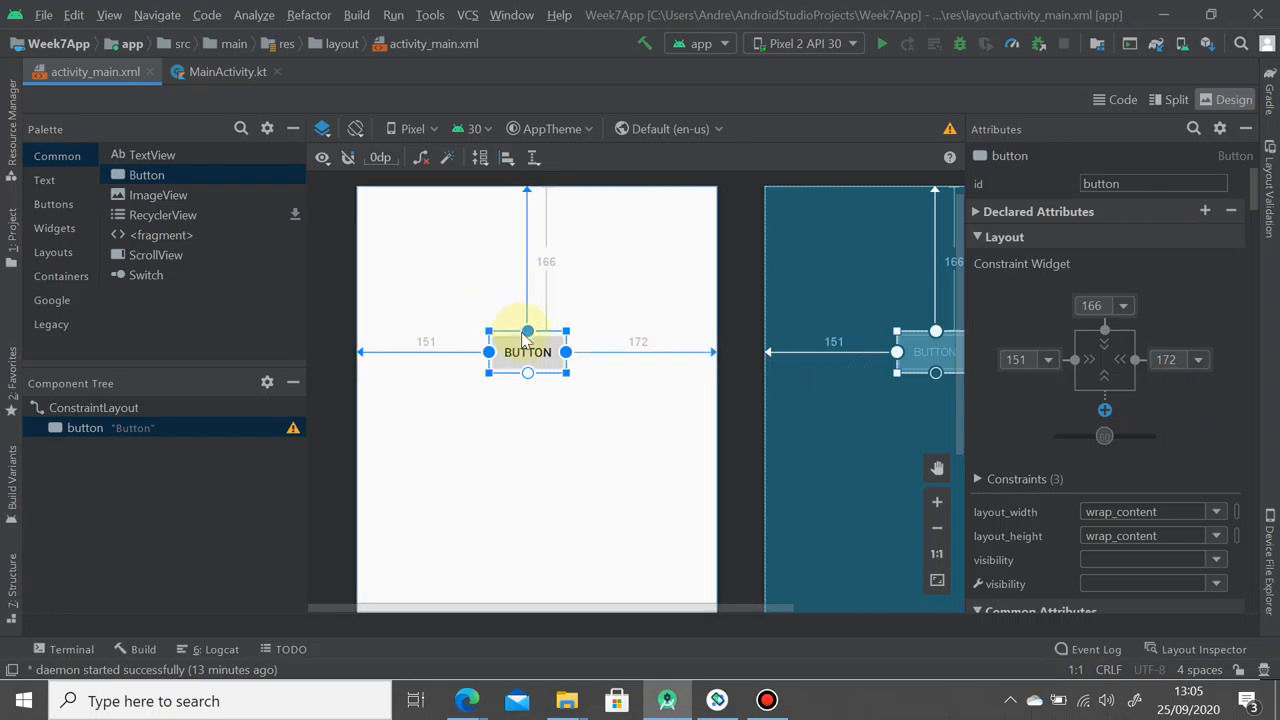
click(1048, 360)
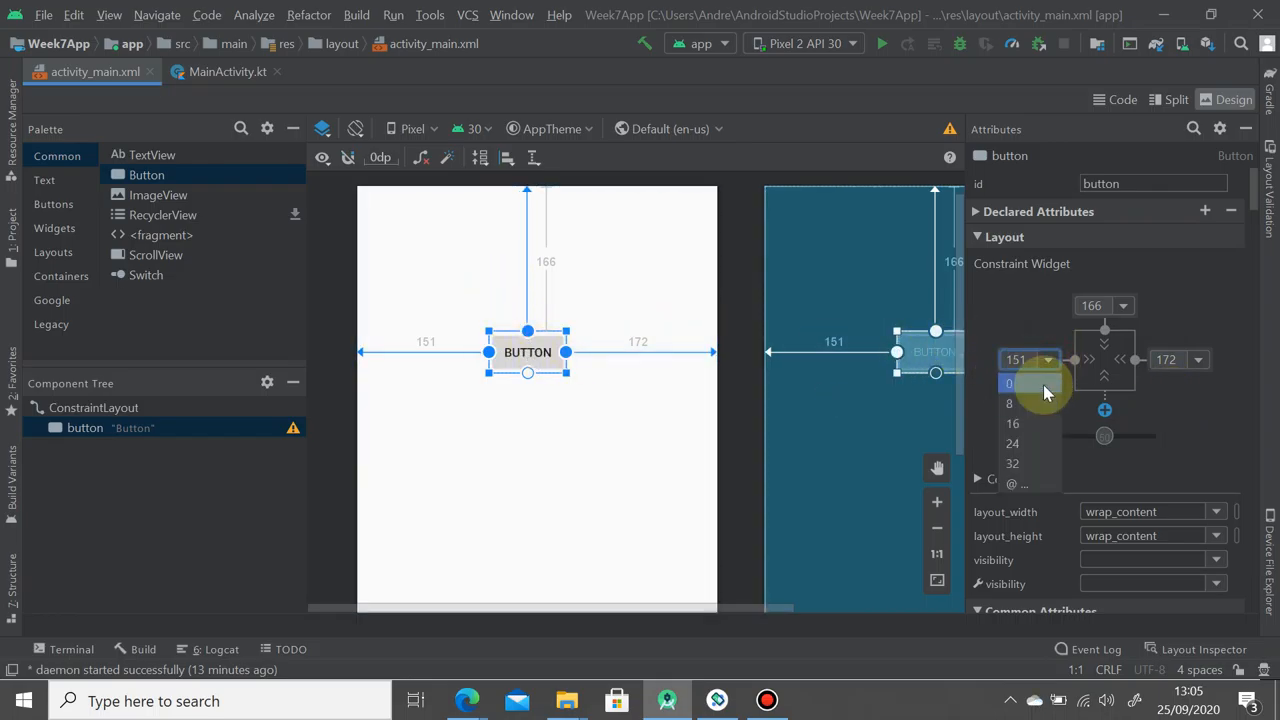
click(1008, 384)
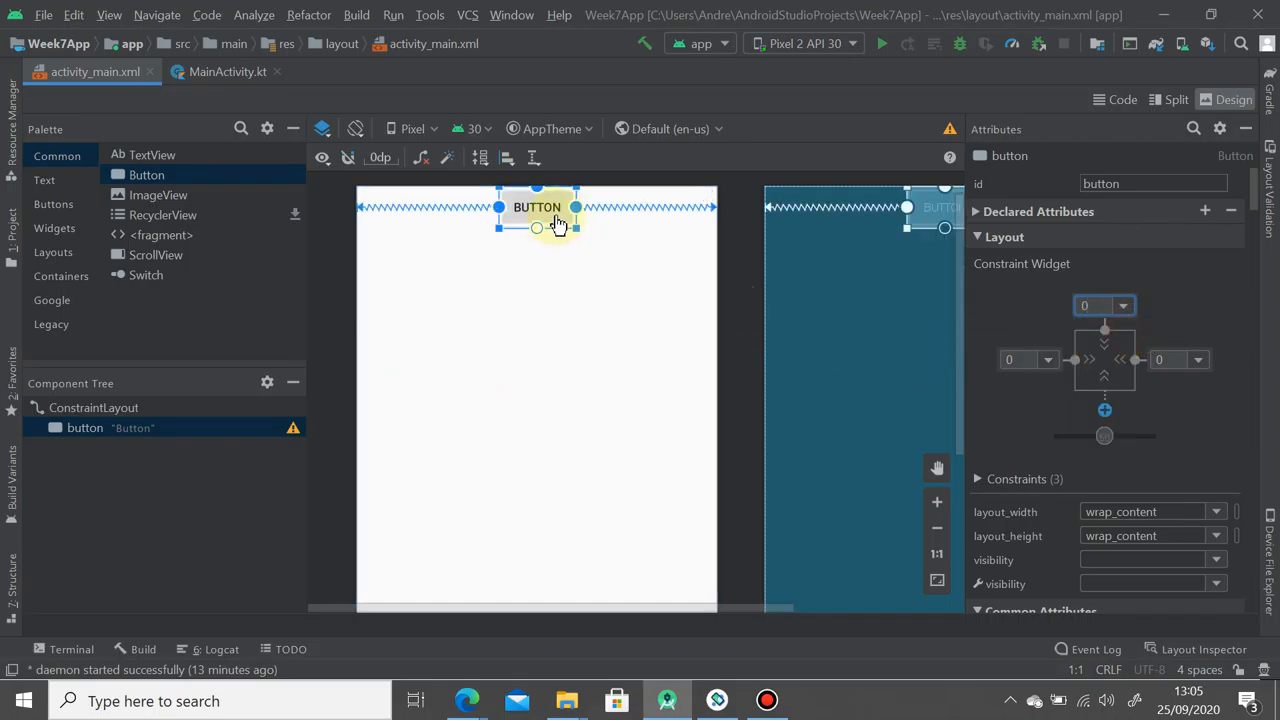
drag(536, 206, 536, 302)
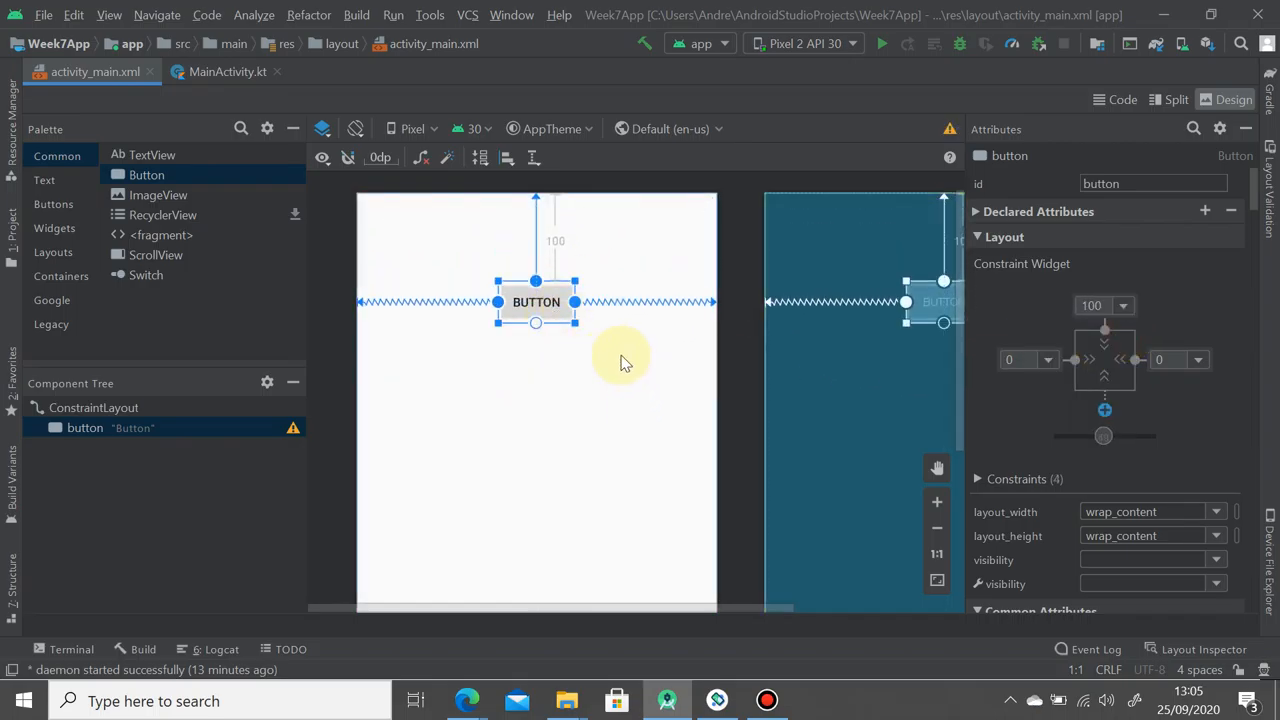
Give the button id btnHide and text HIDE ME, then show MainActivity.kt
click(1150, 184)
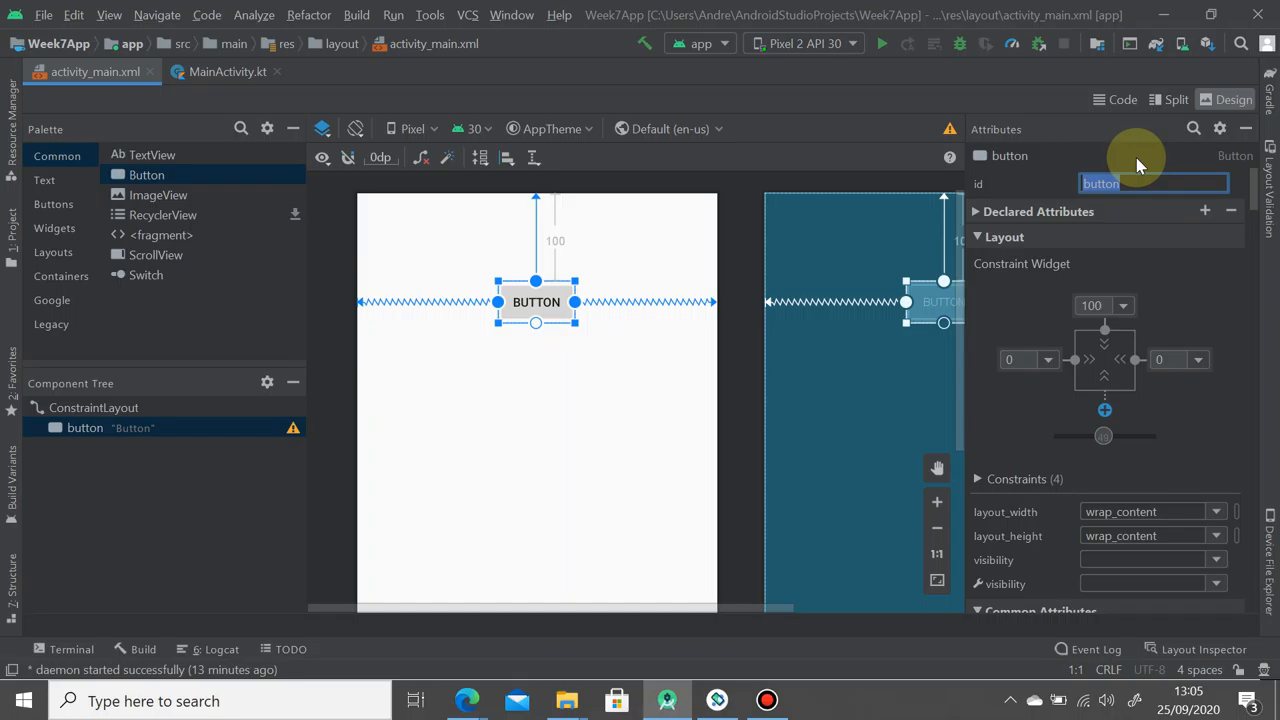
text(btnHid)
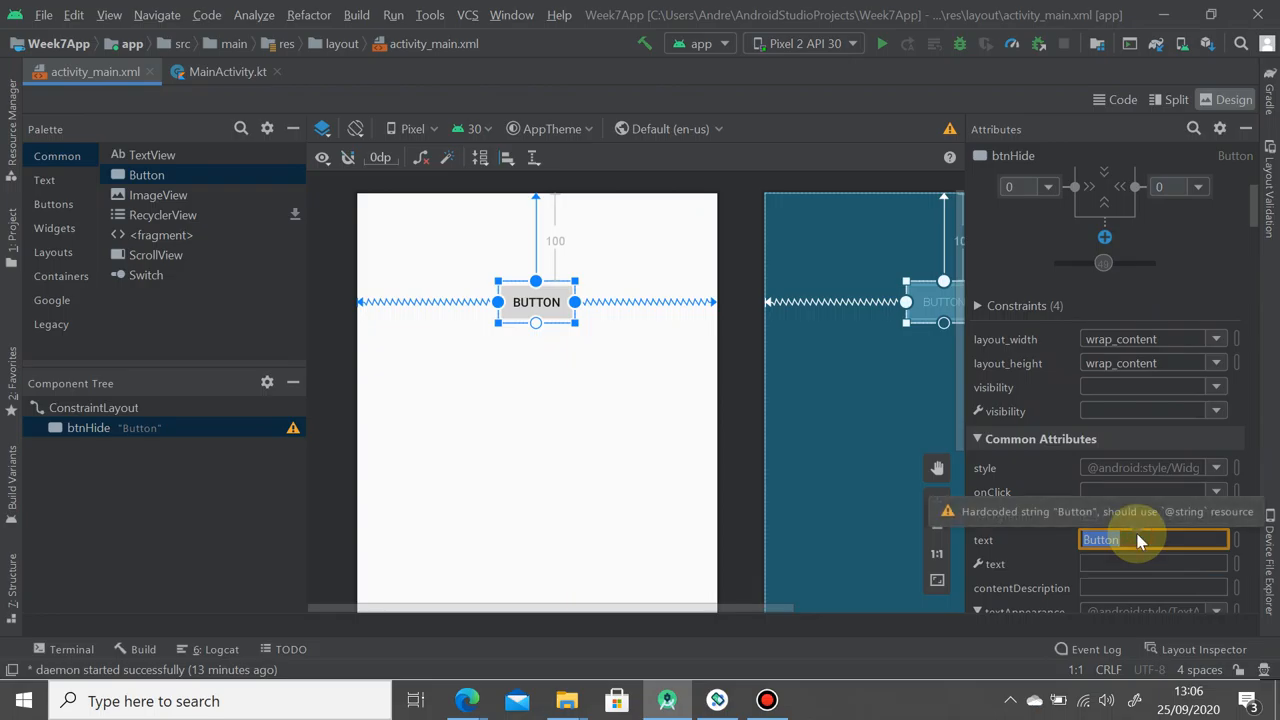
text(HIDE ME)
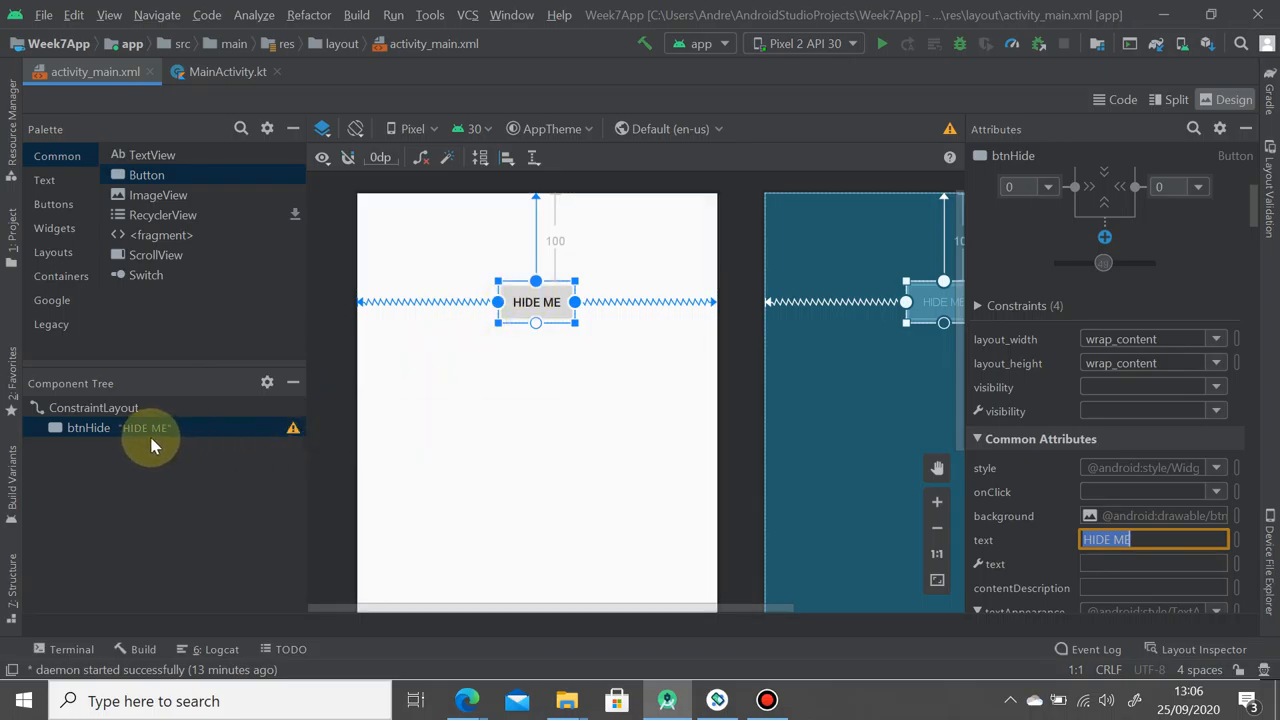
mouse_move(556, 296)
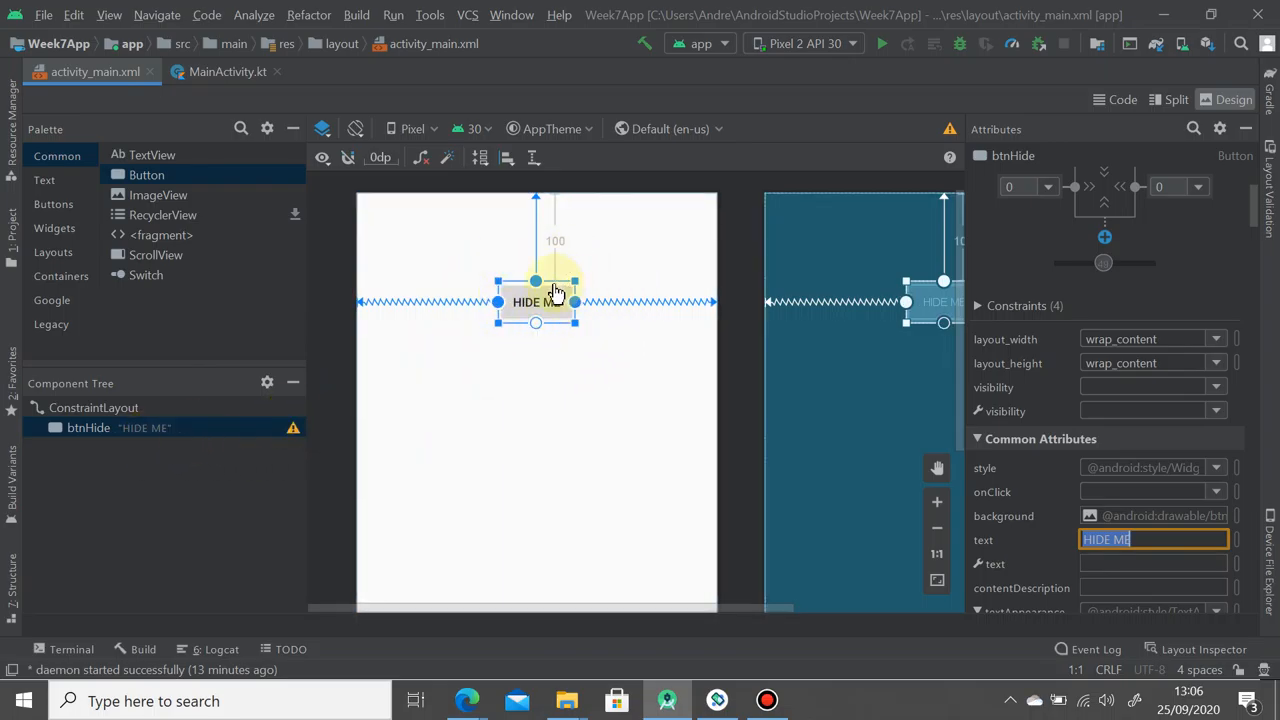
click(228, 72)
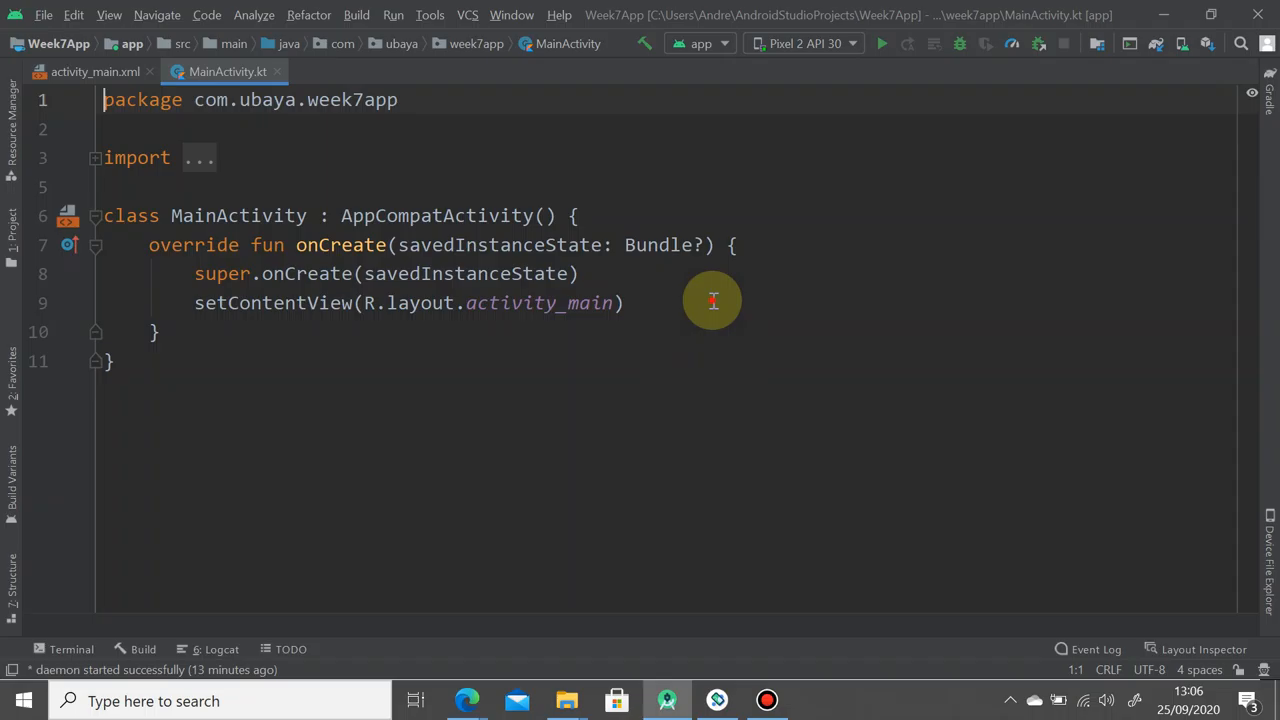
Write btnHide.setOnClickListener { btnHide.animate(). } inside onCreate using autocomplete
click(624, 304)
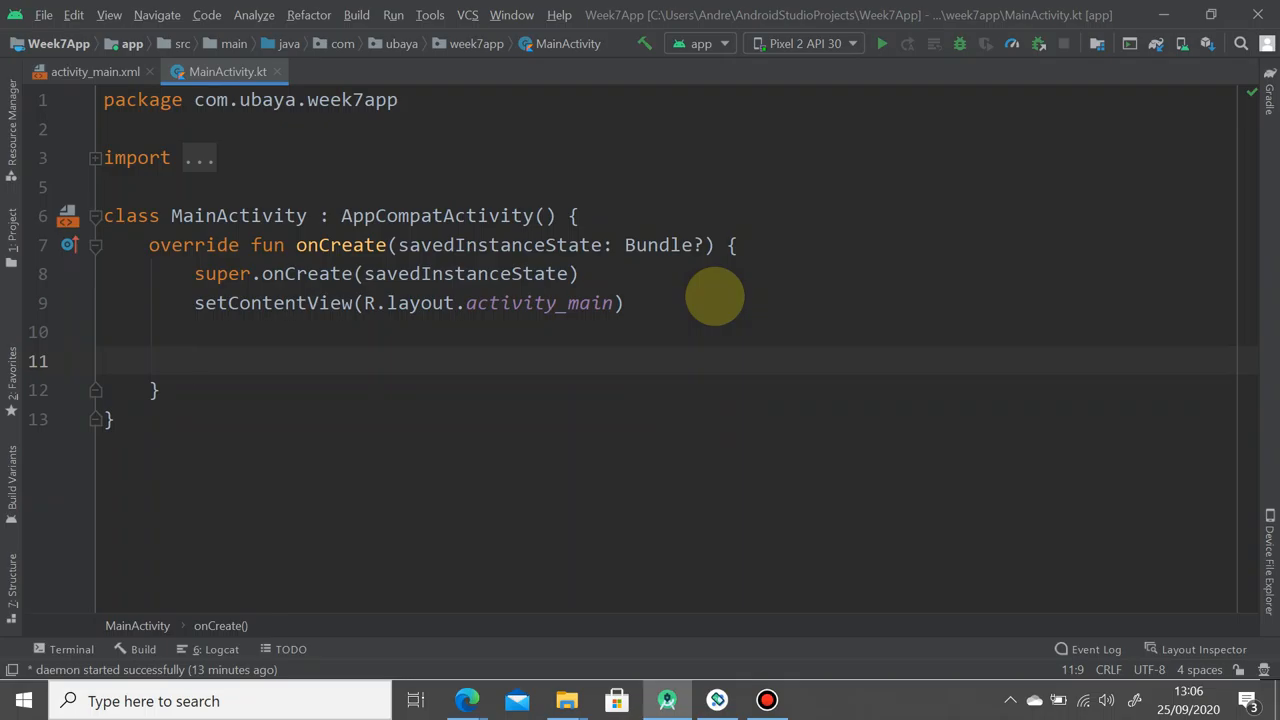
text(btn)
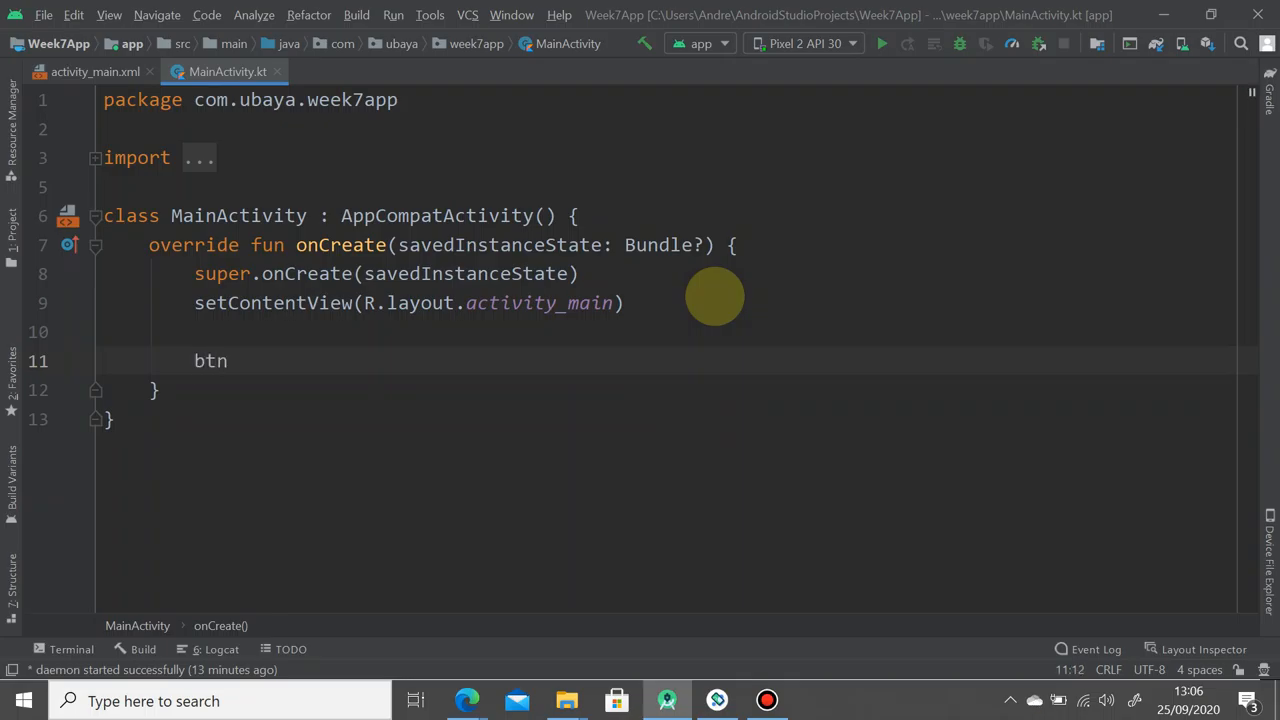
text(Hi)
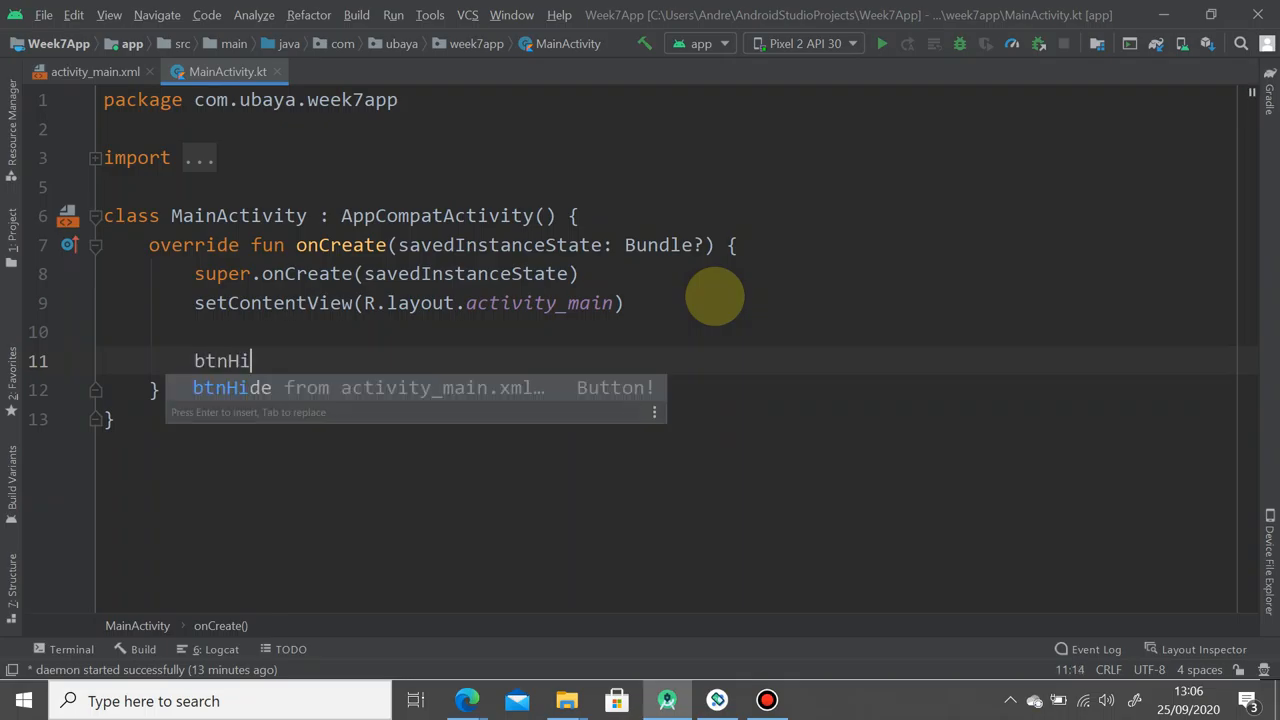
text(de.setOn)
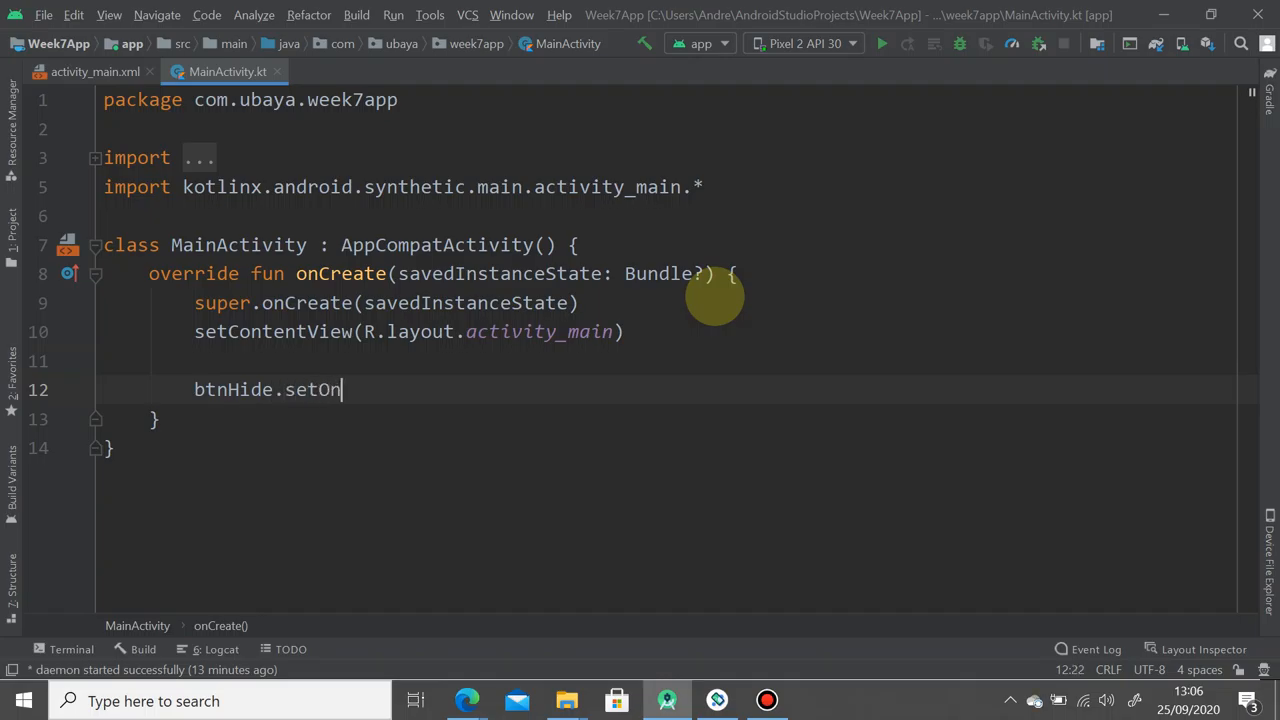
text(ClickListener {)
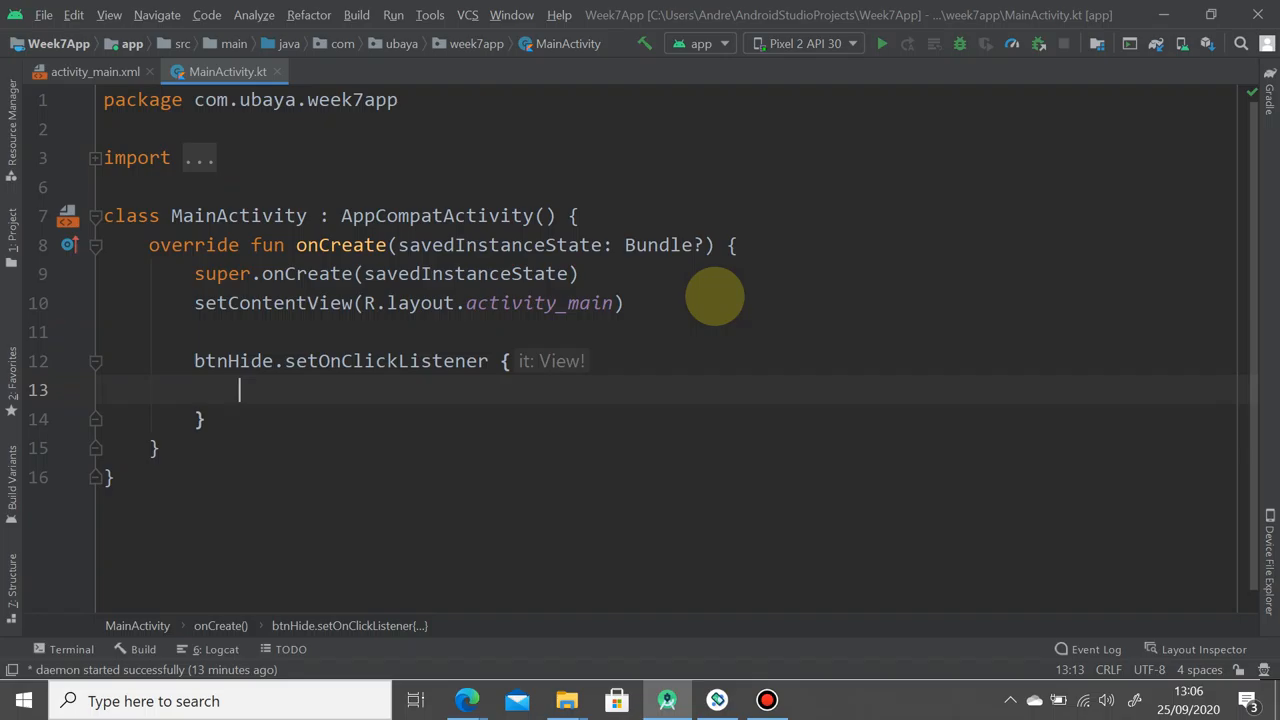
text(bt)
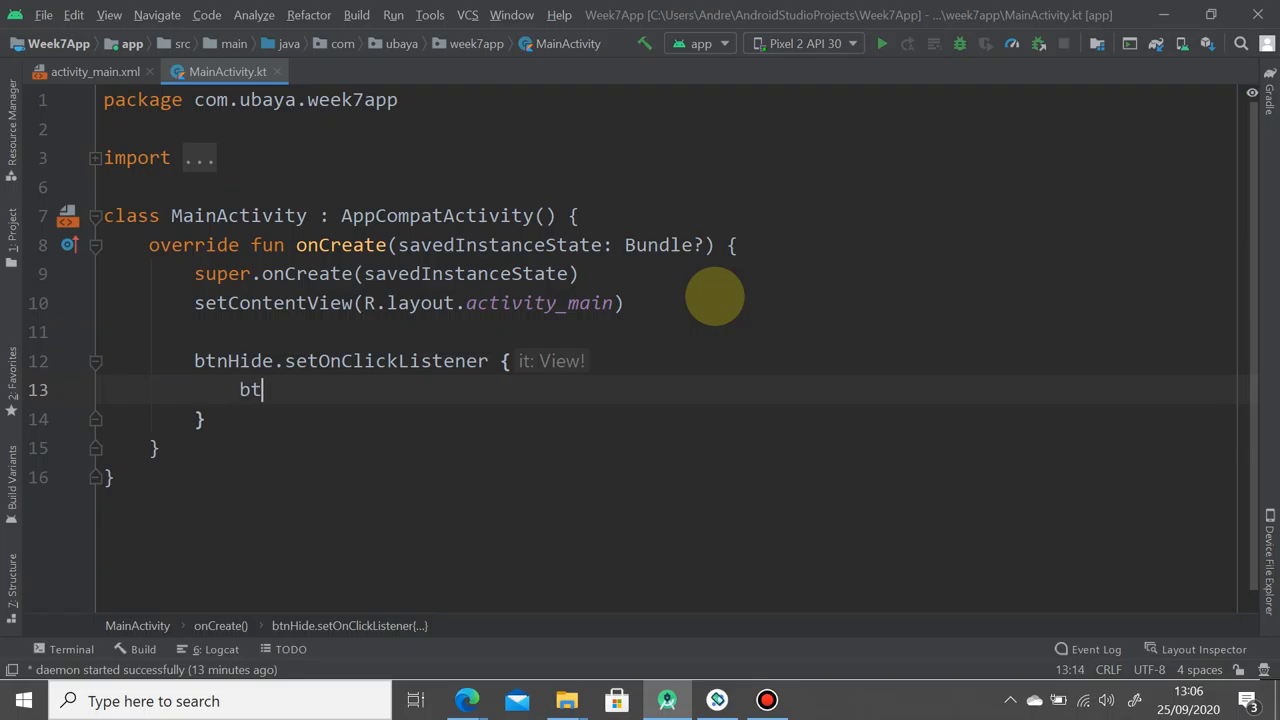
text(nHide.)
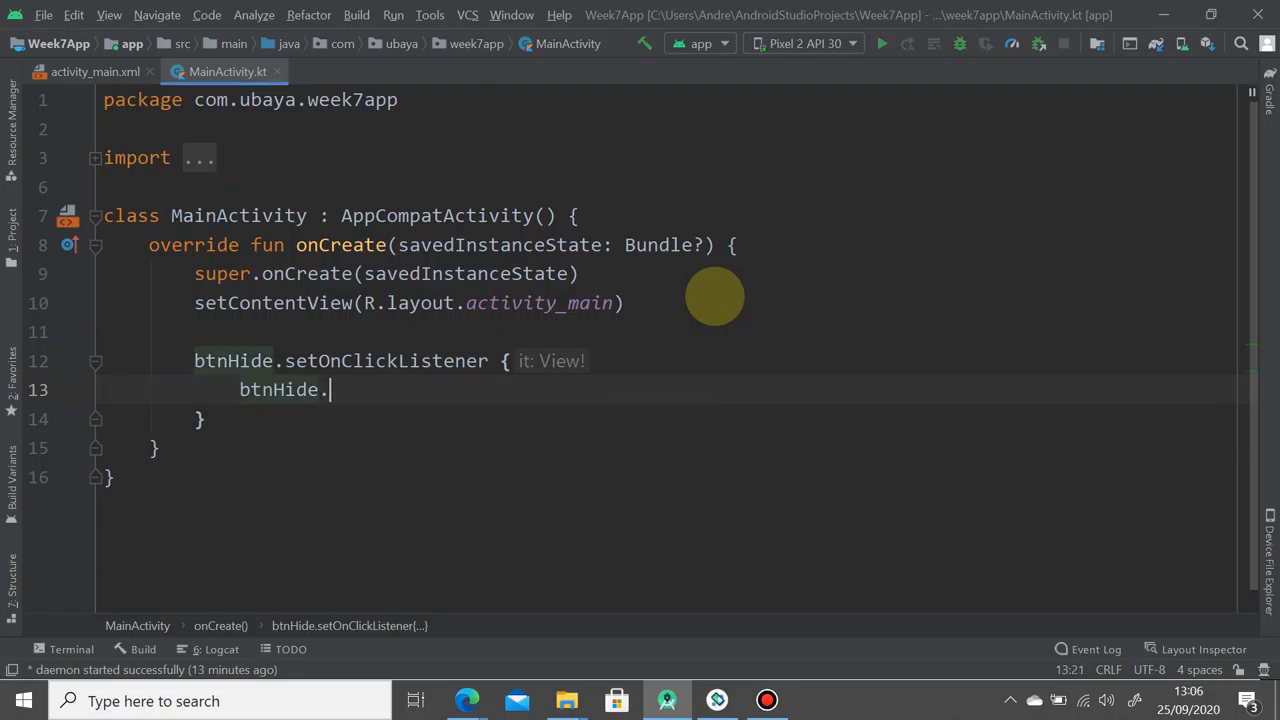
text(animate()
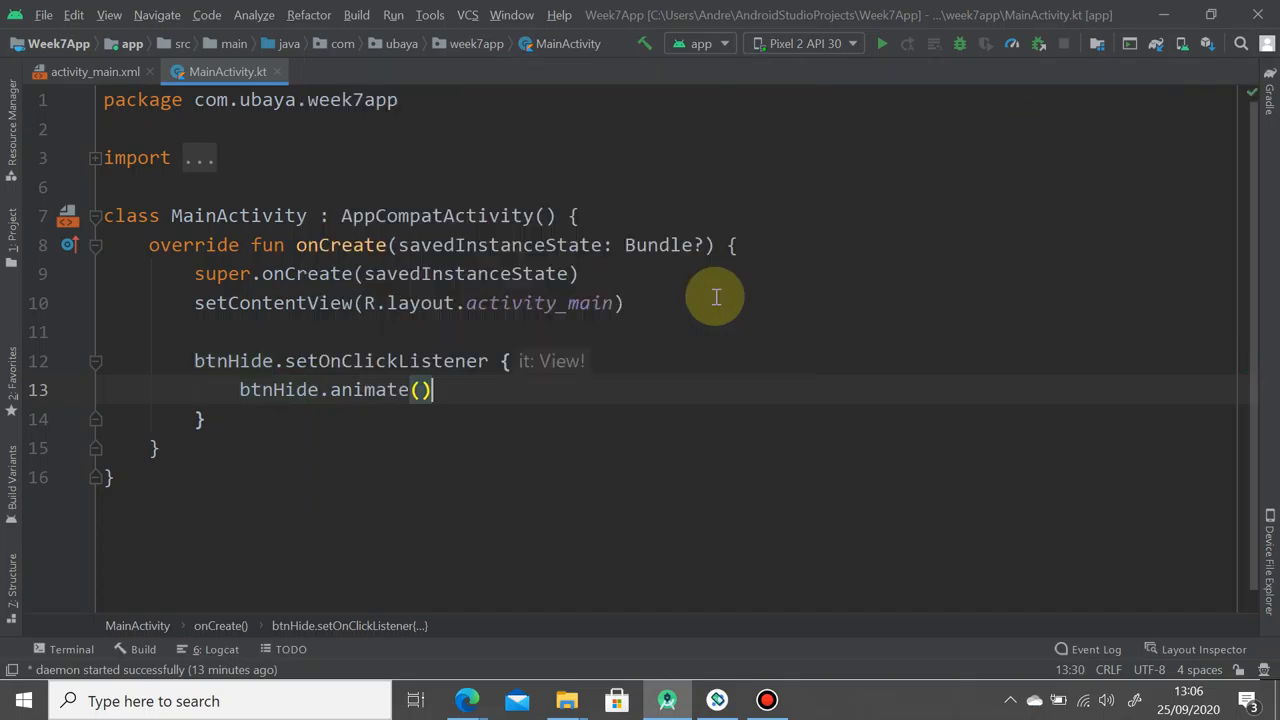
text(.)
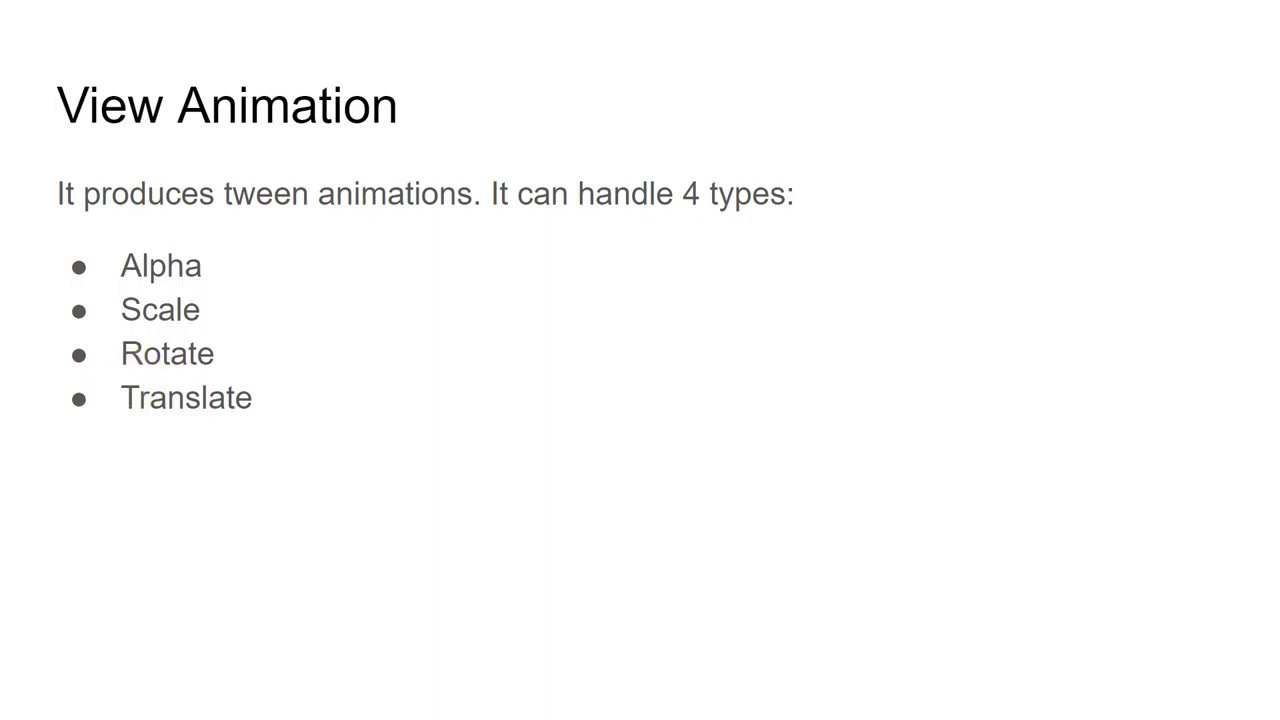
Return to the MainActivity.kt code from the View Animation slide
click(666, 700)
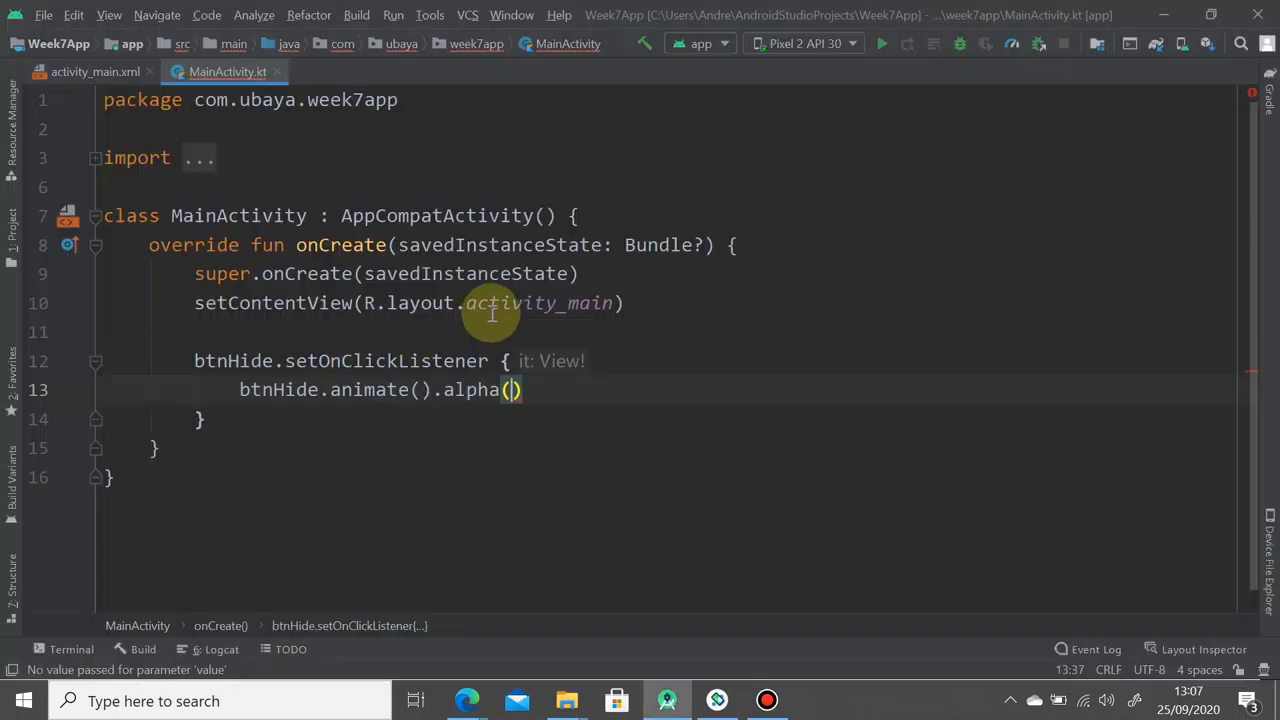
mouse_move(504, 340)
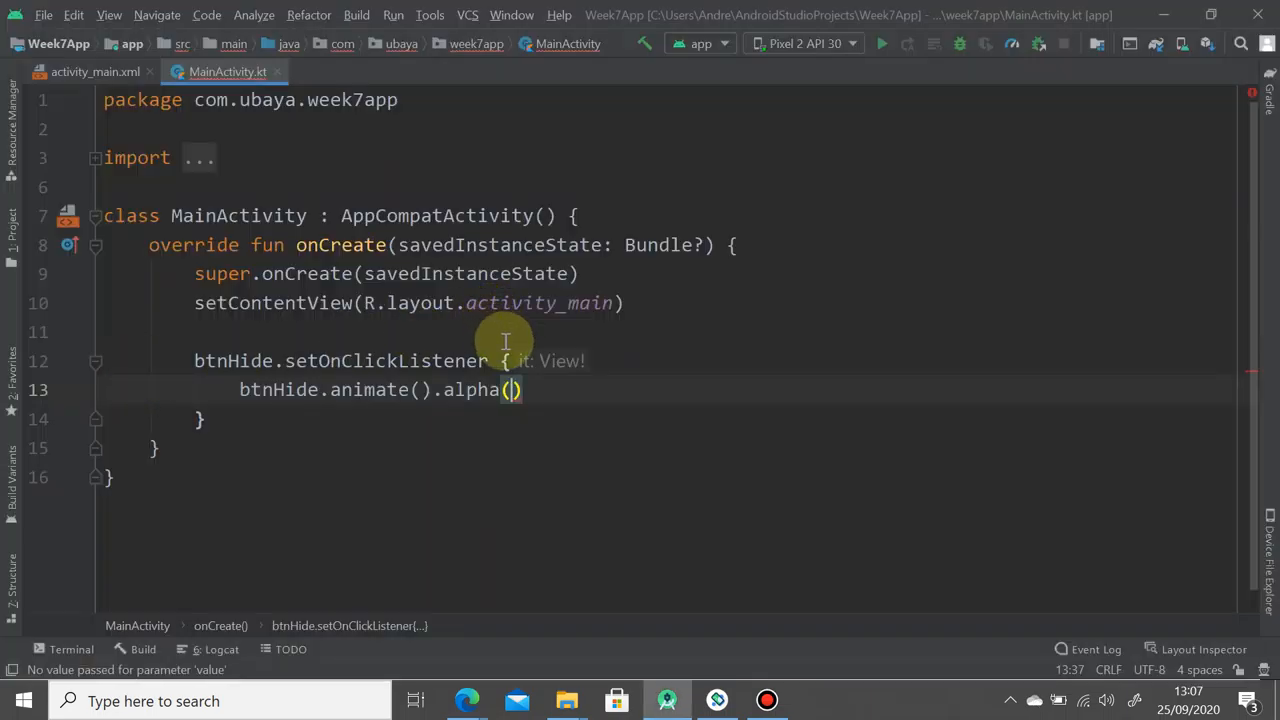
Chain alpha(0f).setDuration(2000) onto animate() and begin the .setListener call
text(0f)
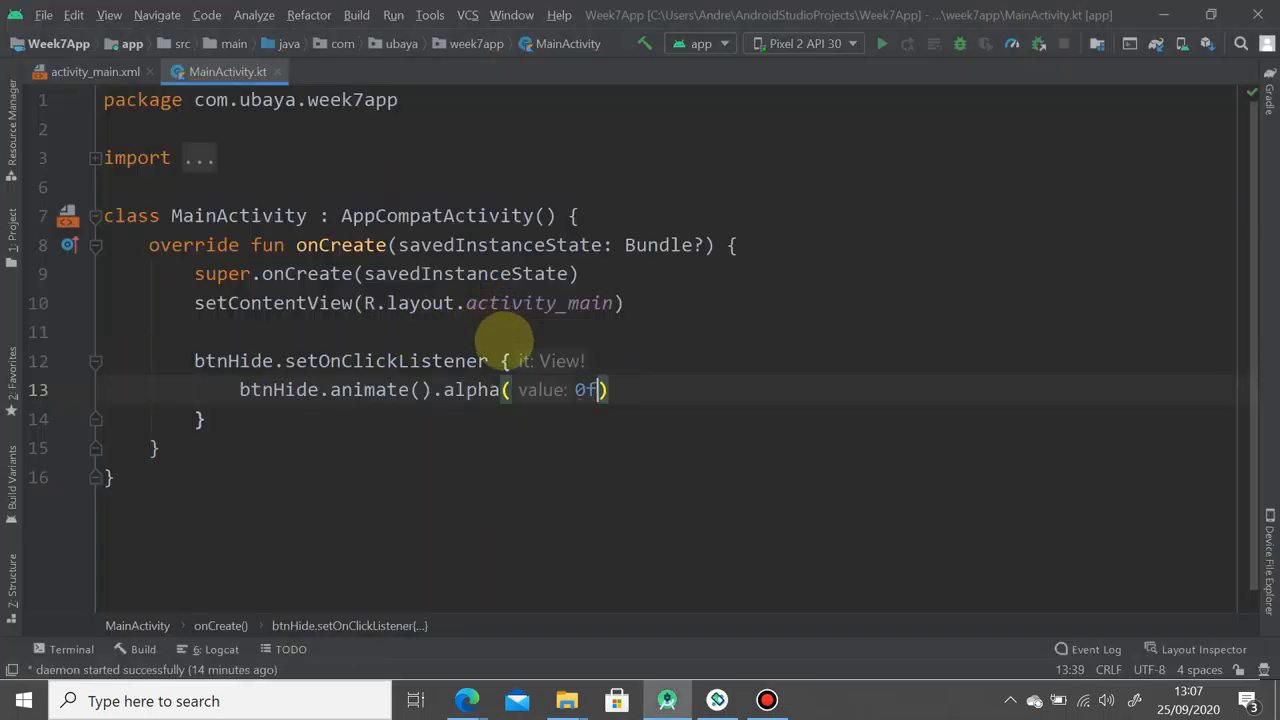
text(.)
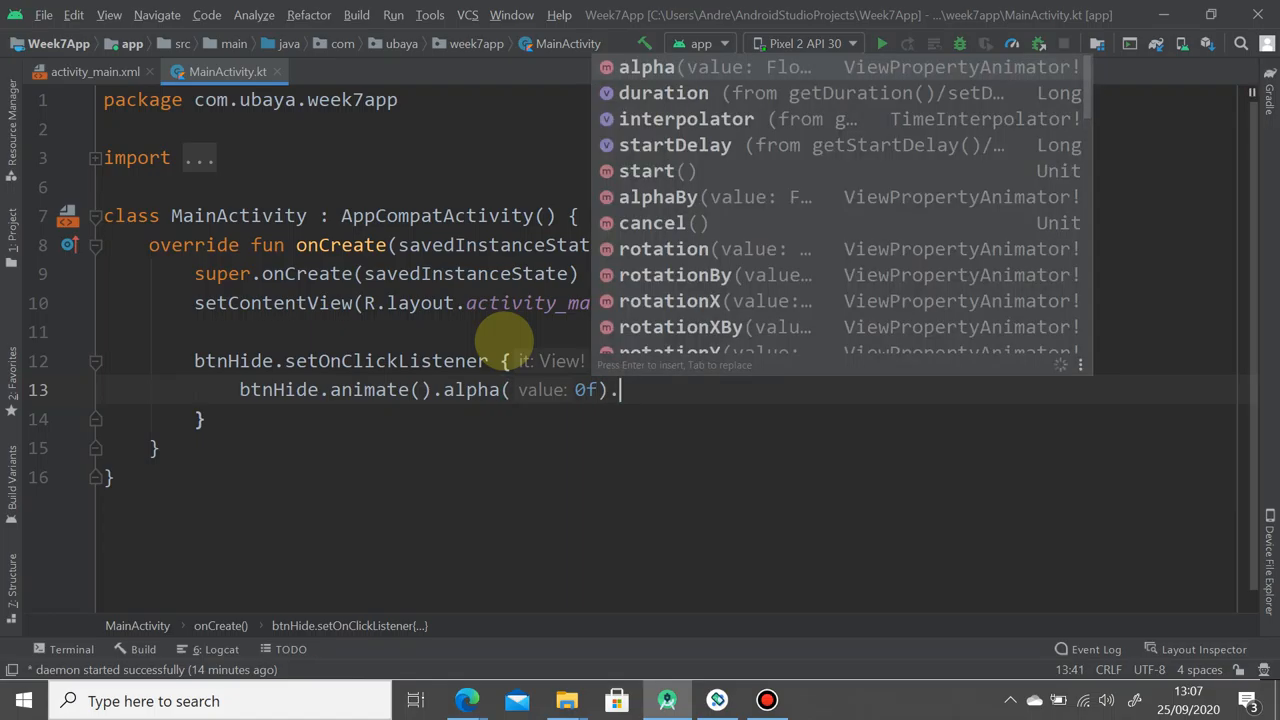
text(setDU)
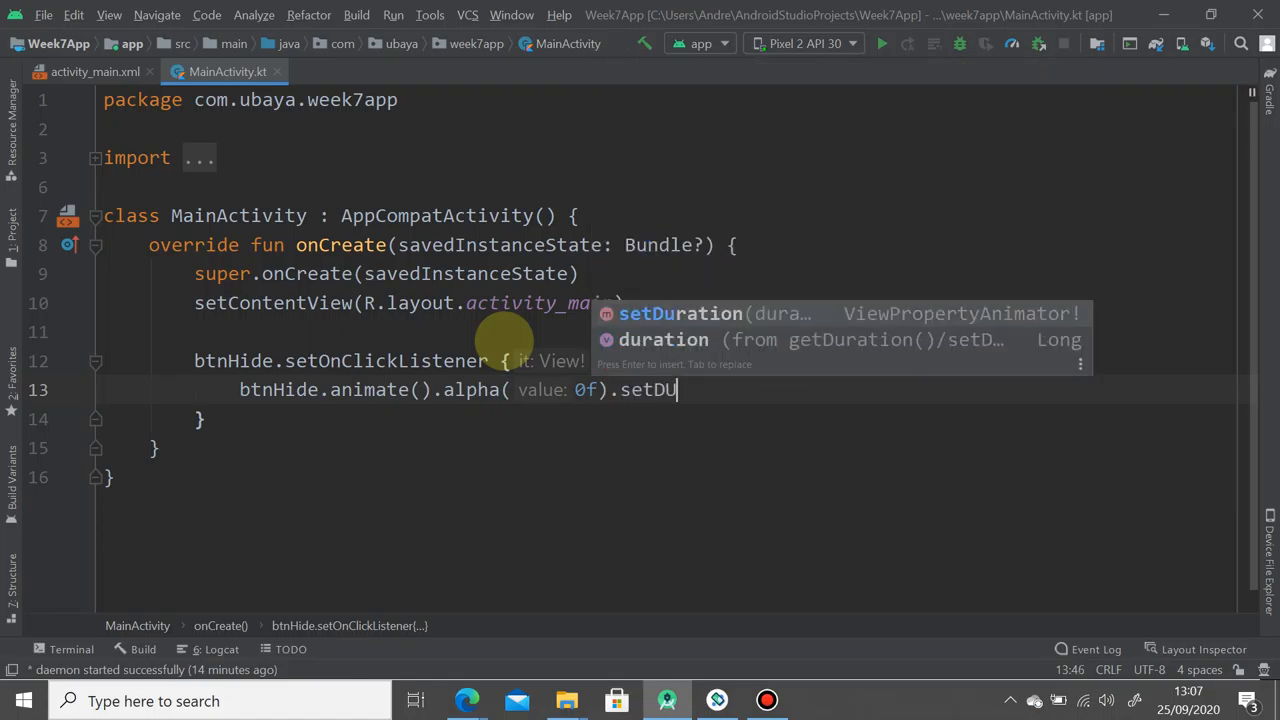
key(Enter)
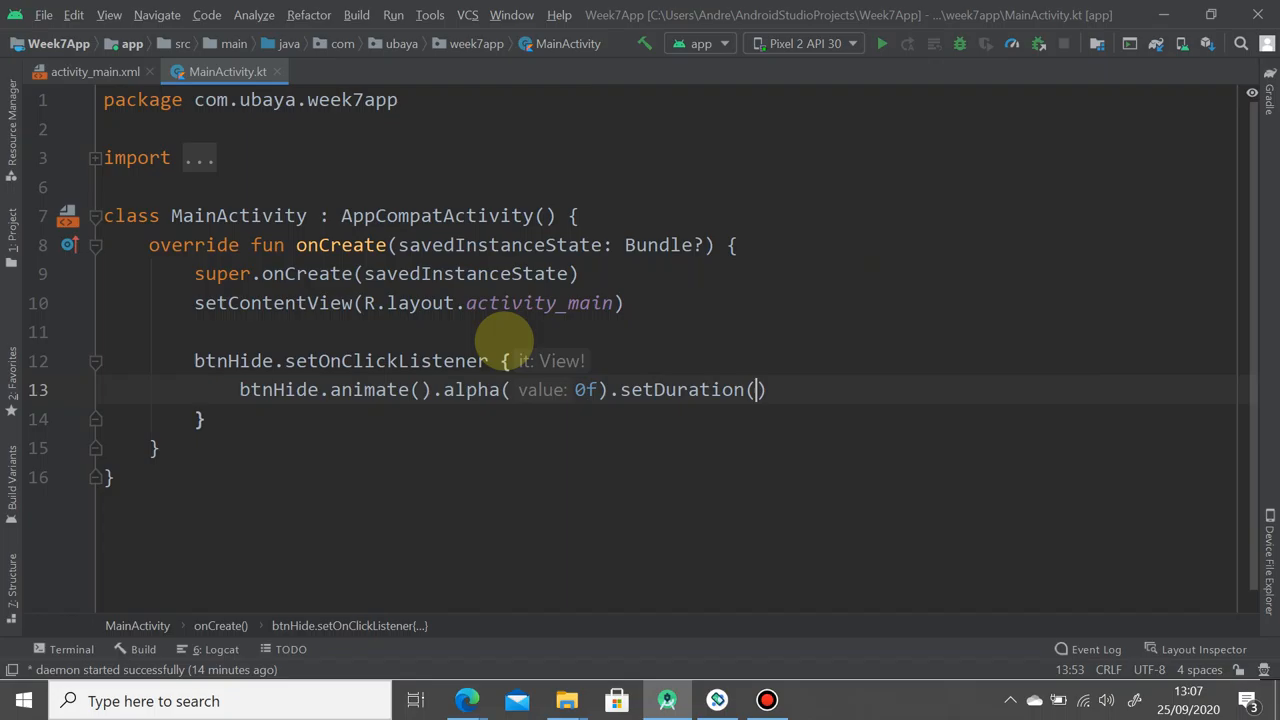
text(2000)
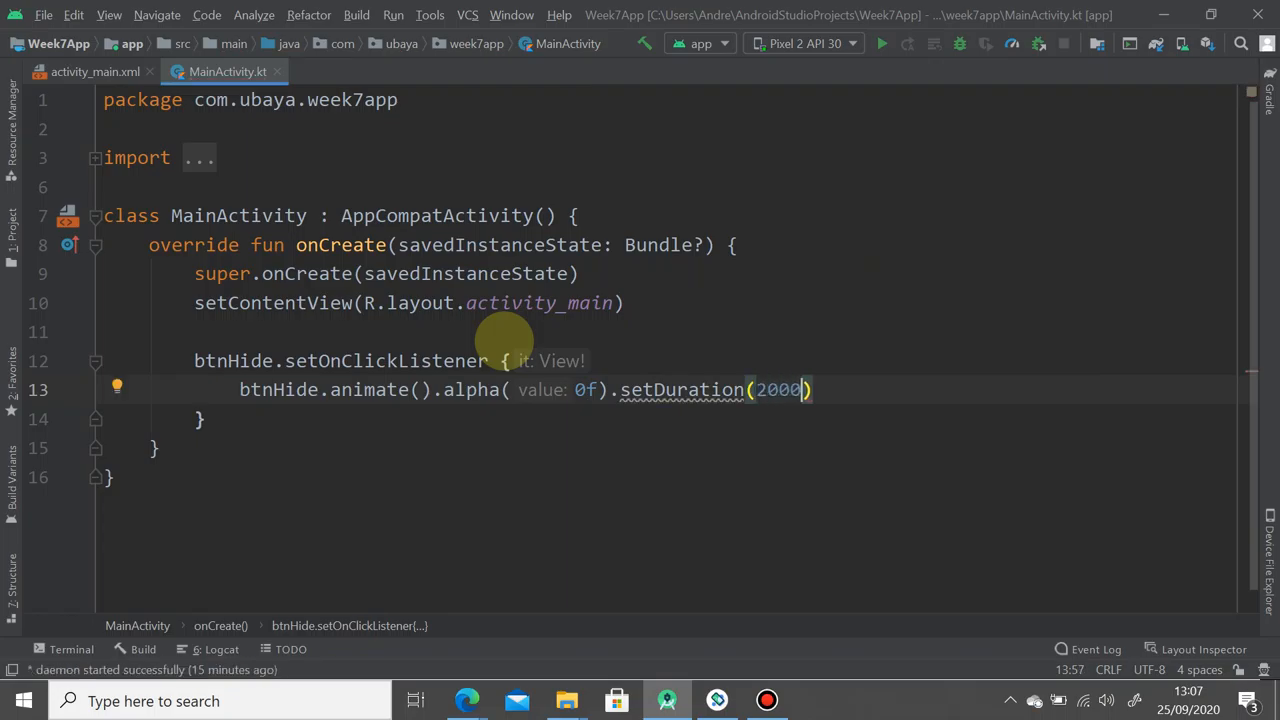
double_click(682, 388)
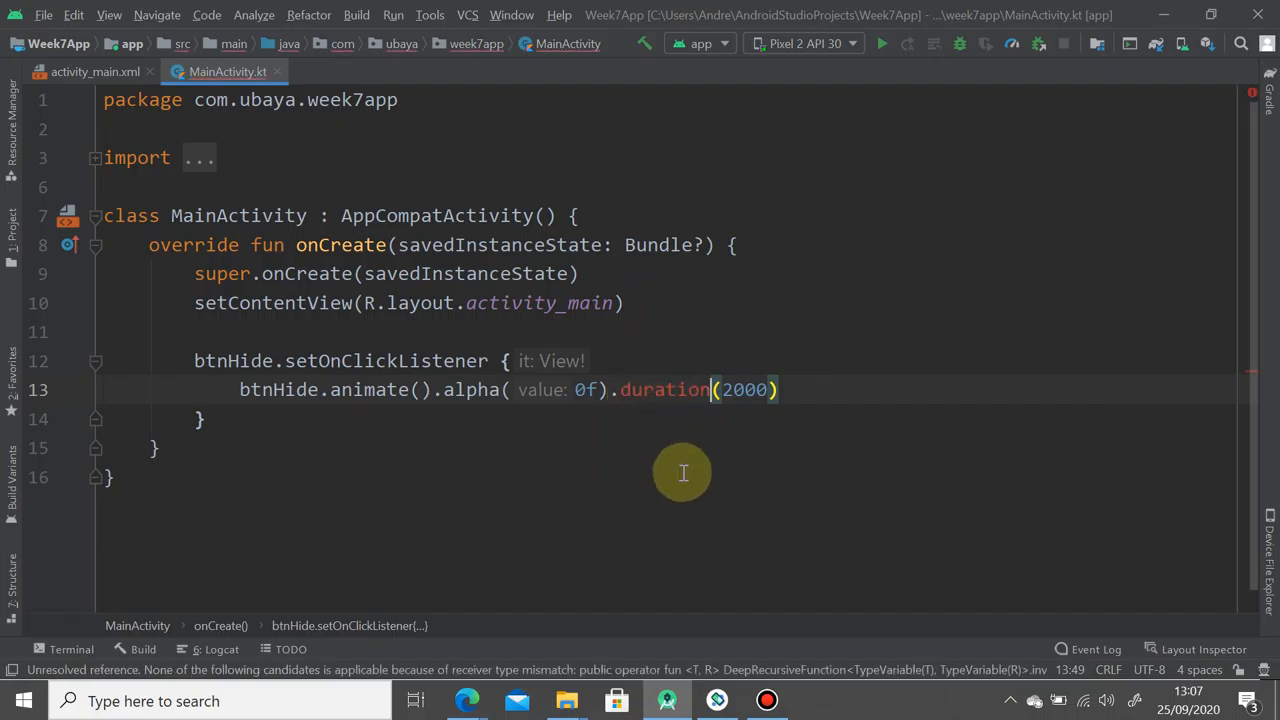
mouse_move(664, 388)
text(setD)
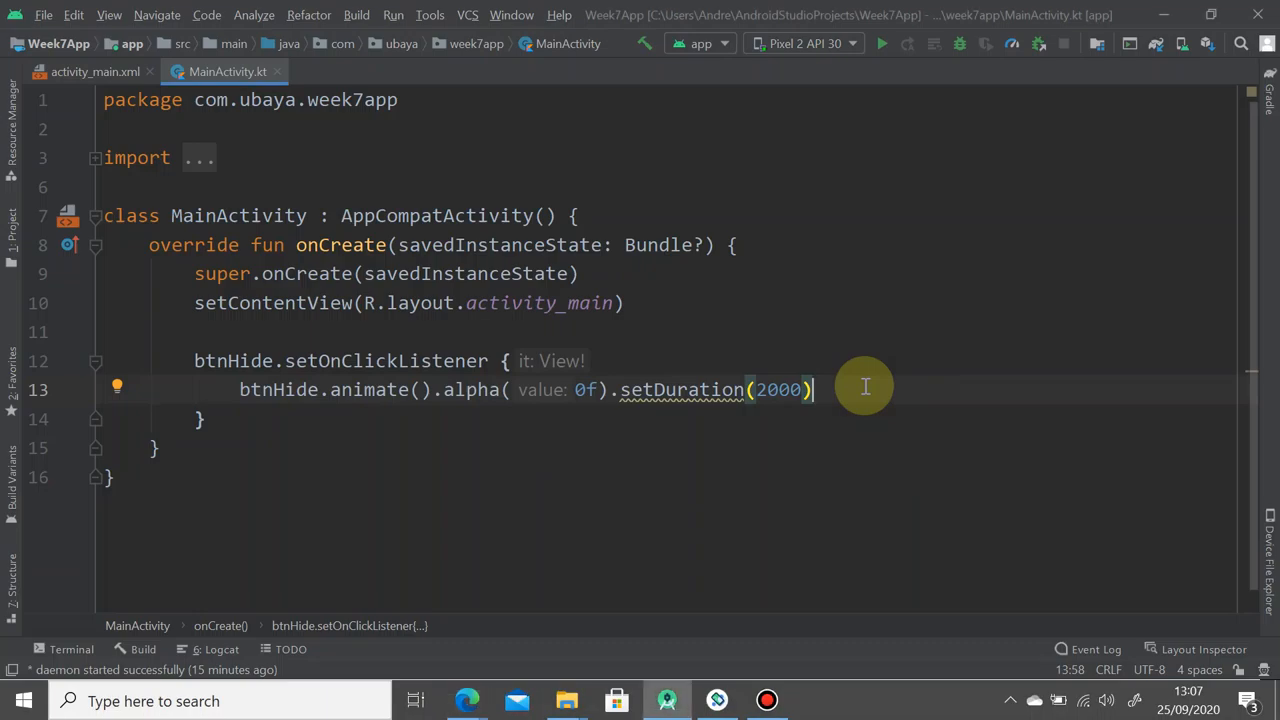
text(.setListener(object:)
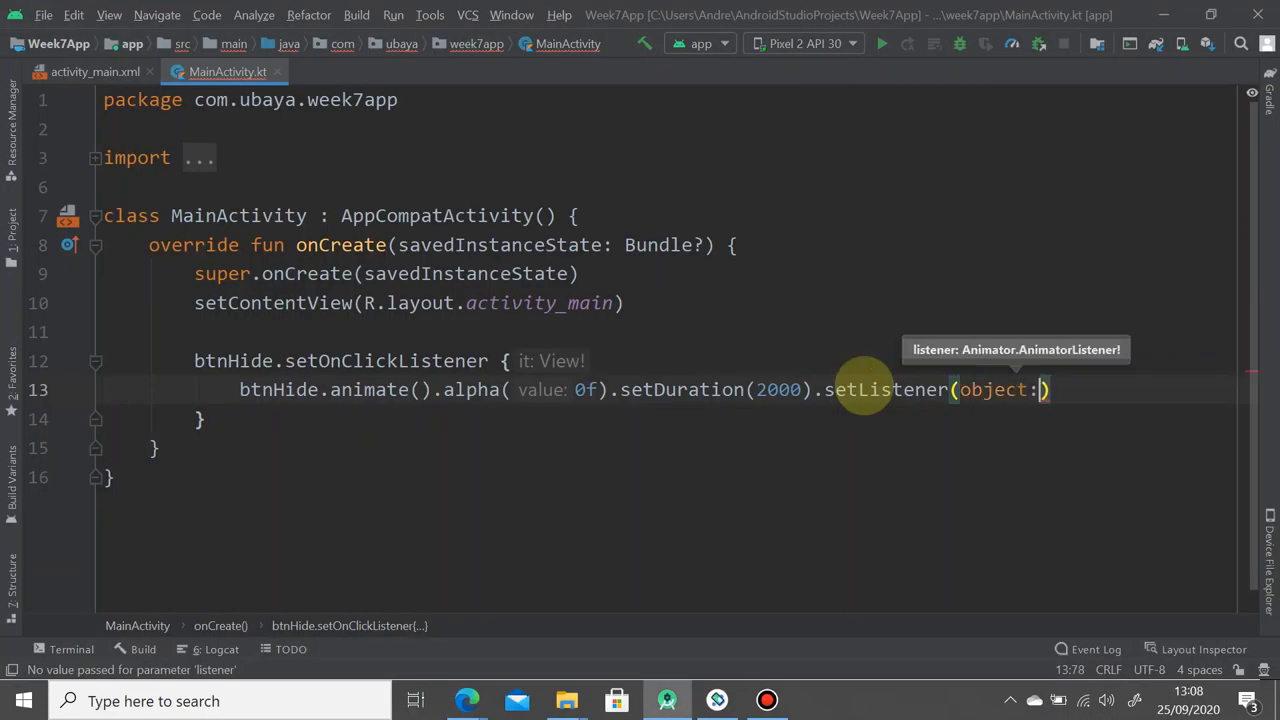
Pass object: AnimatorListenerAdapter(){ as the fade animation's listener
text(AnimatorListenerAdapter)
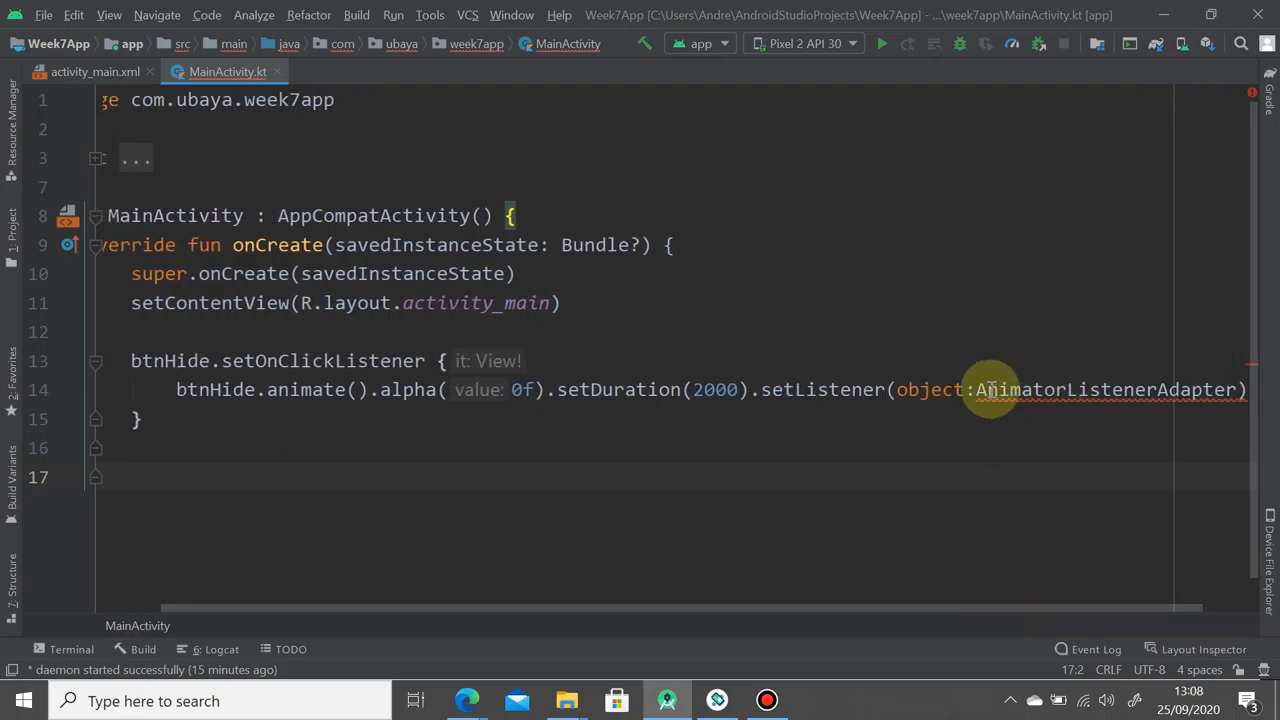
mouse_move(1052, 588)
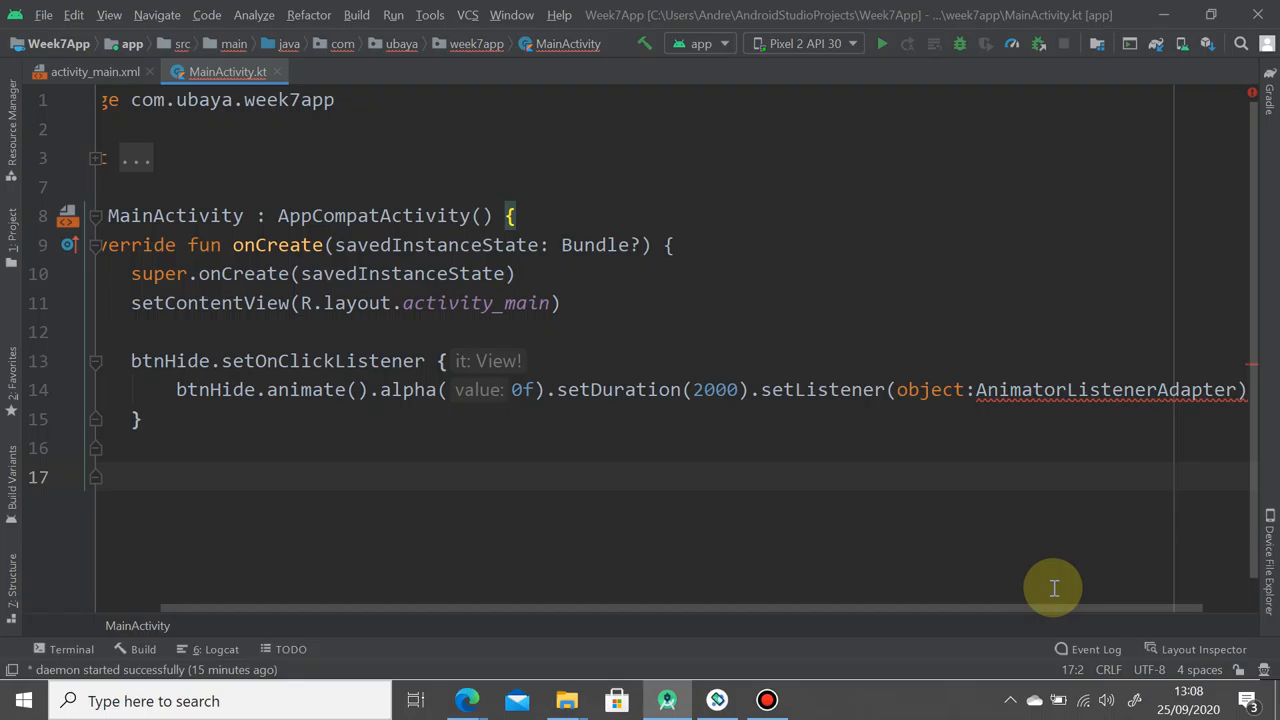
mouse_move(1024, 428)
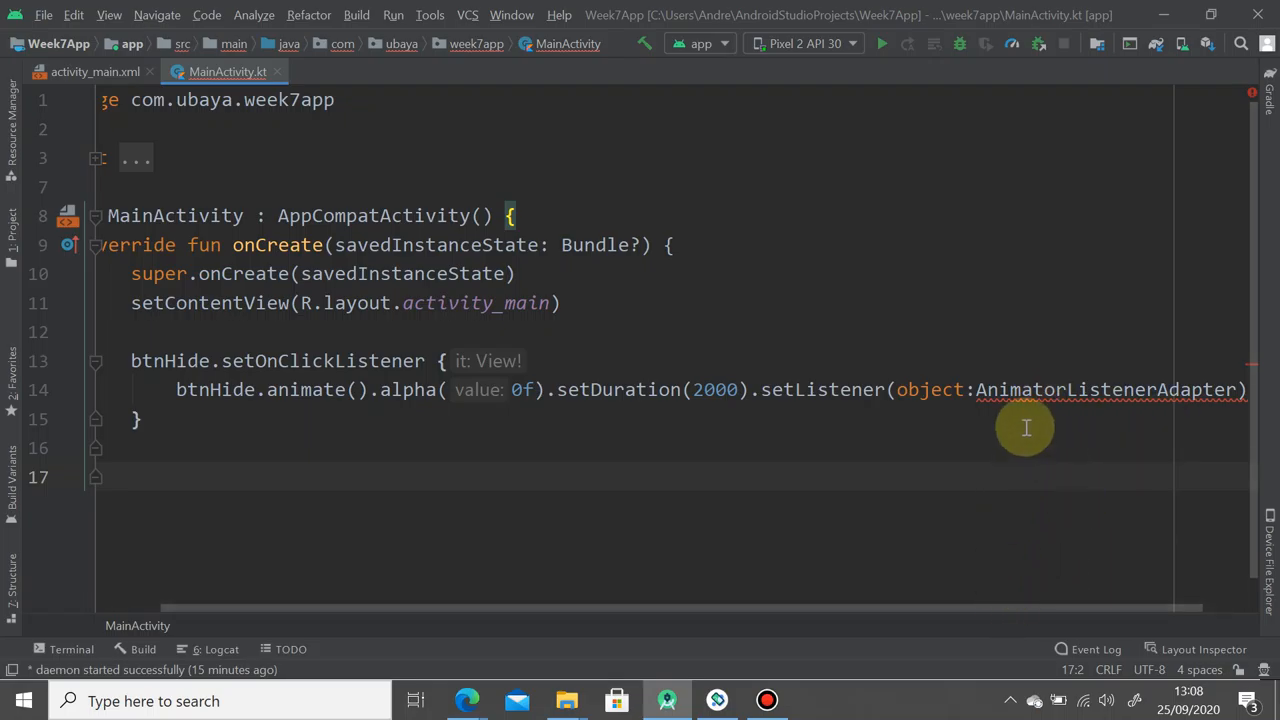
click(1044, 388)
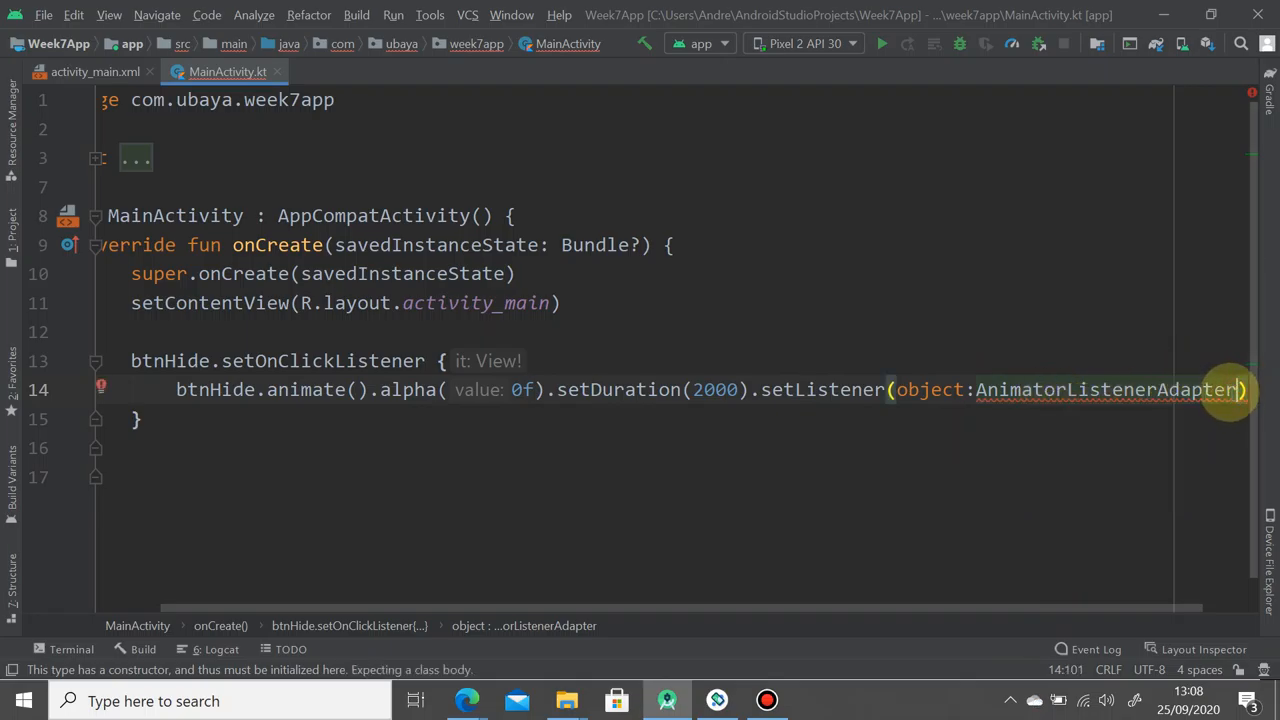
text((){)
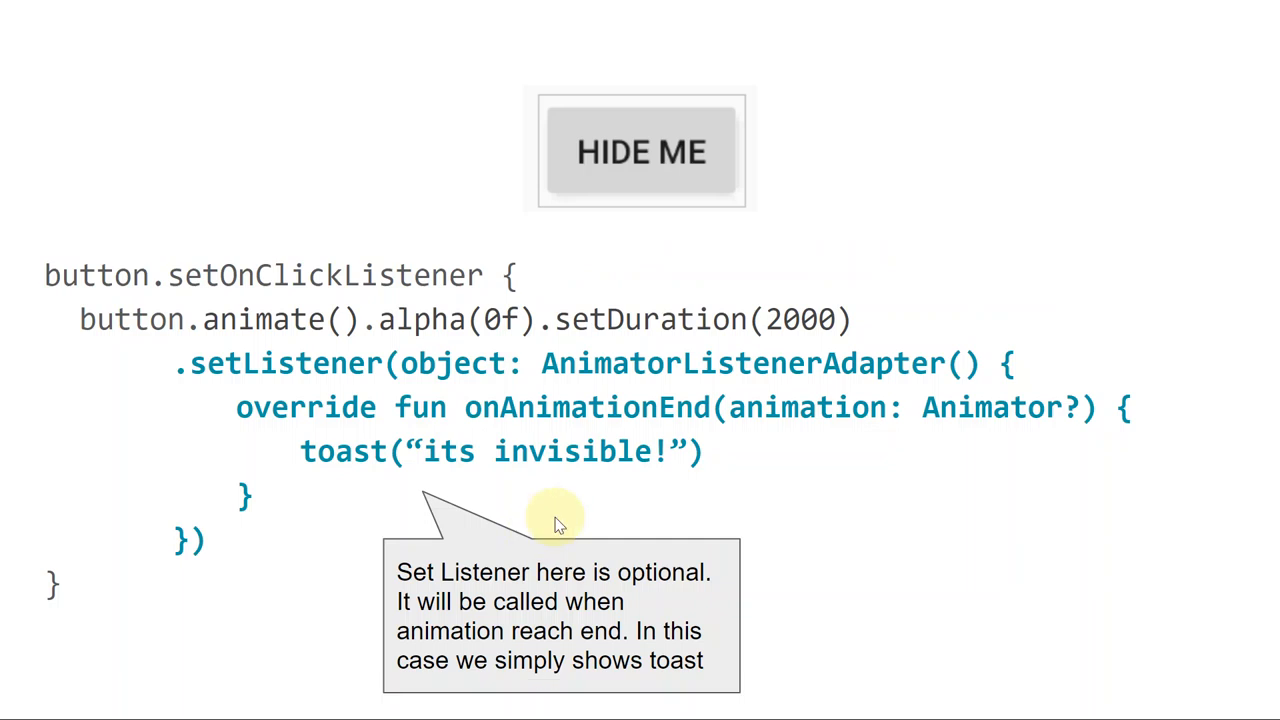
Return from the setListener/onAnimationEnd slide to the MainActivity code in Android Studio
click(664, 700)
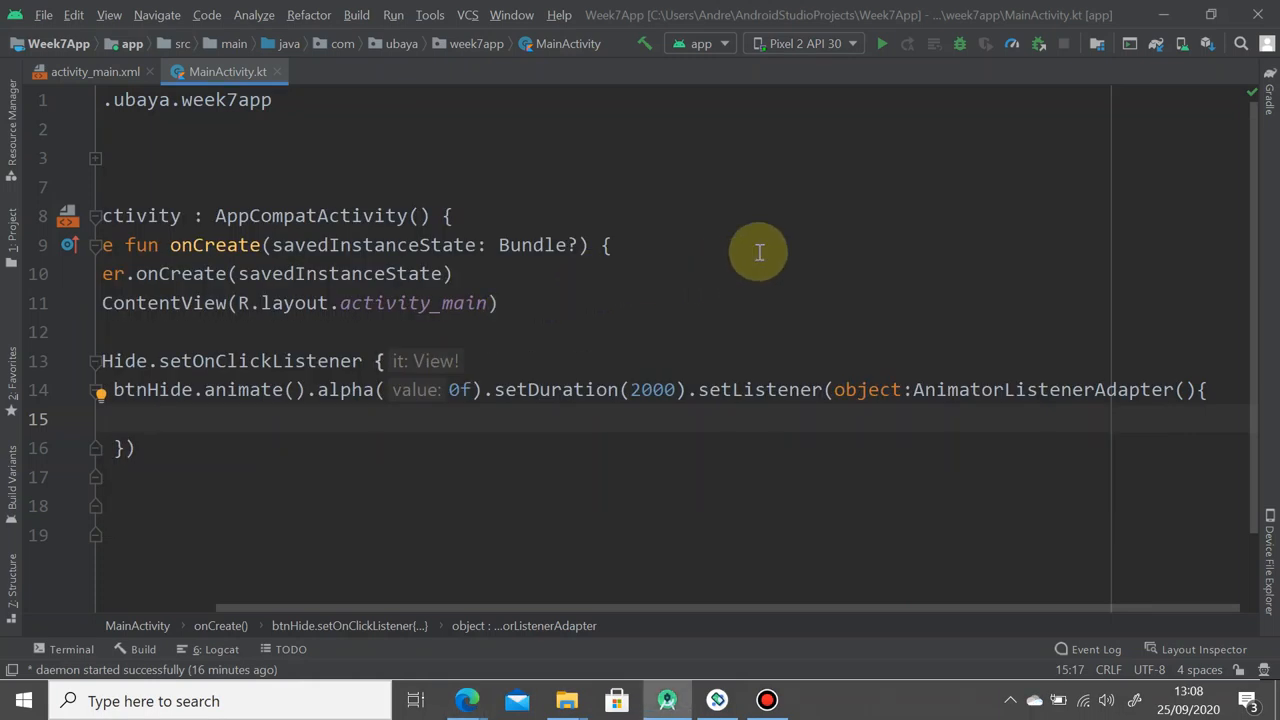
Override onAnimationEnd and begin Toast.makeText with applicationContext as its first argument
text(onAnimationEnd(animation: Animator?) {)
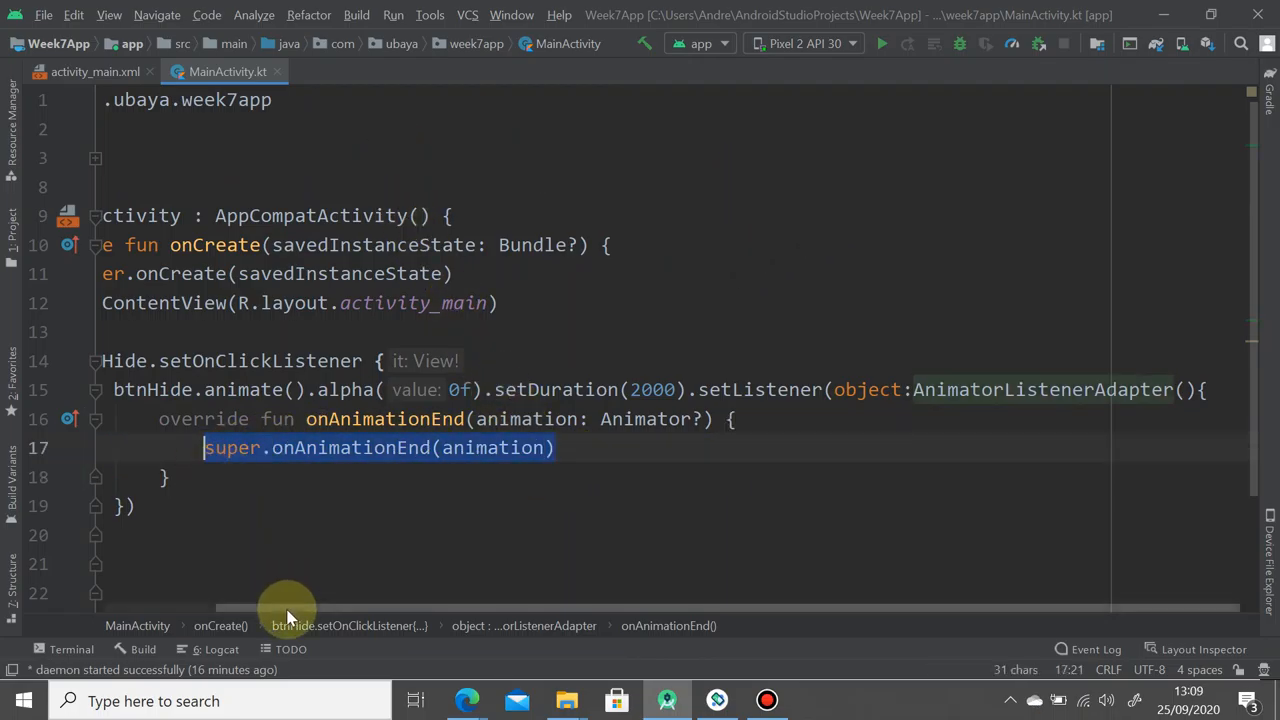
text(Toast.makeText()
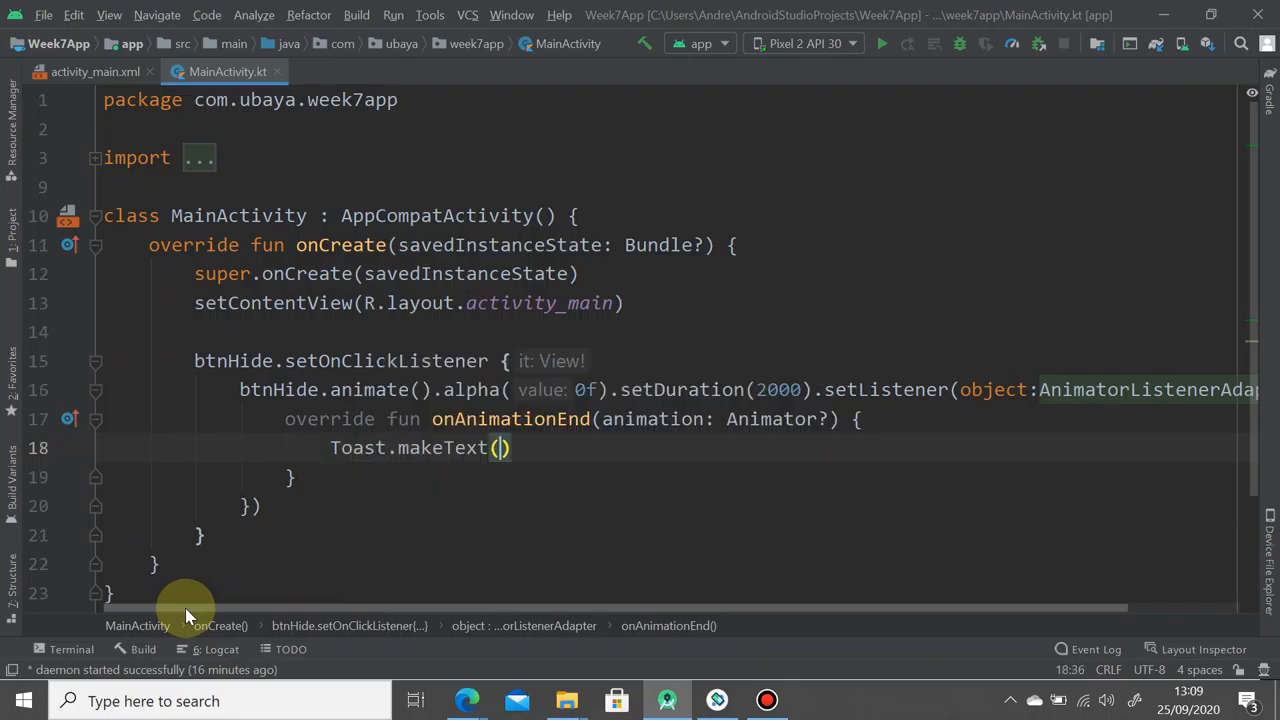
text(tshi)
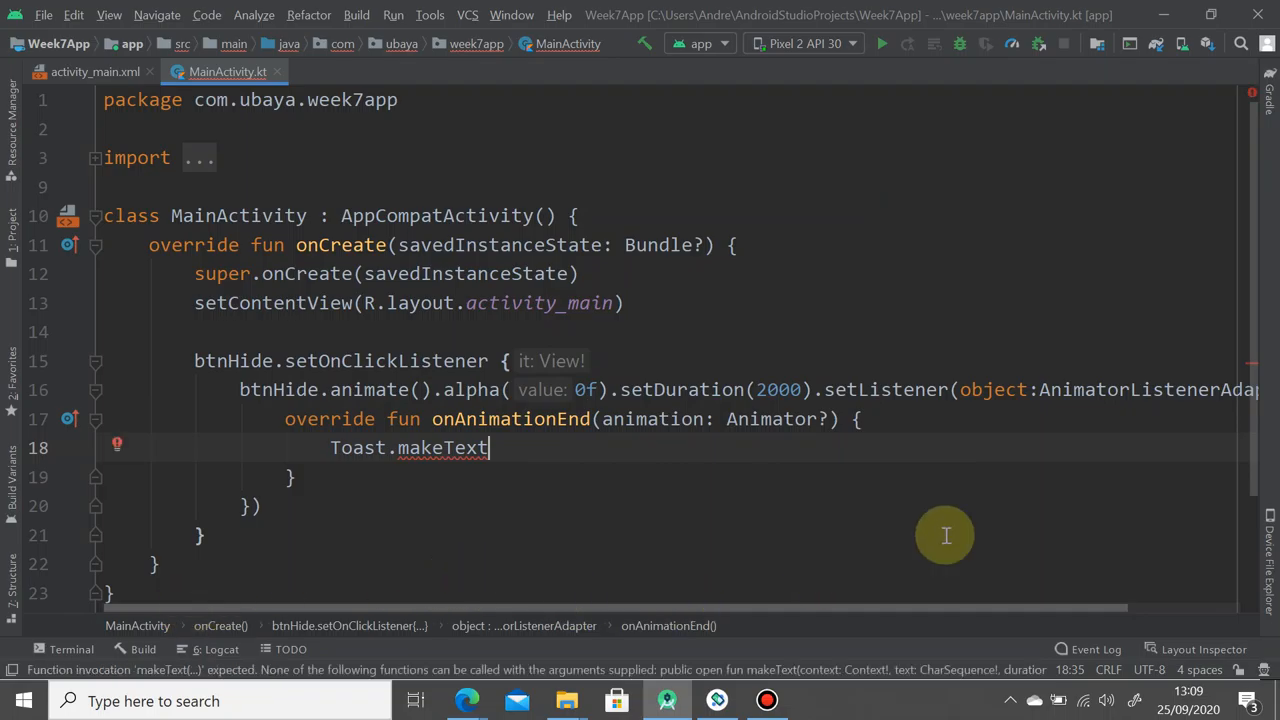
mouse_move(546, 442)
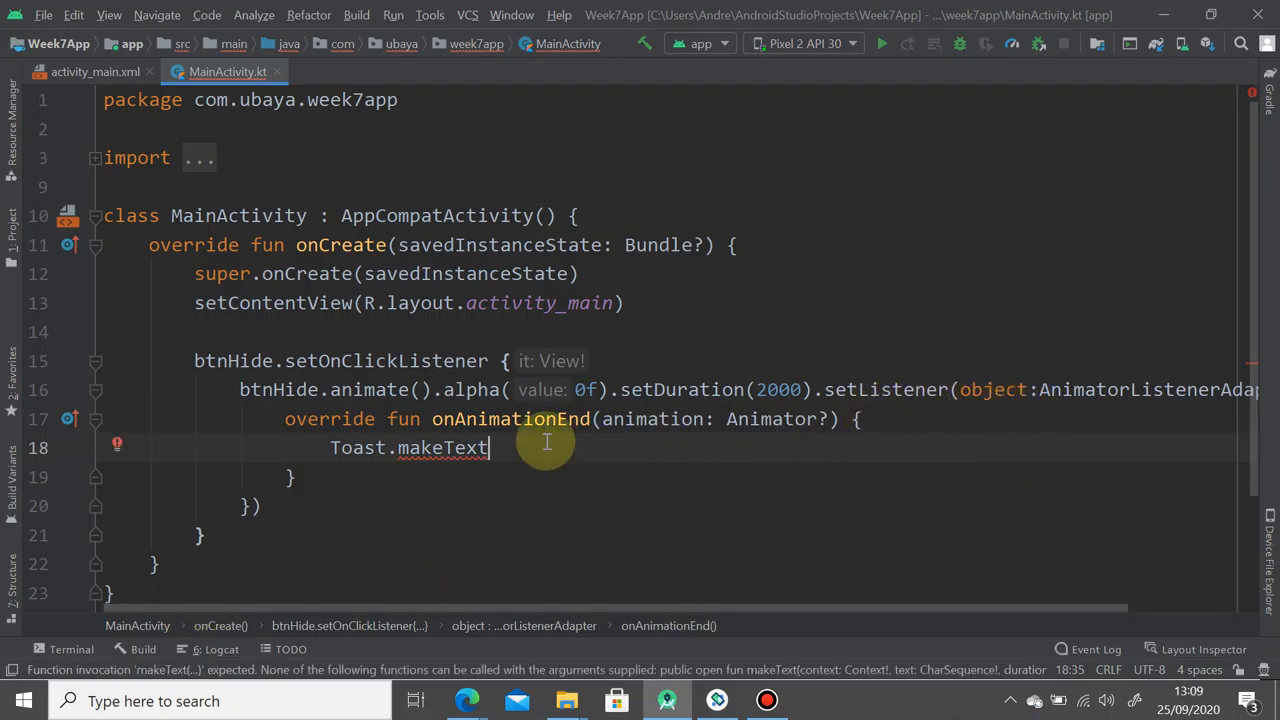
text(())
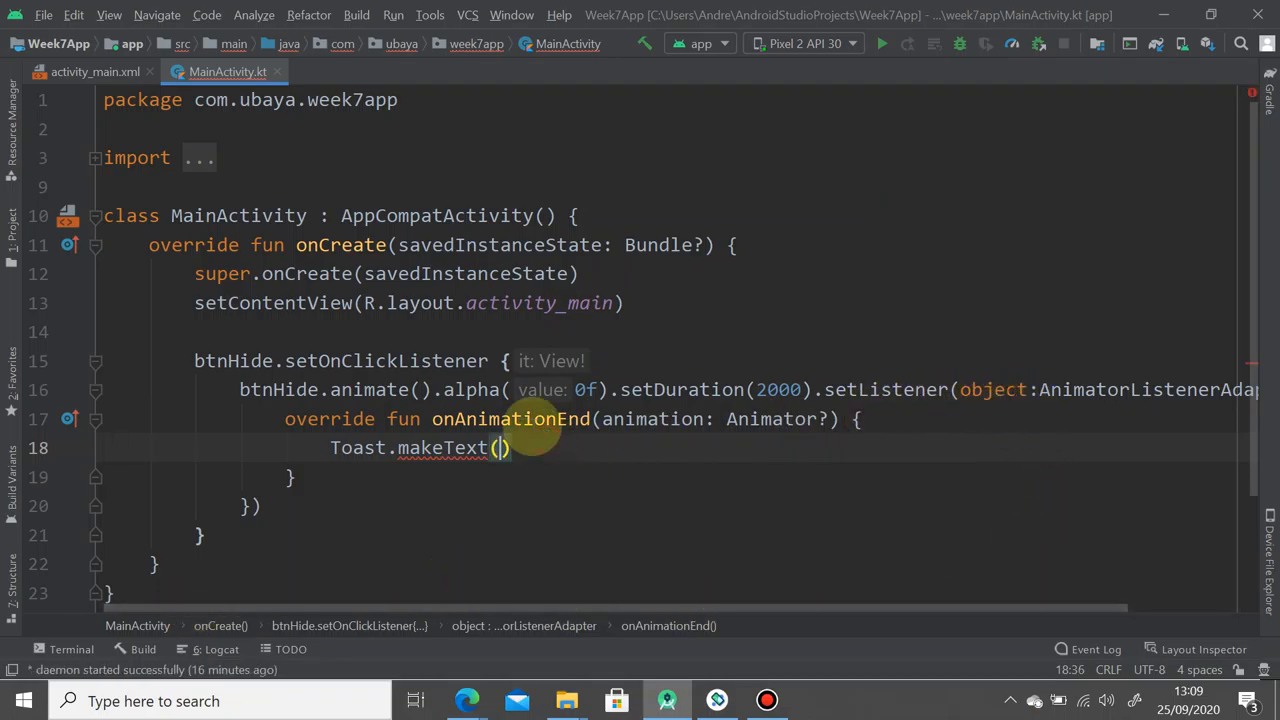
text(applicationContext, ")
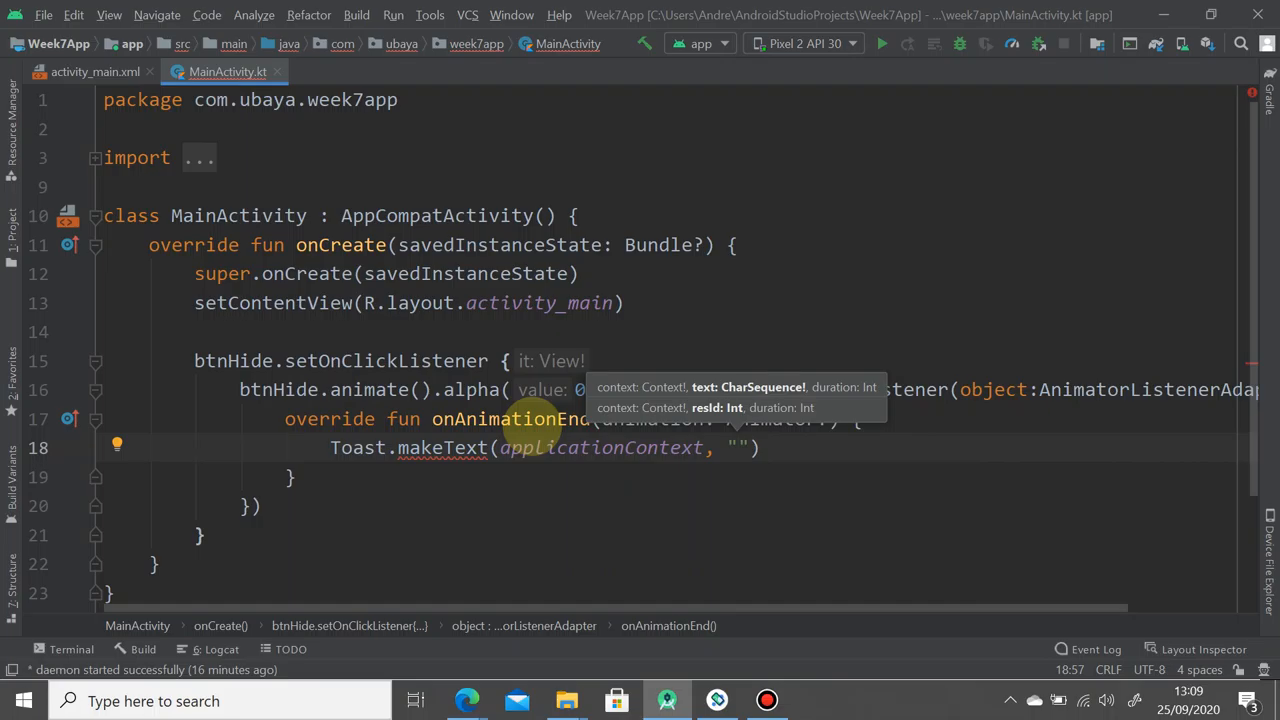
Complete the toast with message "ITS INVISIBLE", Toast.LENGTH_SHORT, and .show()
text(1)
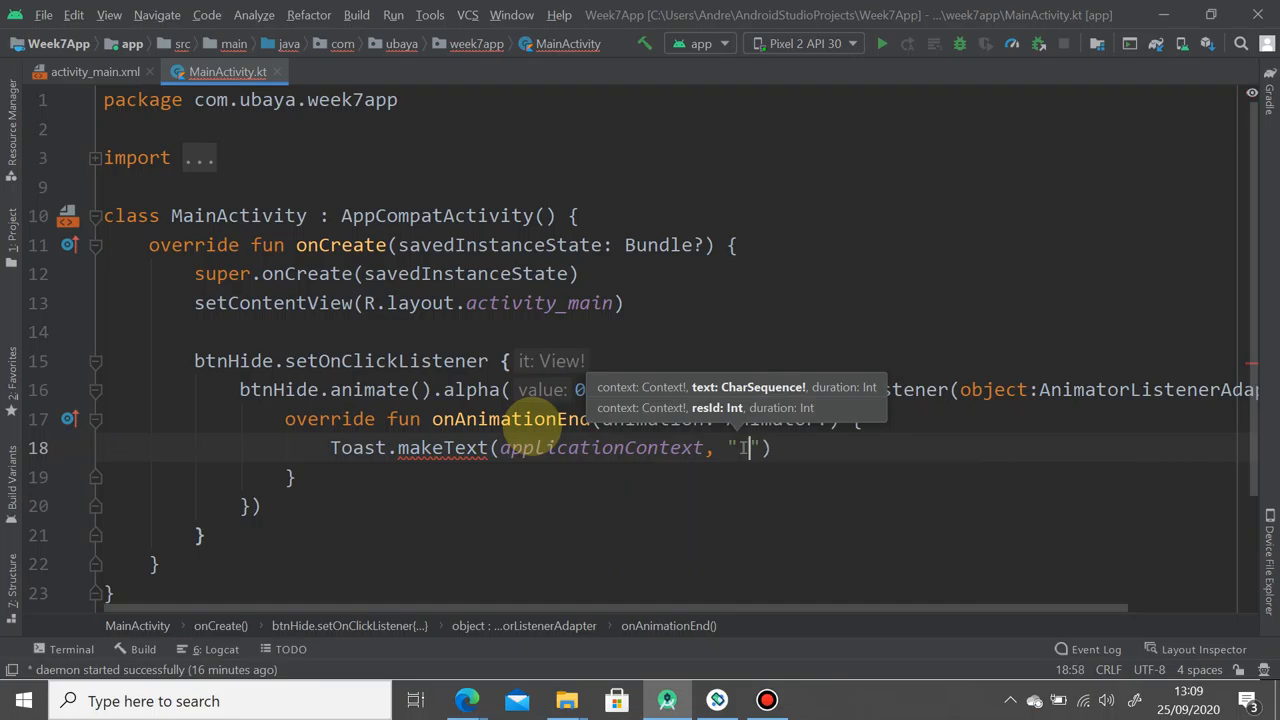
text(TS INVISIBLE)
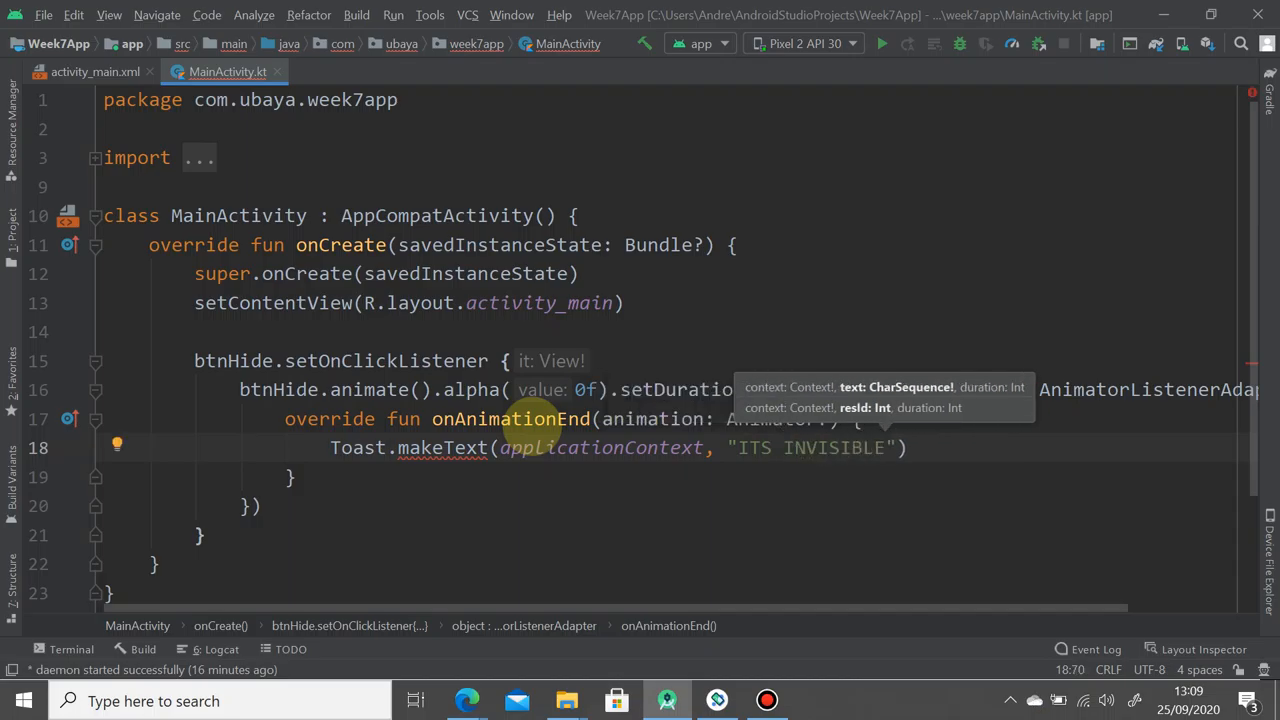
text(TOas)
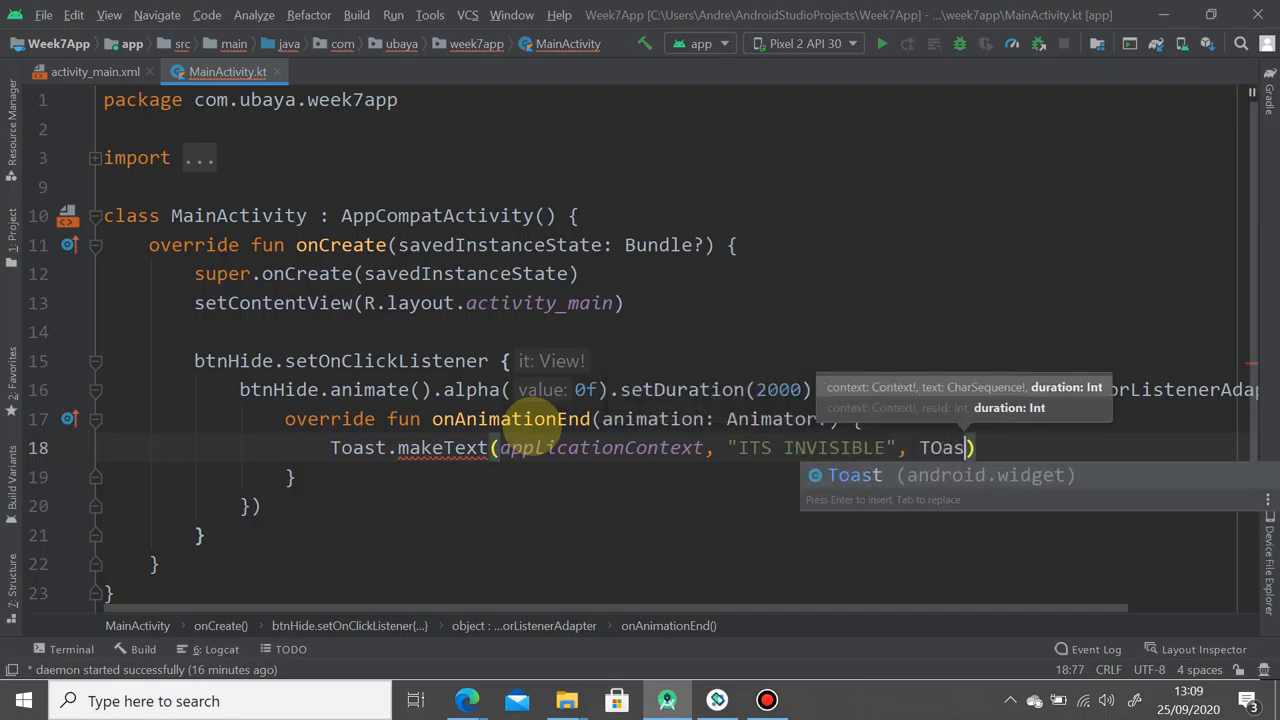
text(Toast.LENGTH_SHORT)
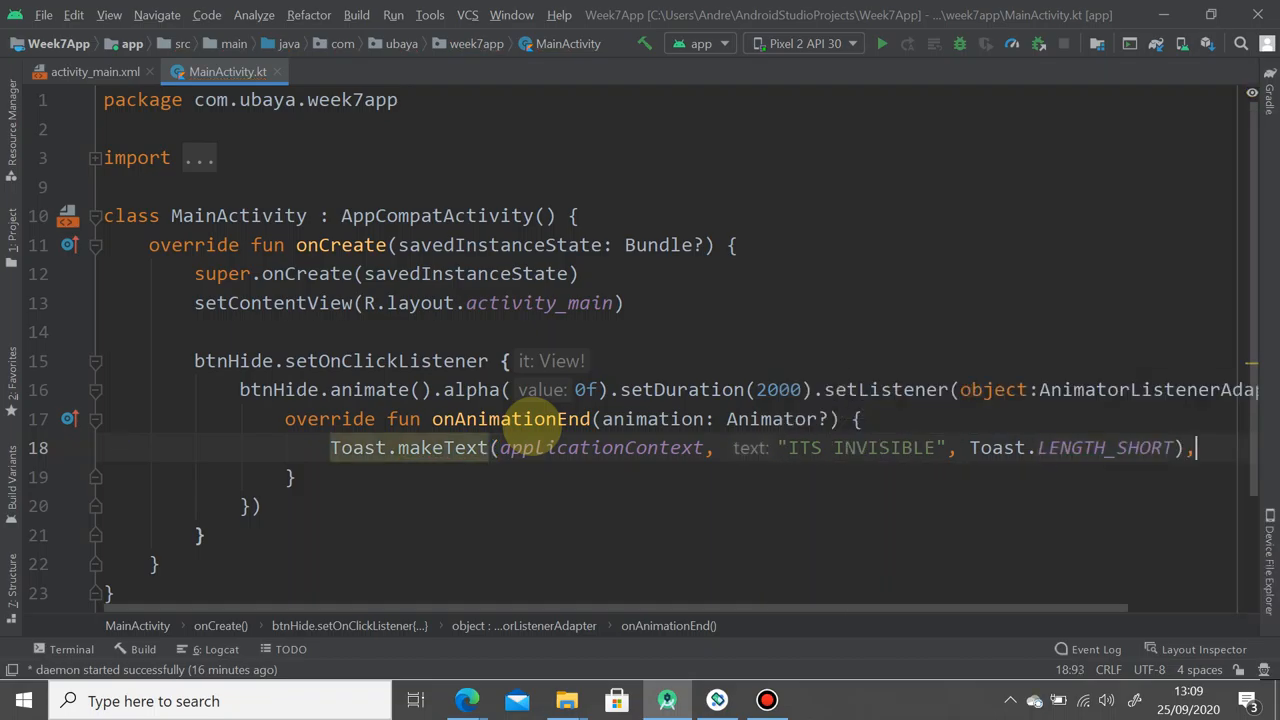
text(.show())
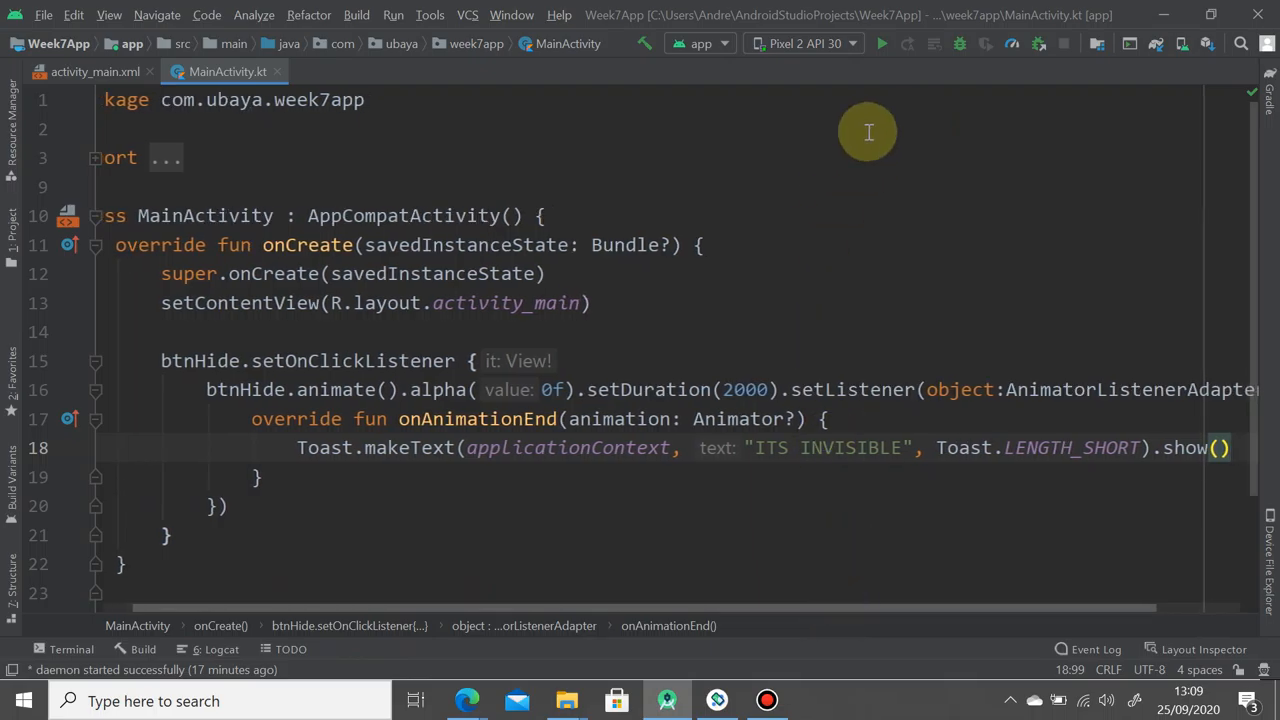
Run Week7App on the Pixel 2 emulator and tap HIDE ME to watch the button fade
click(880, 44)
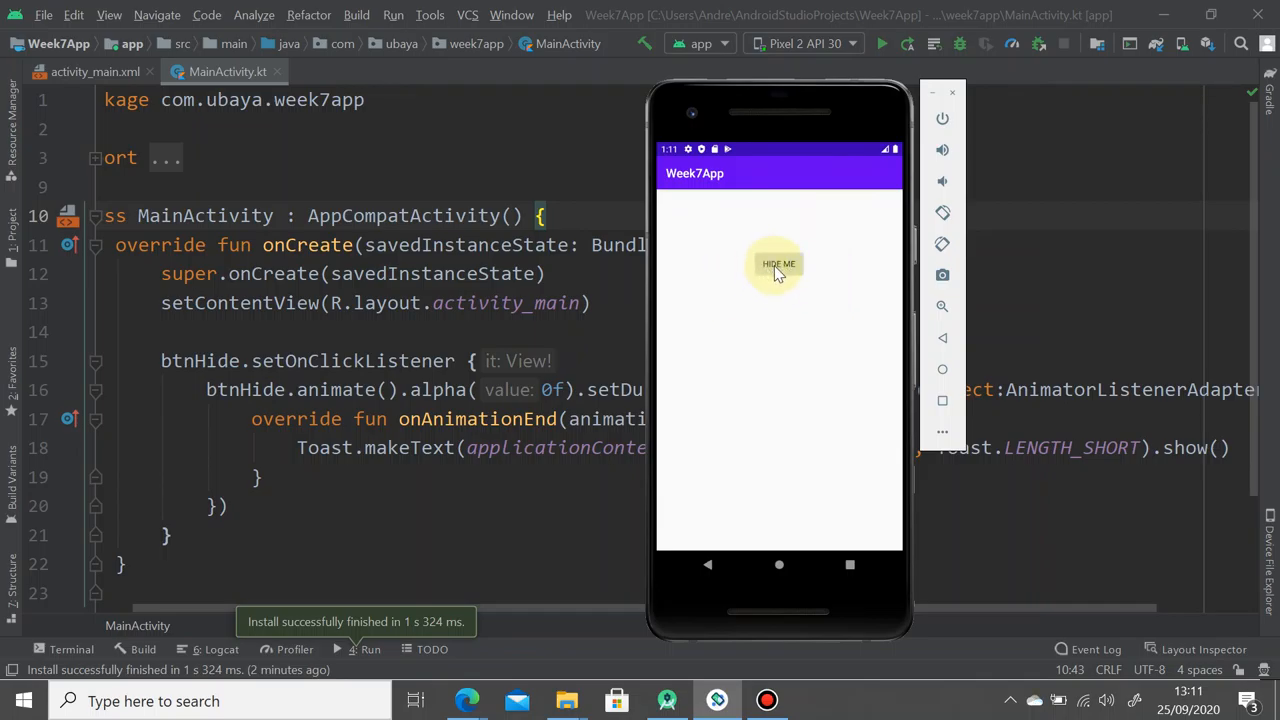
click(780, 264)
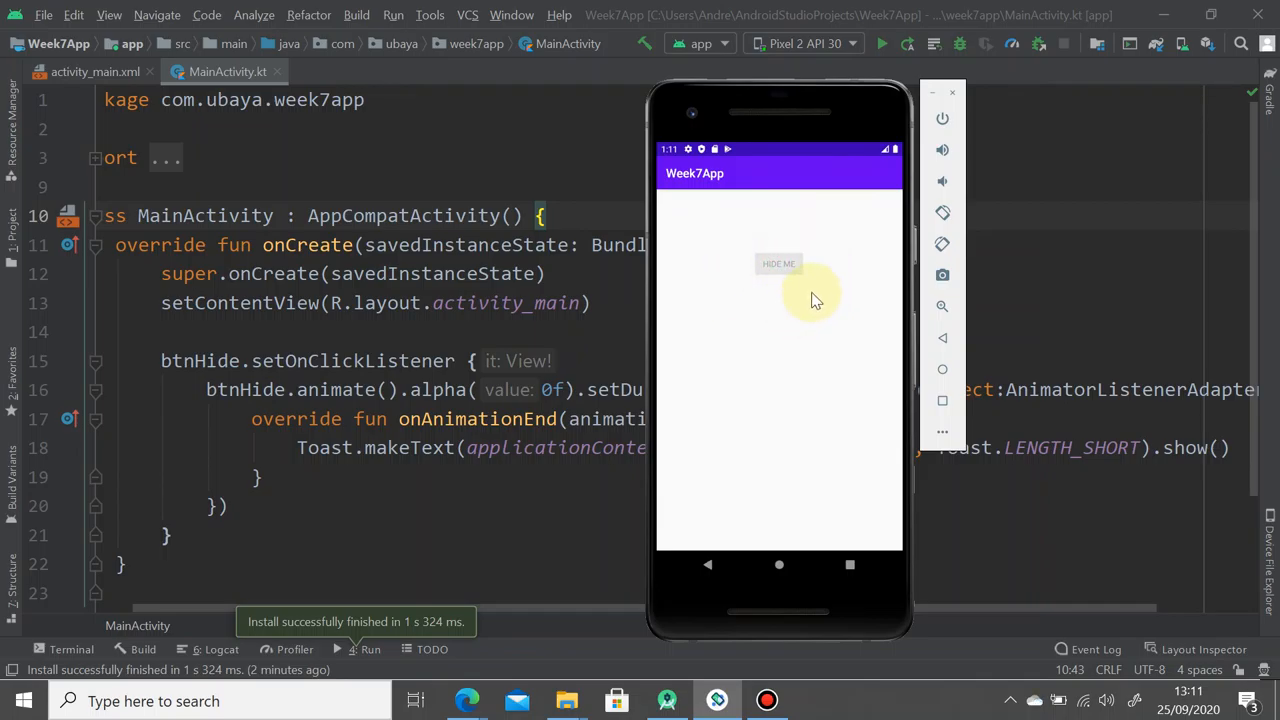
click(780, 280)
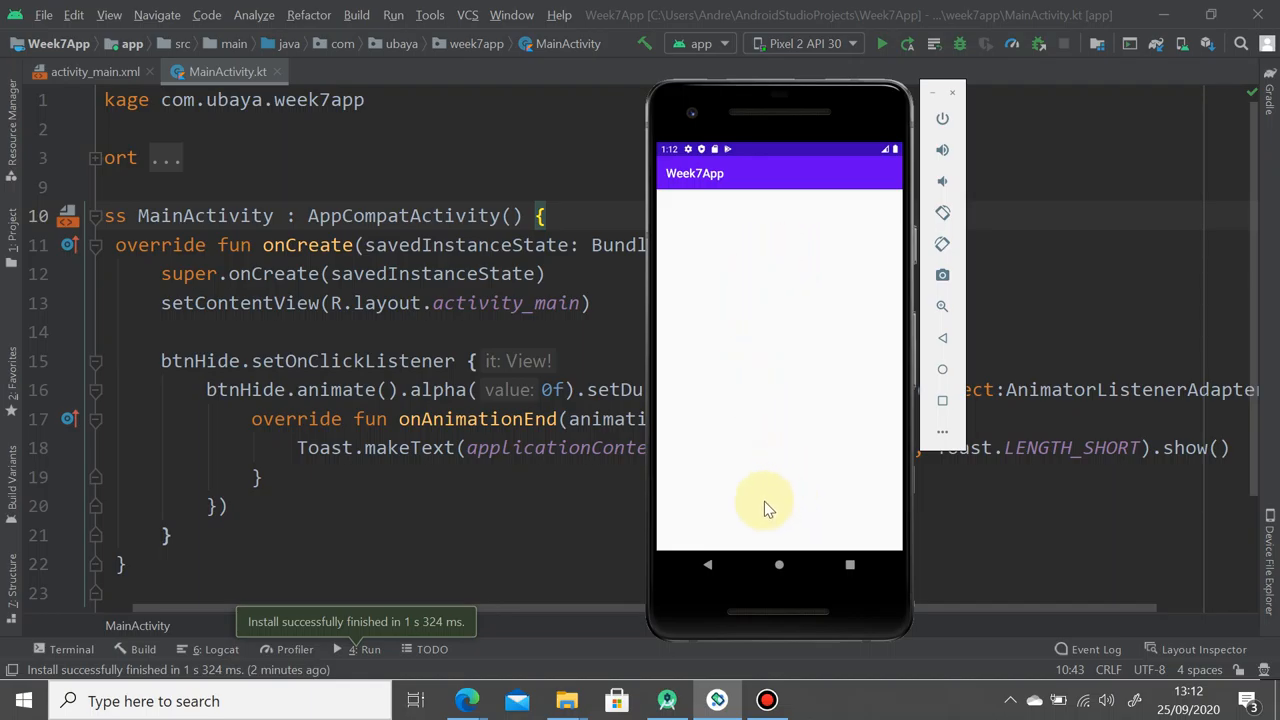
mouse_move(810, 620)
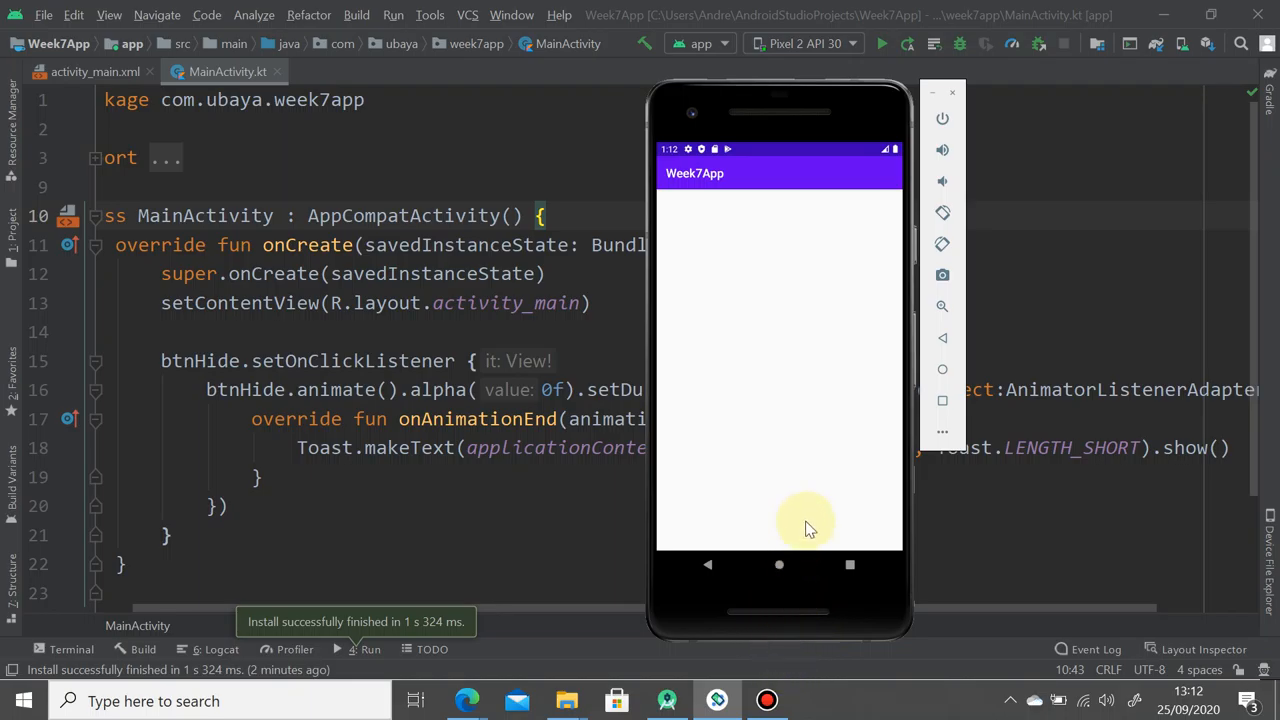
mouse_move(676, 668)
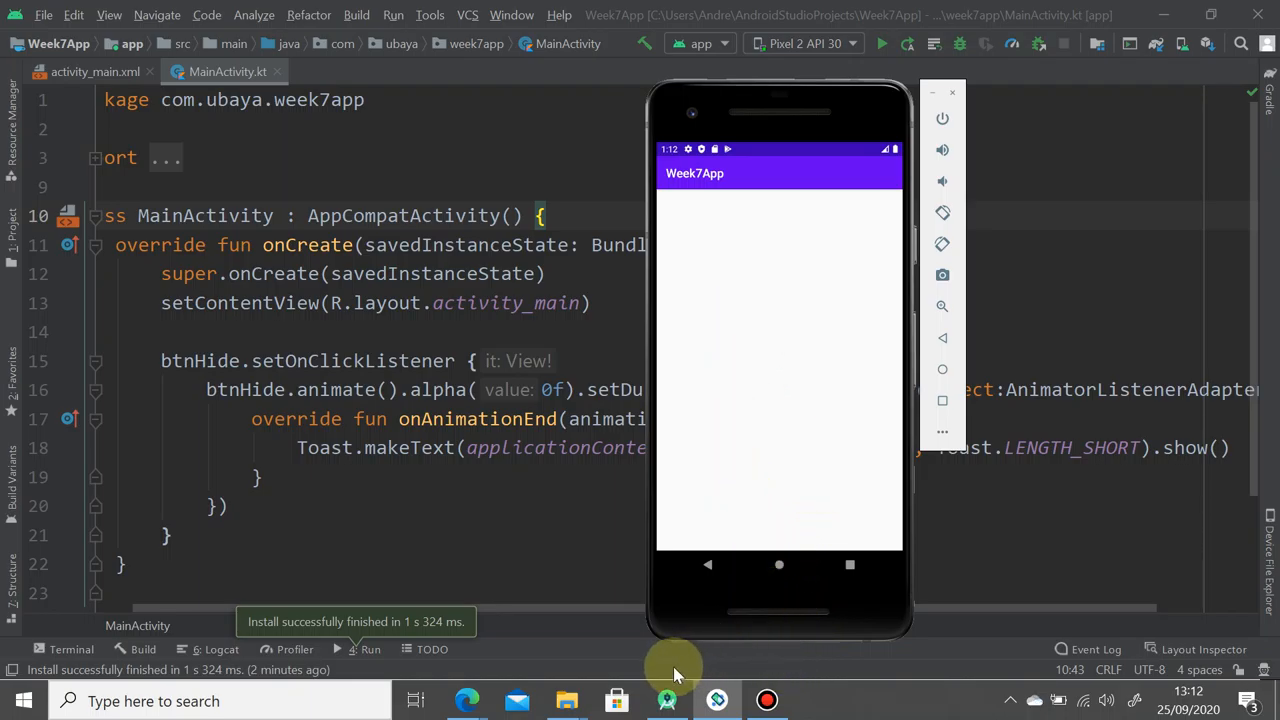
mouse_move(784, 668)
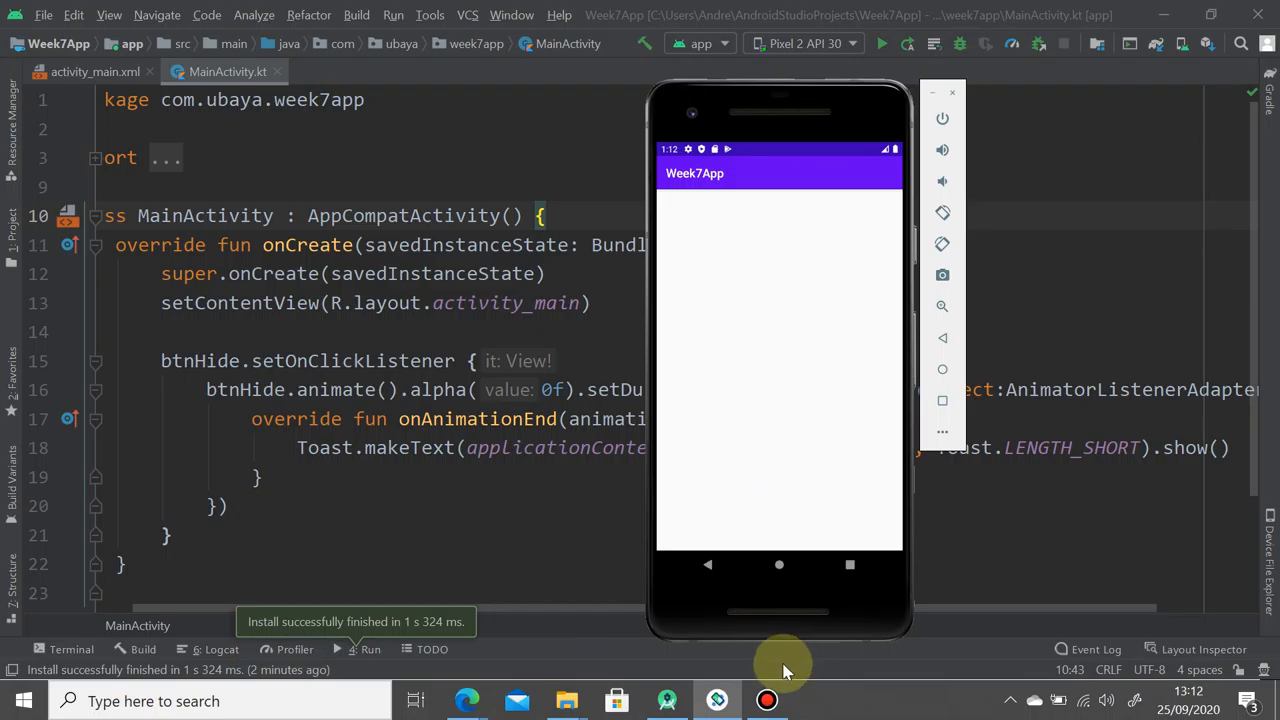